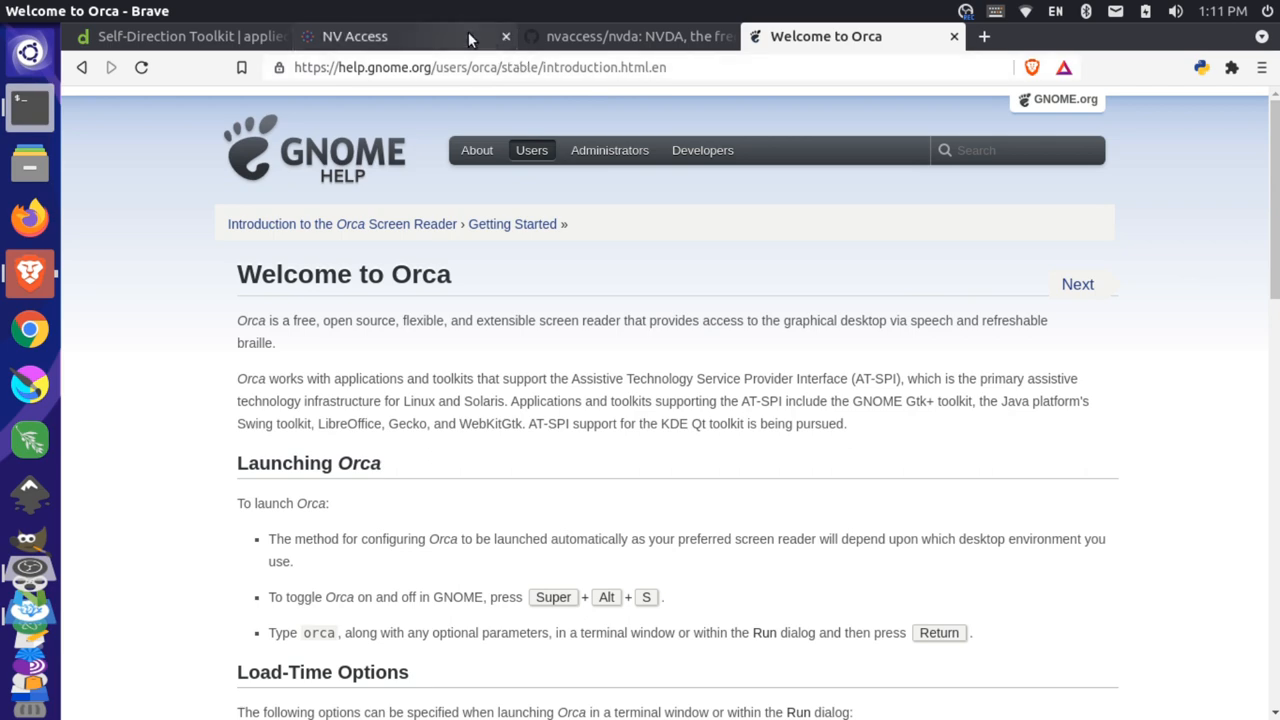
- Show the NV Access home page scrolled down to the How to Get Involved section
left_click(356, 36)
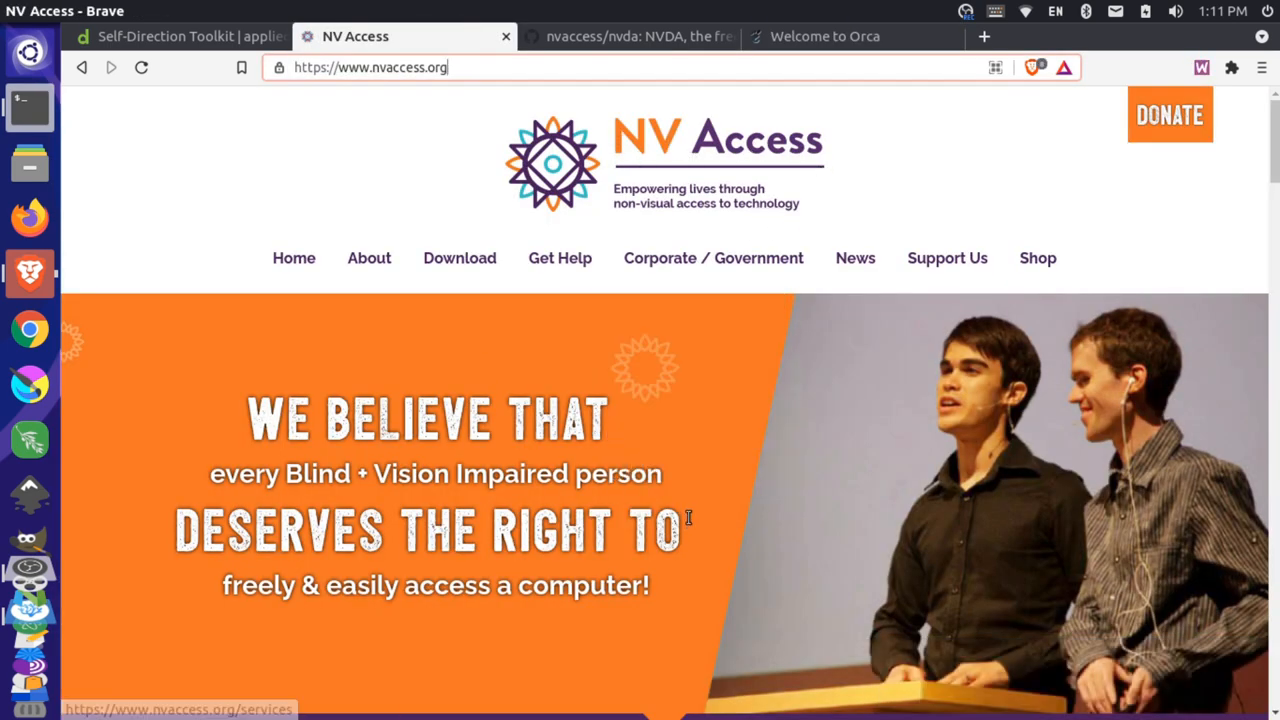
scroll("down", 3)
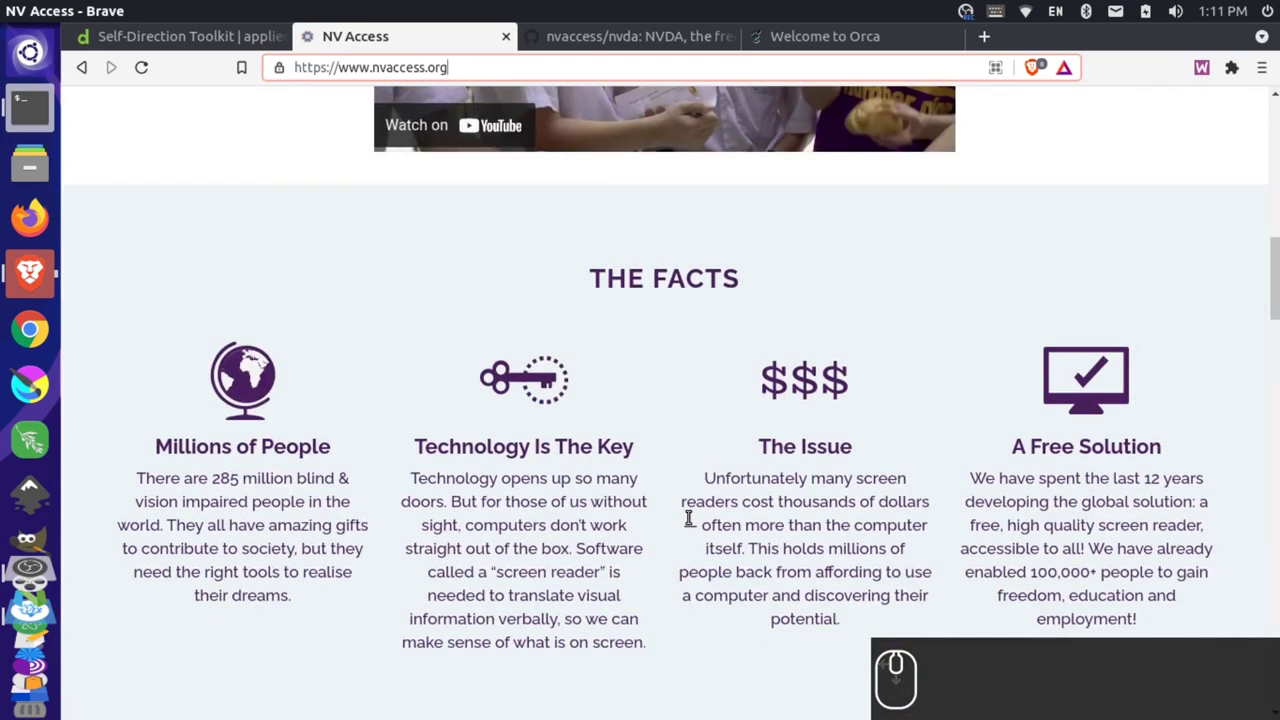
scroll("down", 3)
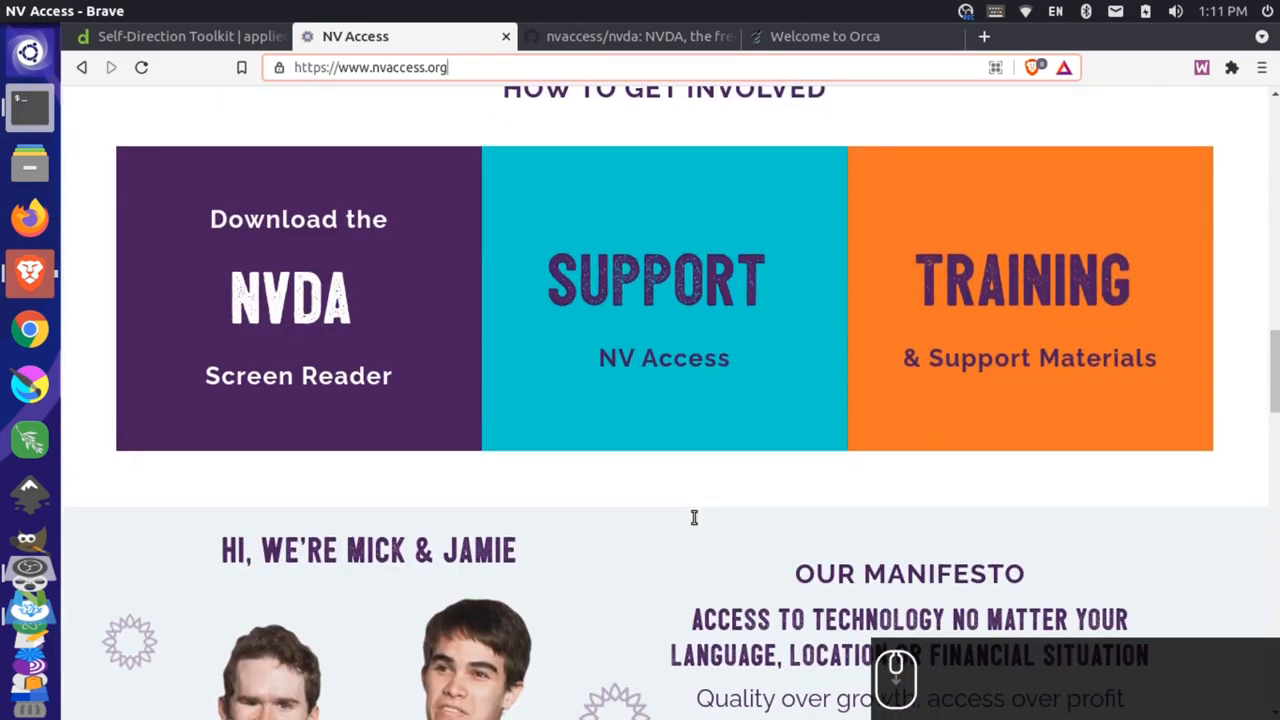
mouse_move(368, 268)
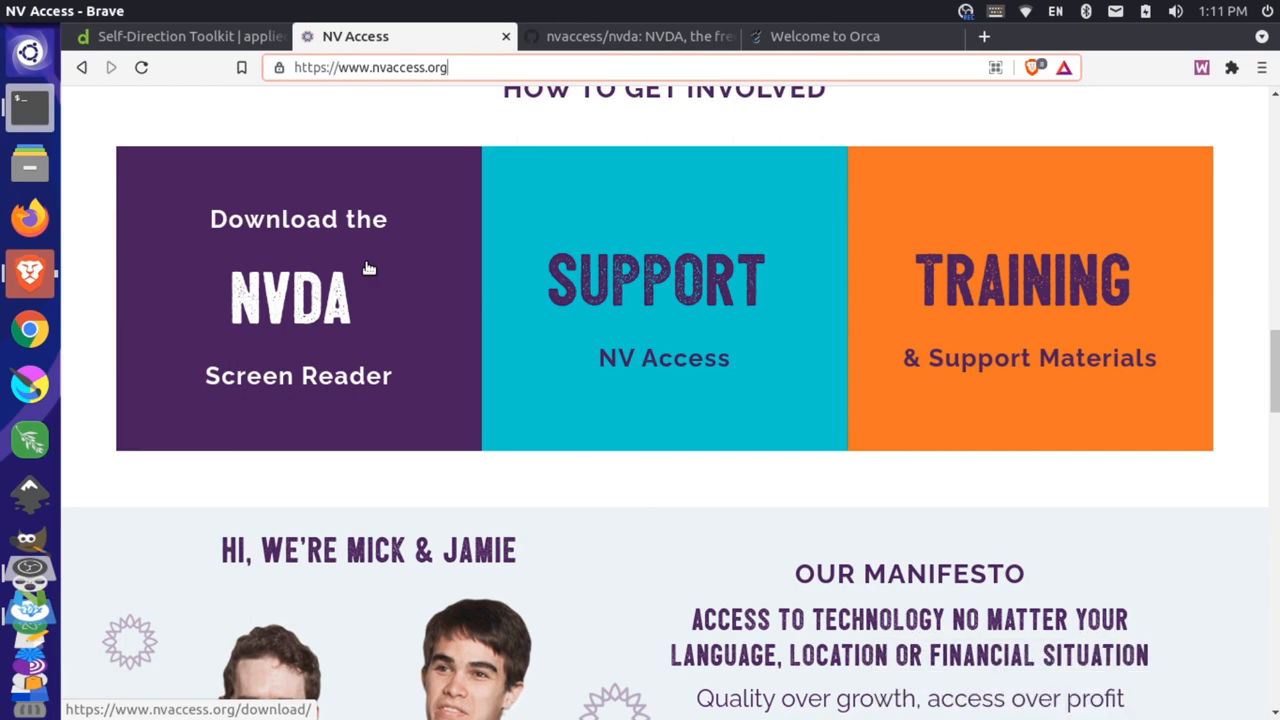
mouse_move(600, 36)
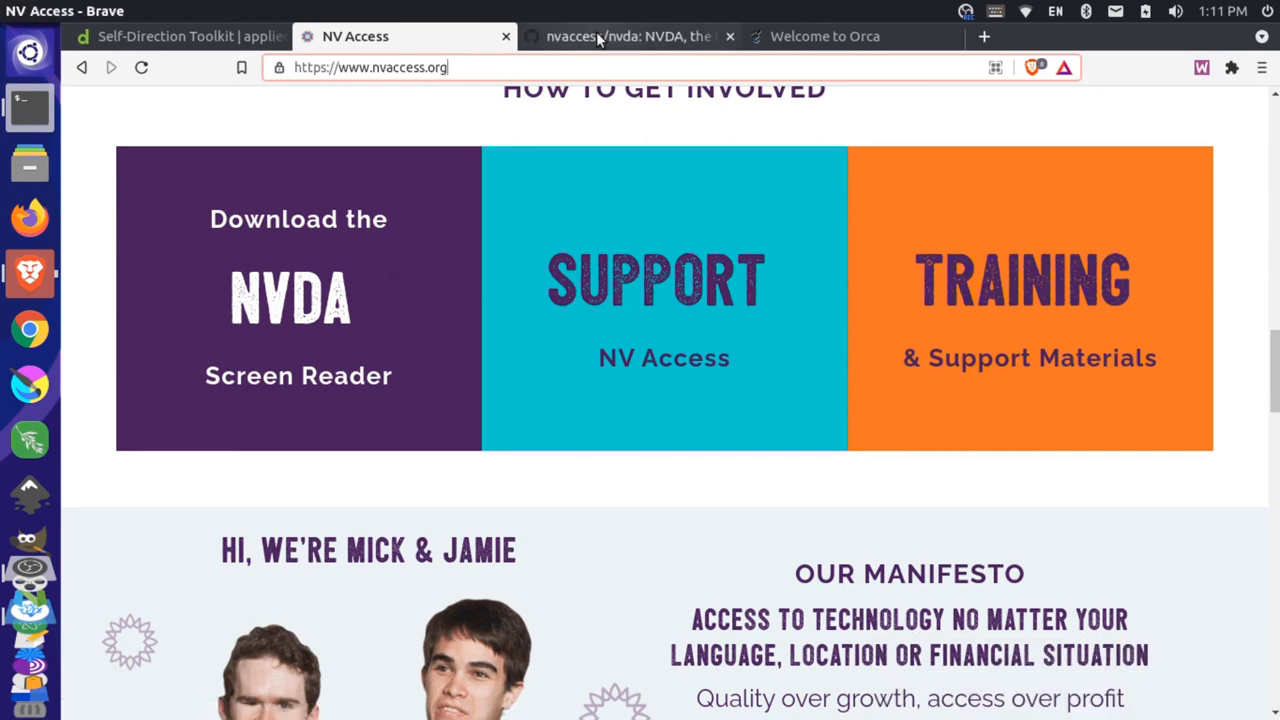
- Show the nvaccess/nvda repository's copying.txt license file on GitHub
left_click(624, 36)
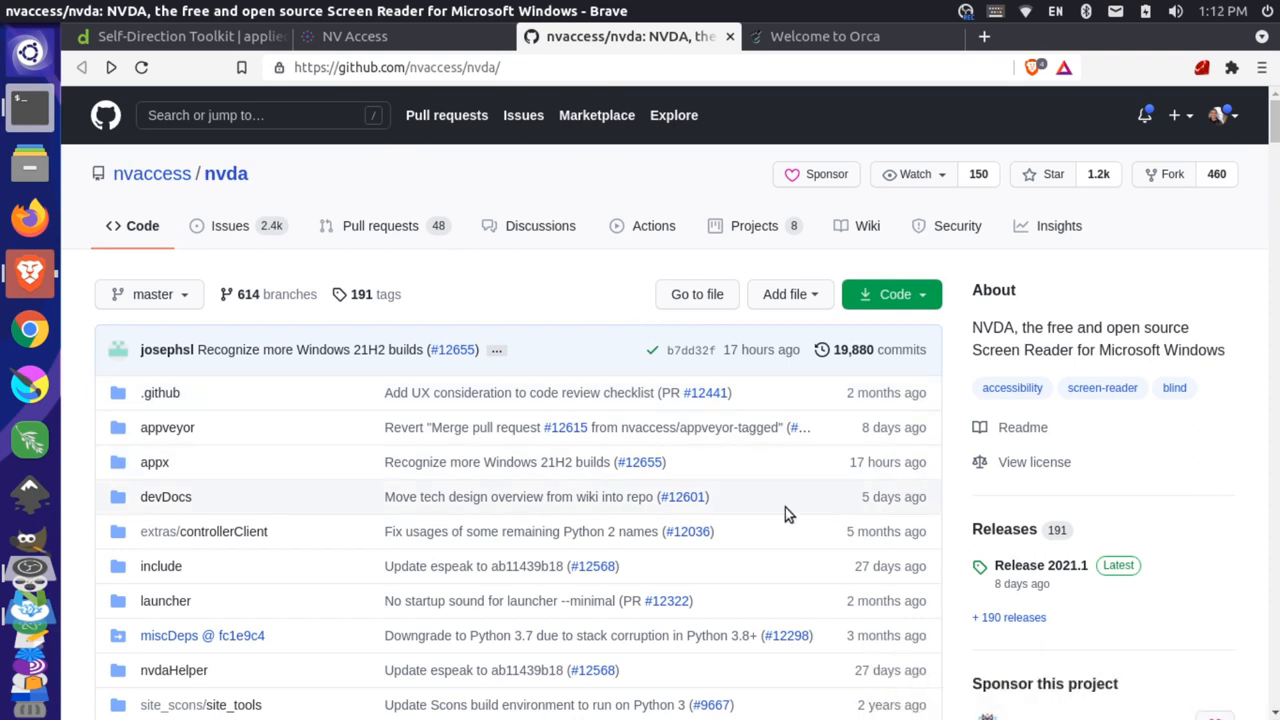
scroll("down", 3)
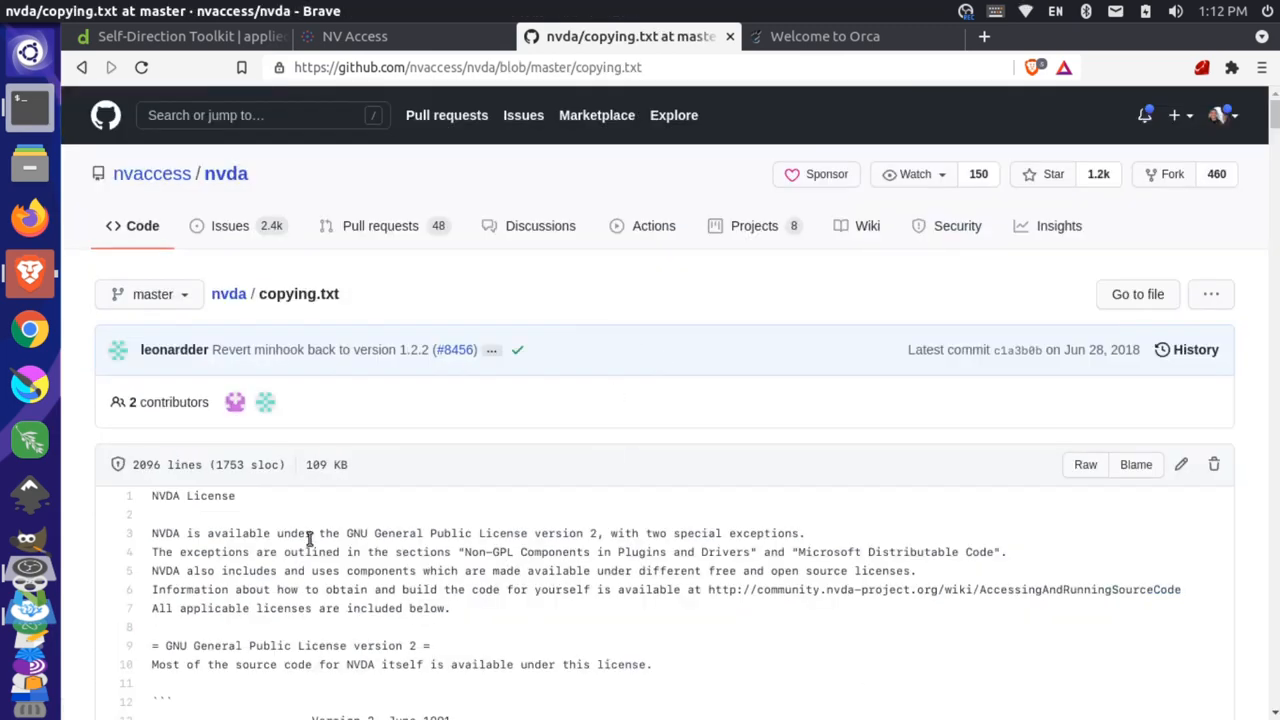
mouse_move(536, 584)
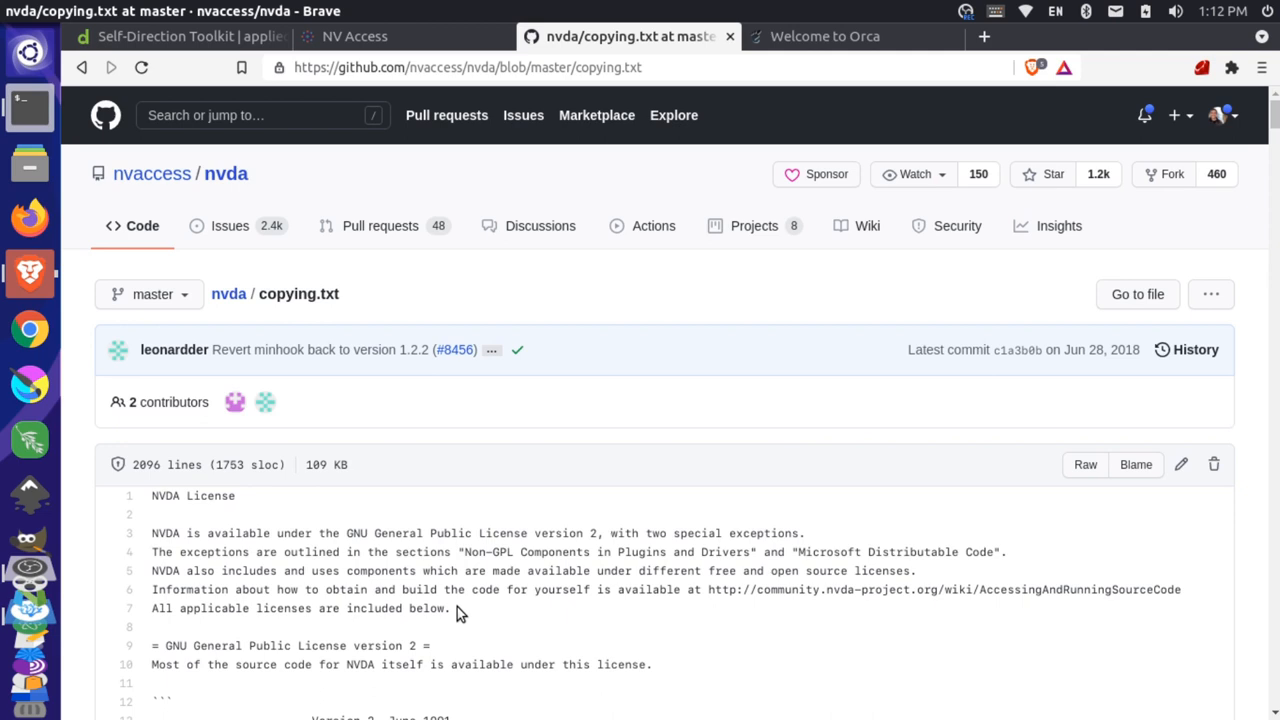
- Show the Welcome to Orca introduction page in GNOME Help
left_click(828, 36)
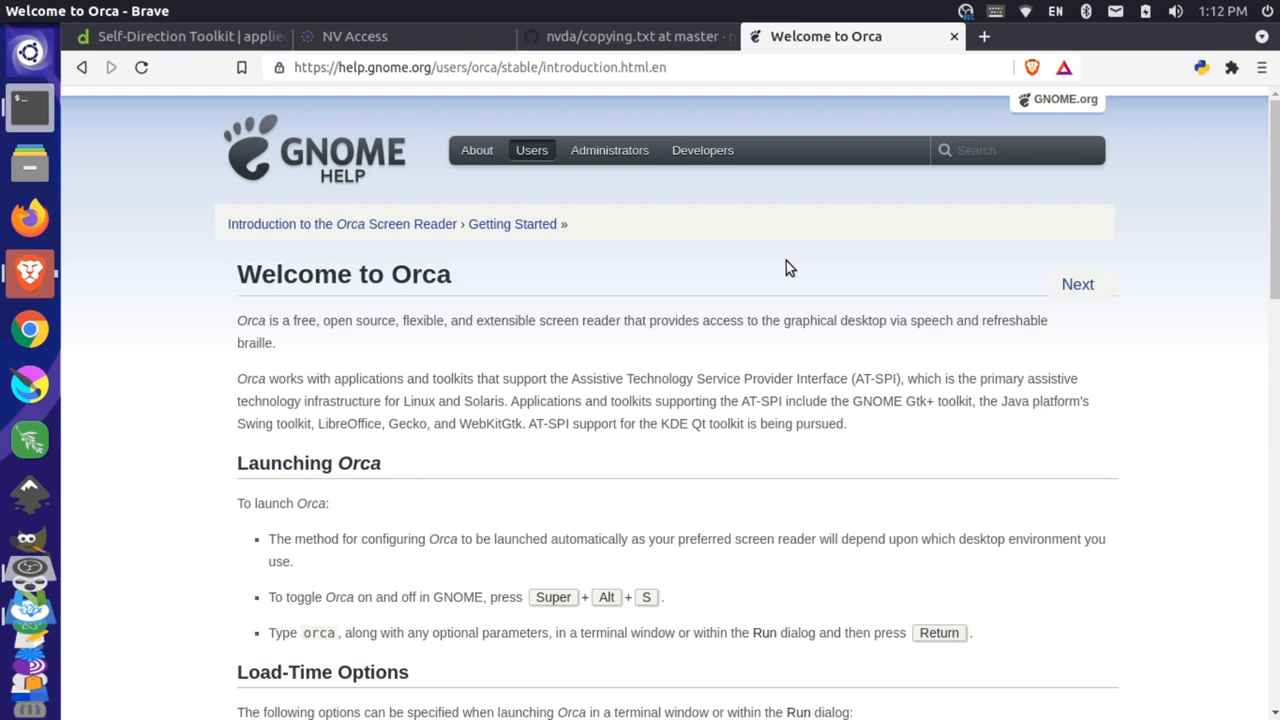
mouse_move(778, 268)
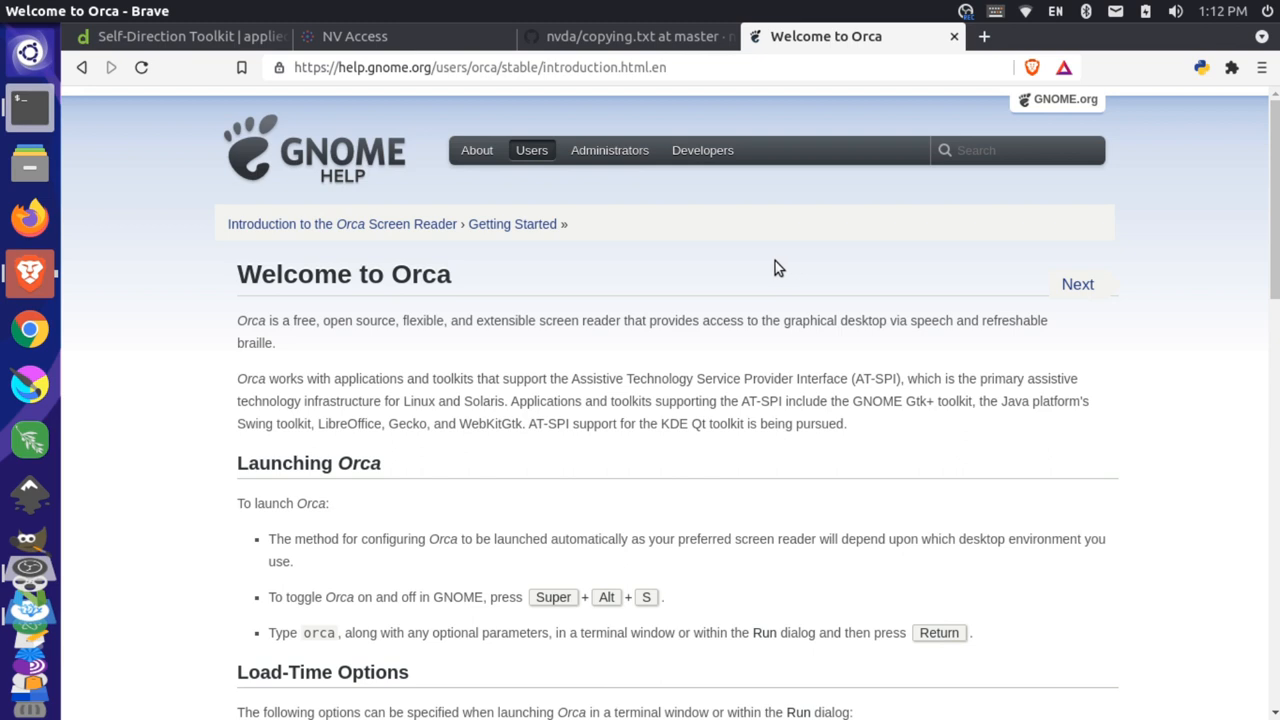
mouse_move(536, 616)
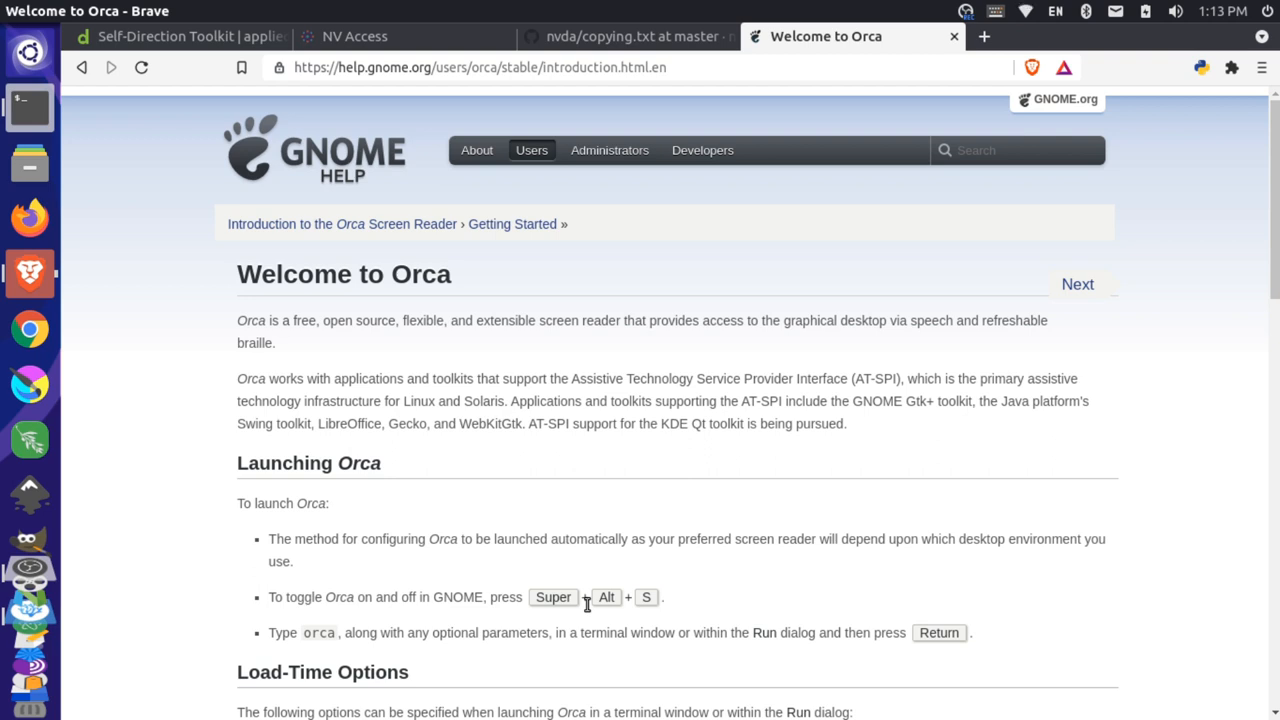
mouse_move(644, 606)
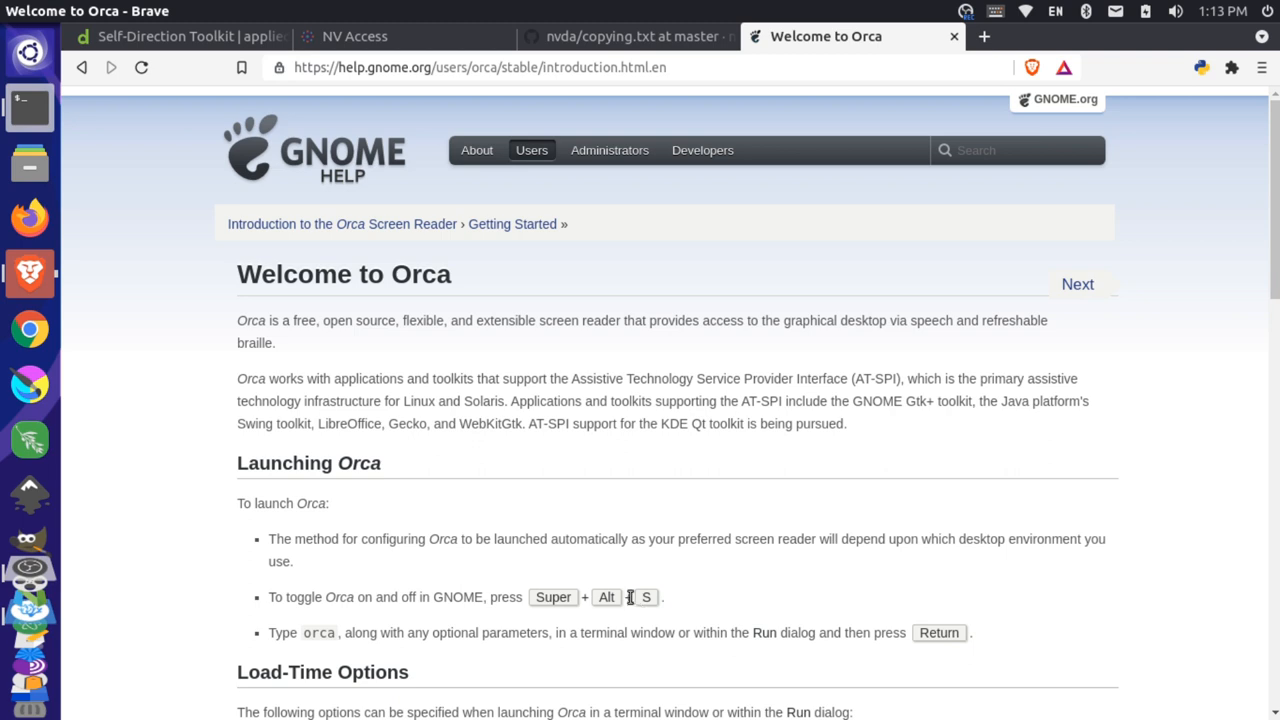
- Return to the Self-Direction Toolkit page and turn on the Orca screen reader with Alt+Super+S
left_click(196, 36)
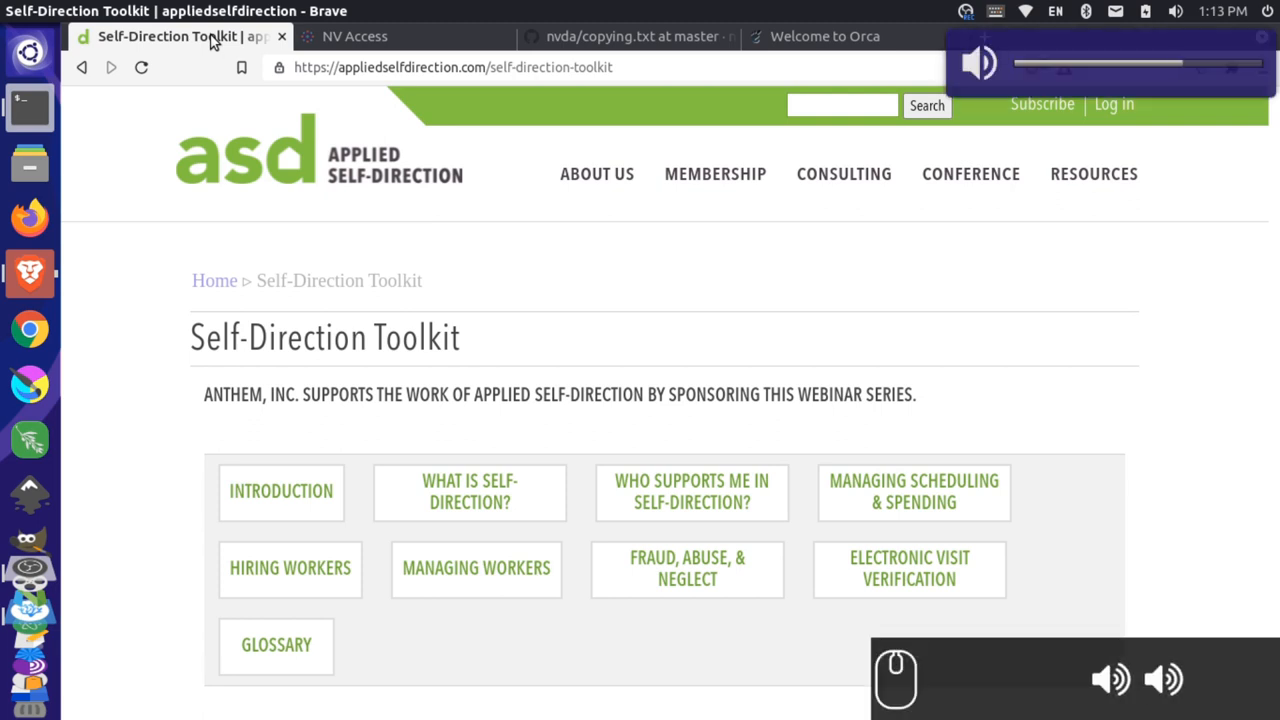
mouse_move(488, 428)
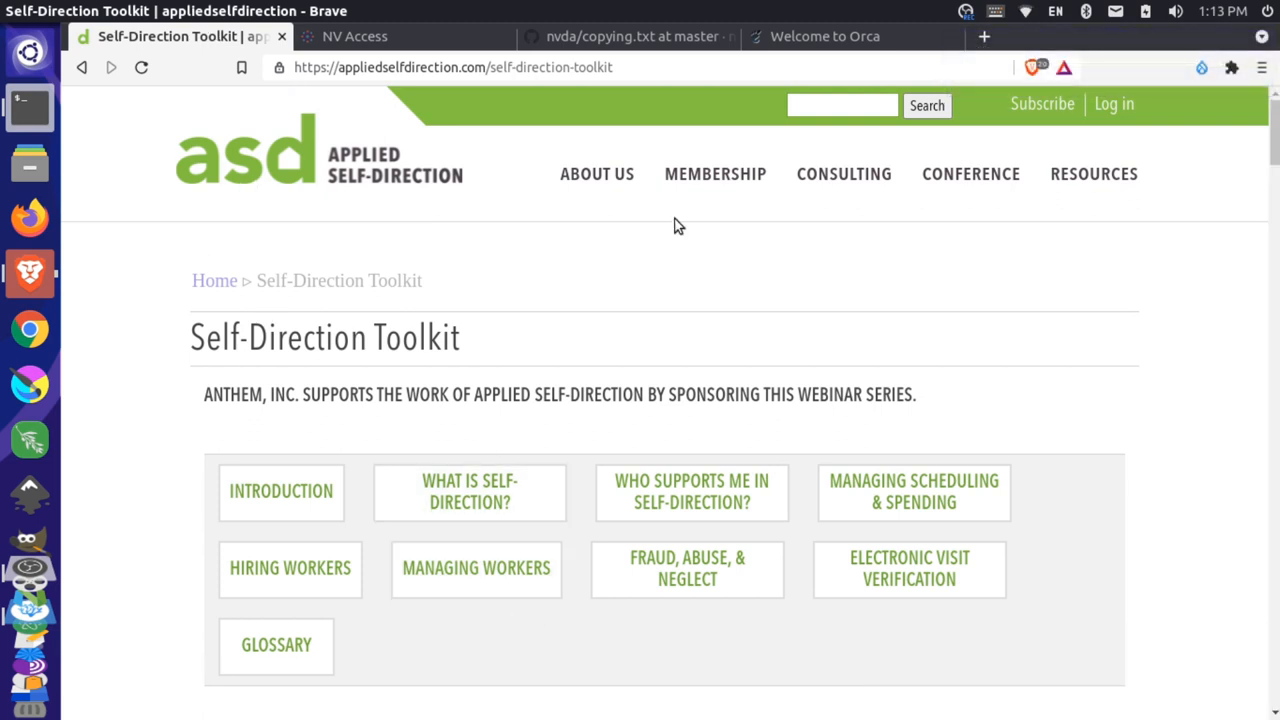
key("Alt+Super+s")
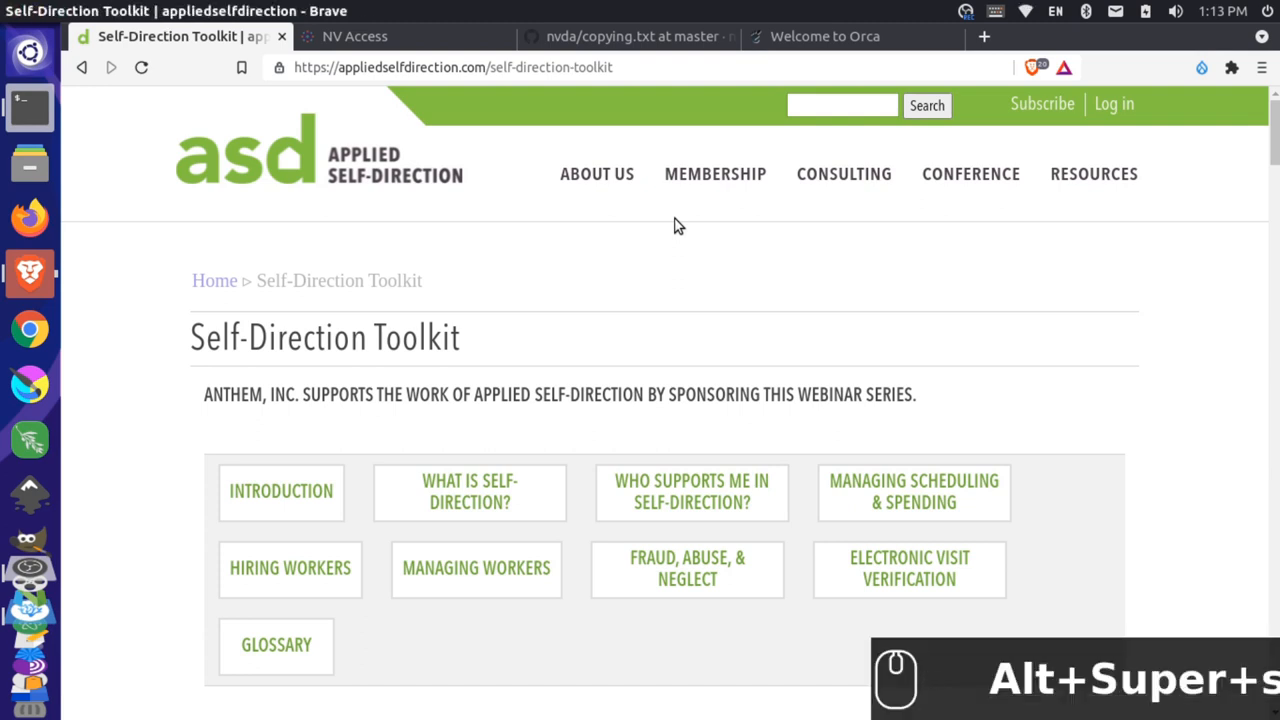
mouse_move(758, 436)
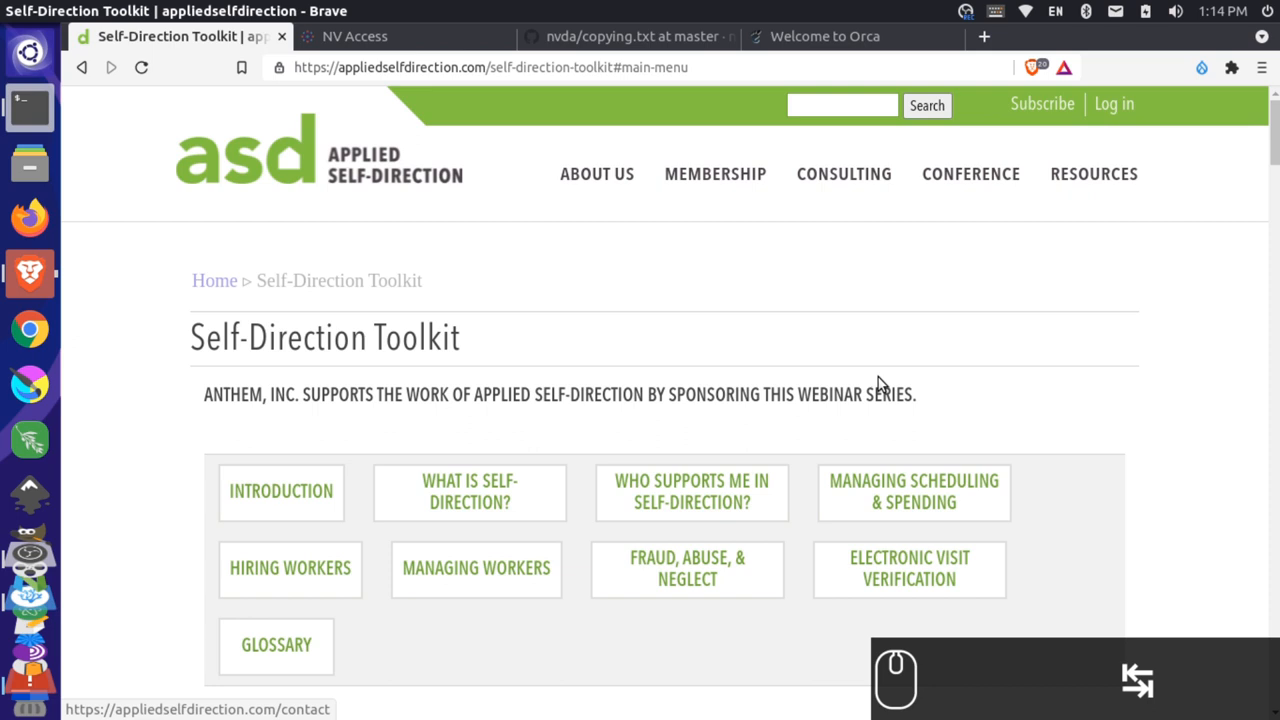
mouse_move(1042, 118)
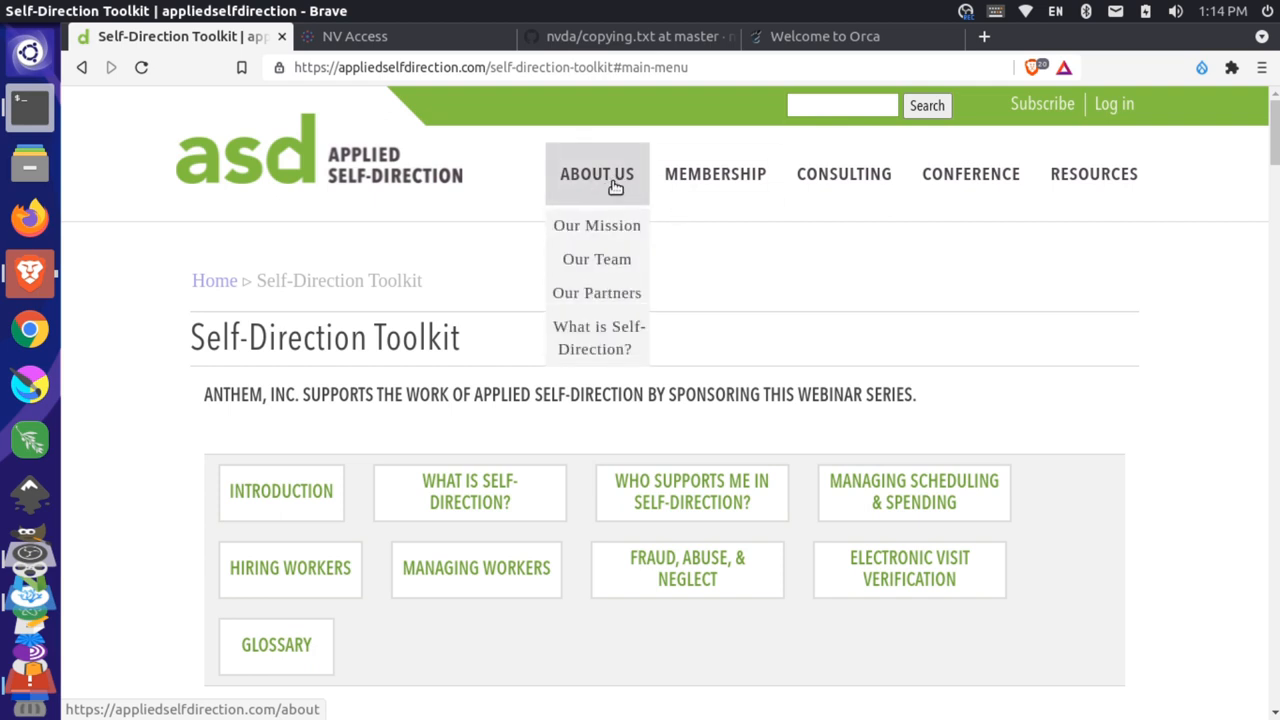
mouse_move(616, 194)
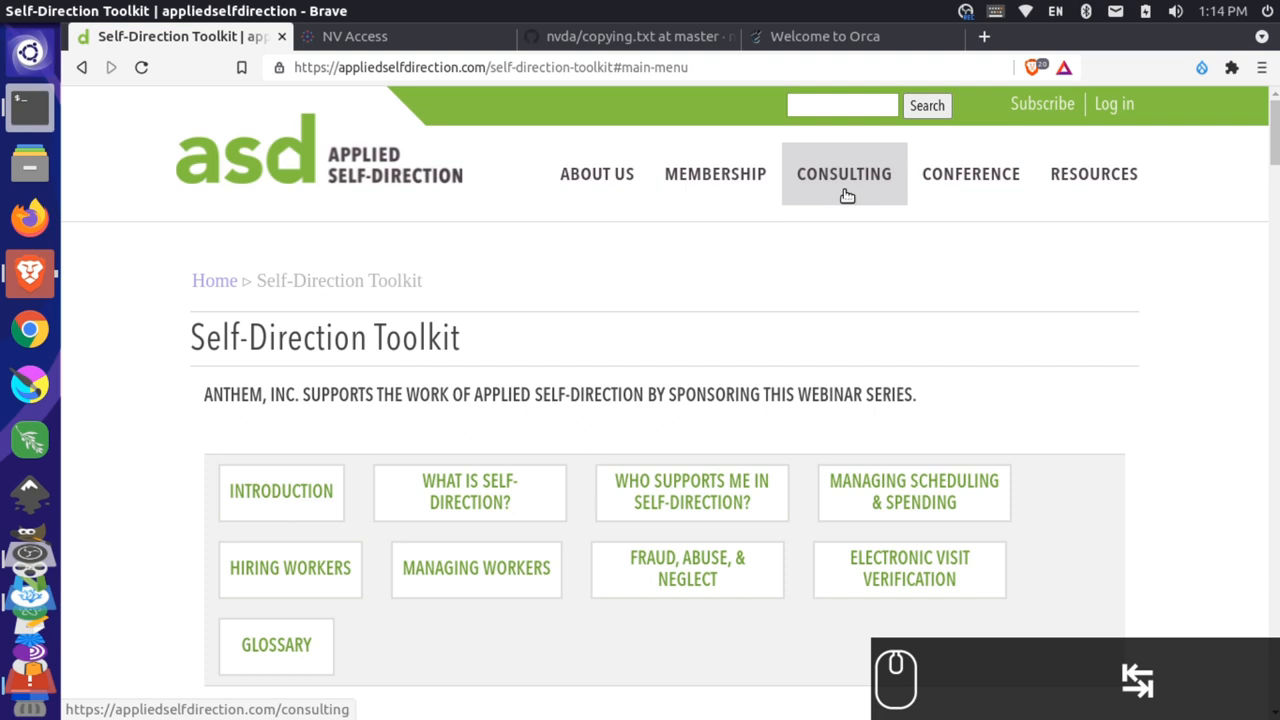
mouse_move(972, 172)
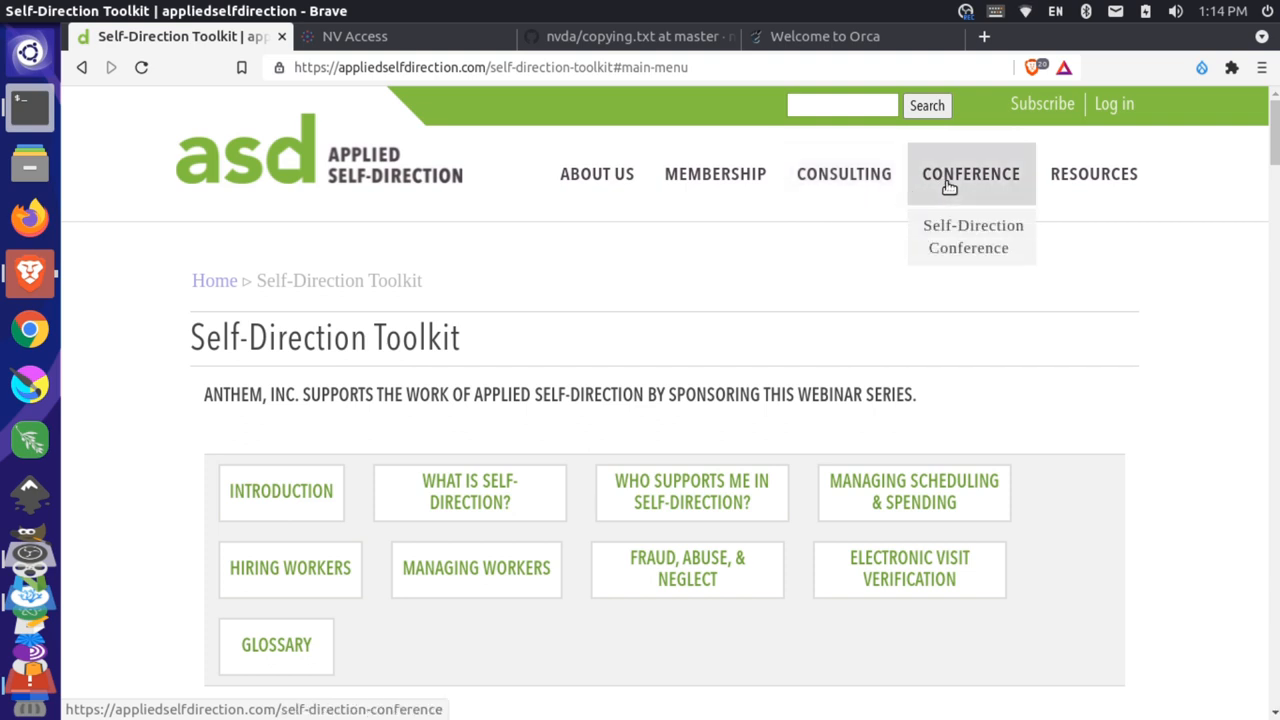
mouse_move(852, 184)
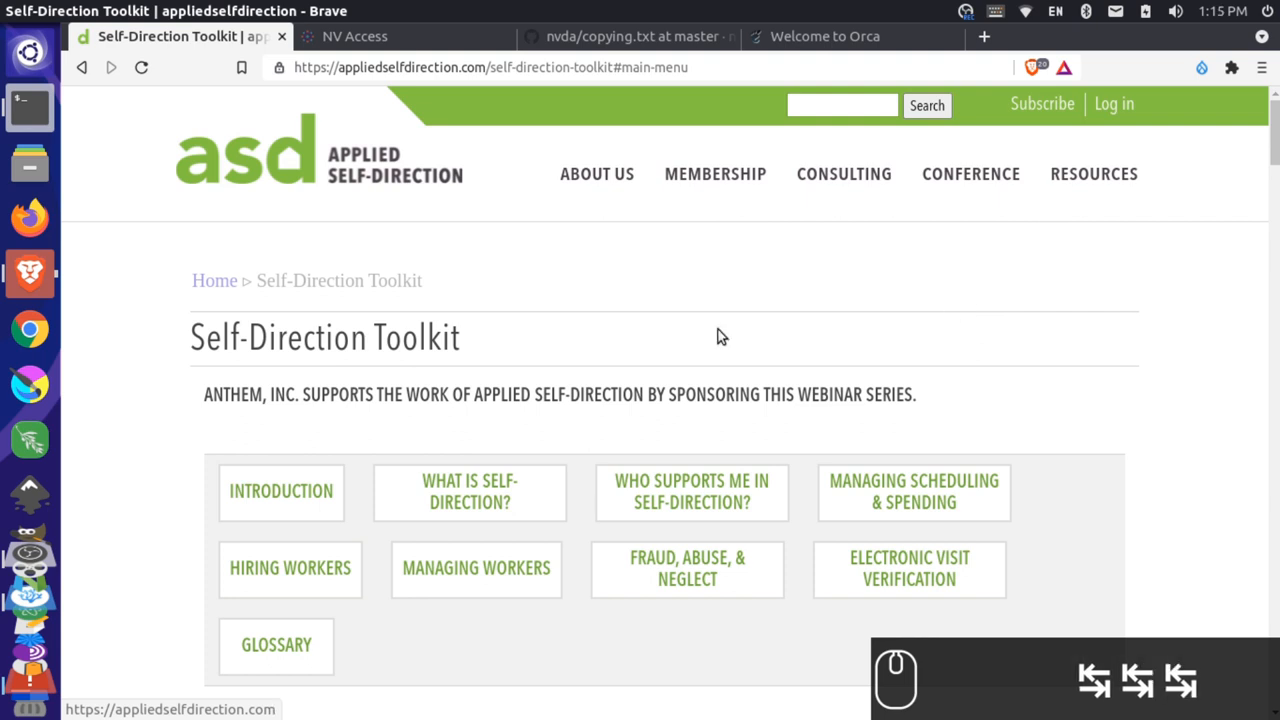
mouse_move(220, 292)
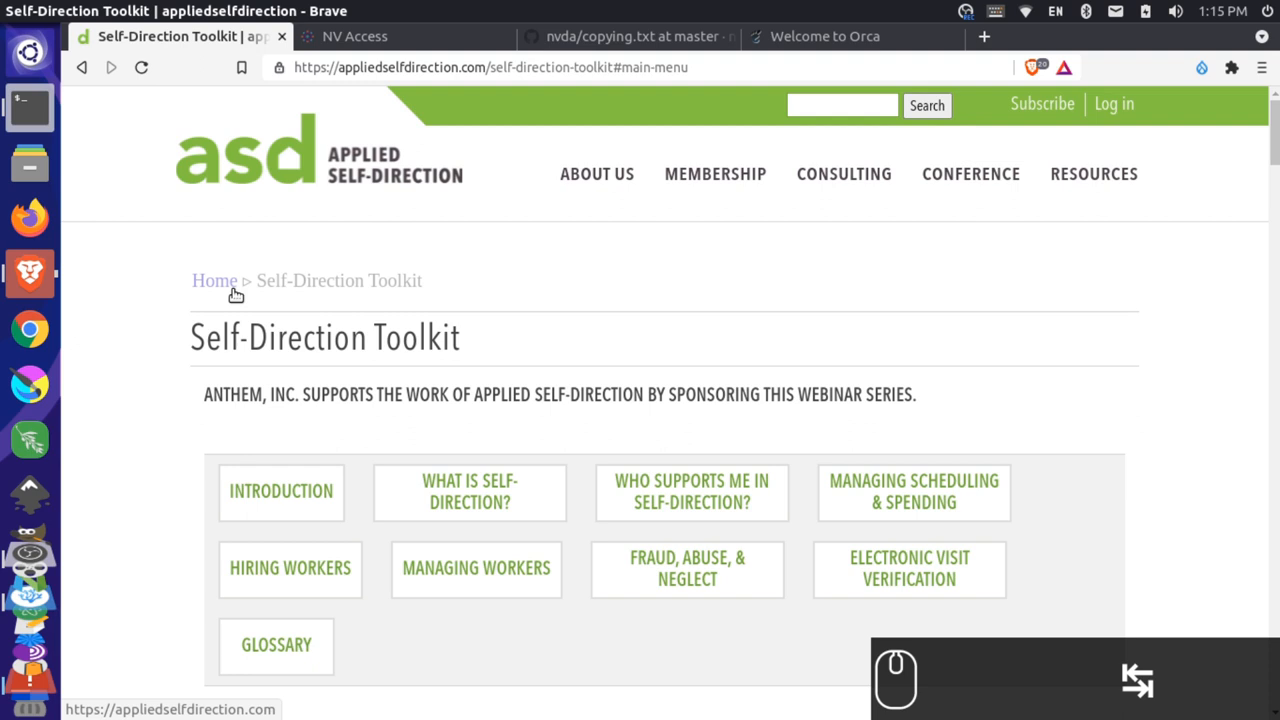
mouse_move(476, 500)
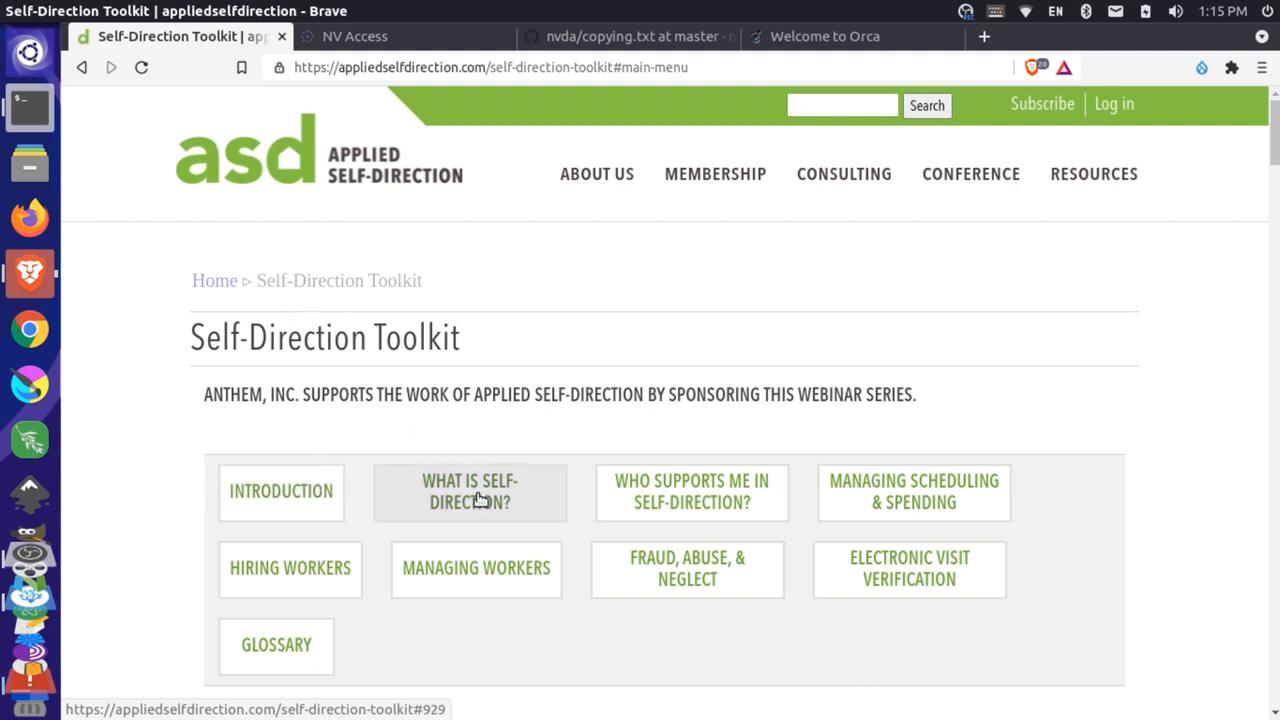
mouse_move(384, 422)
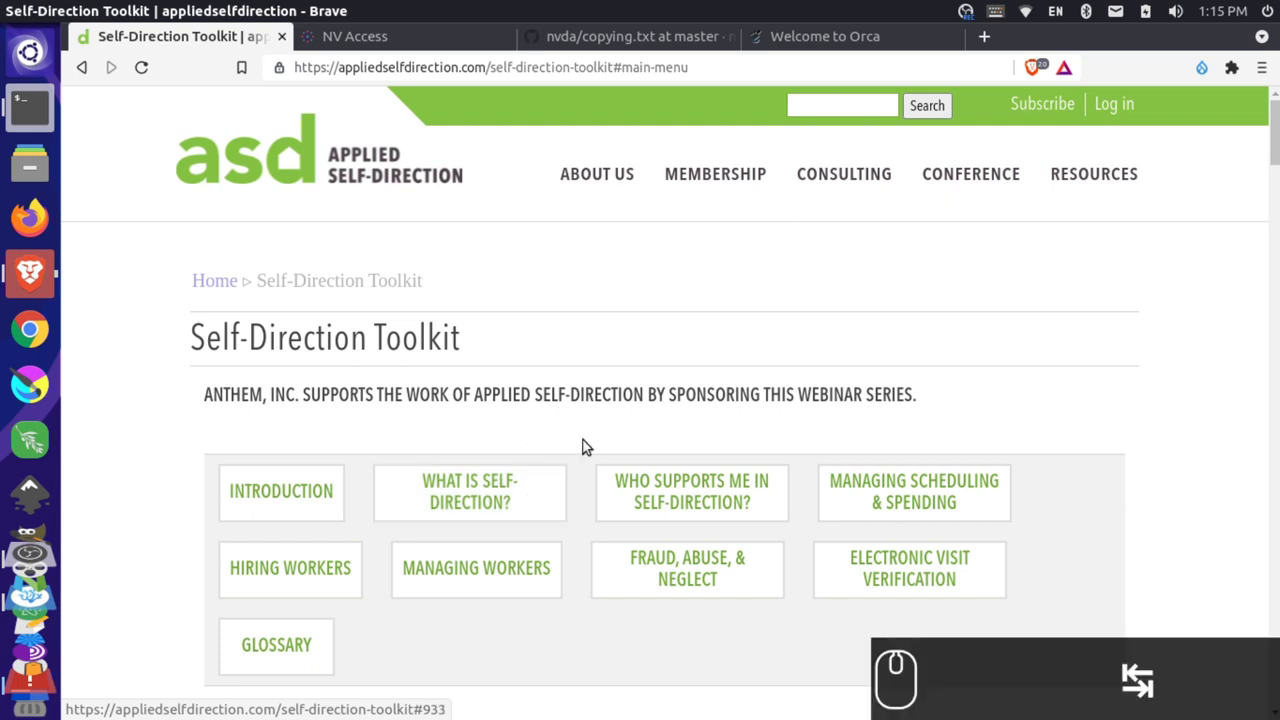
mouse_move(924, 432)
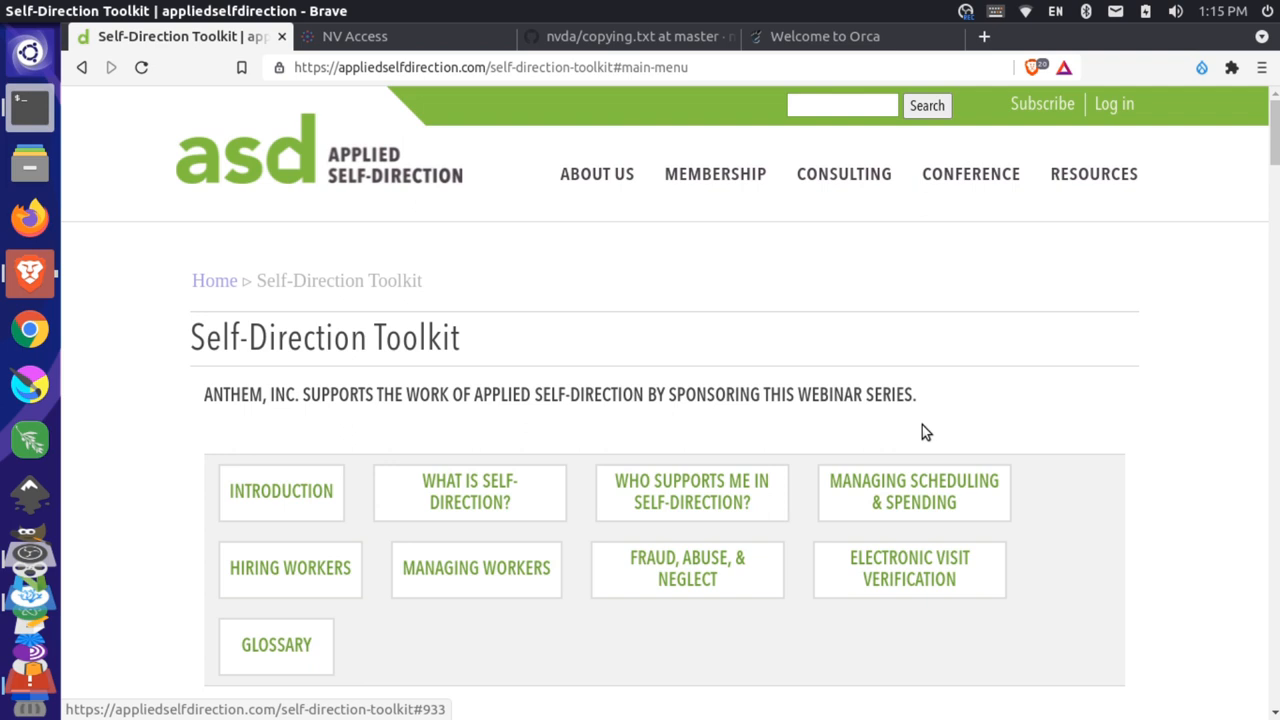
mouse_move(950, 500)
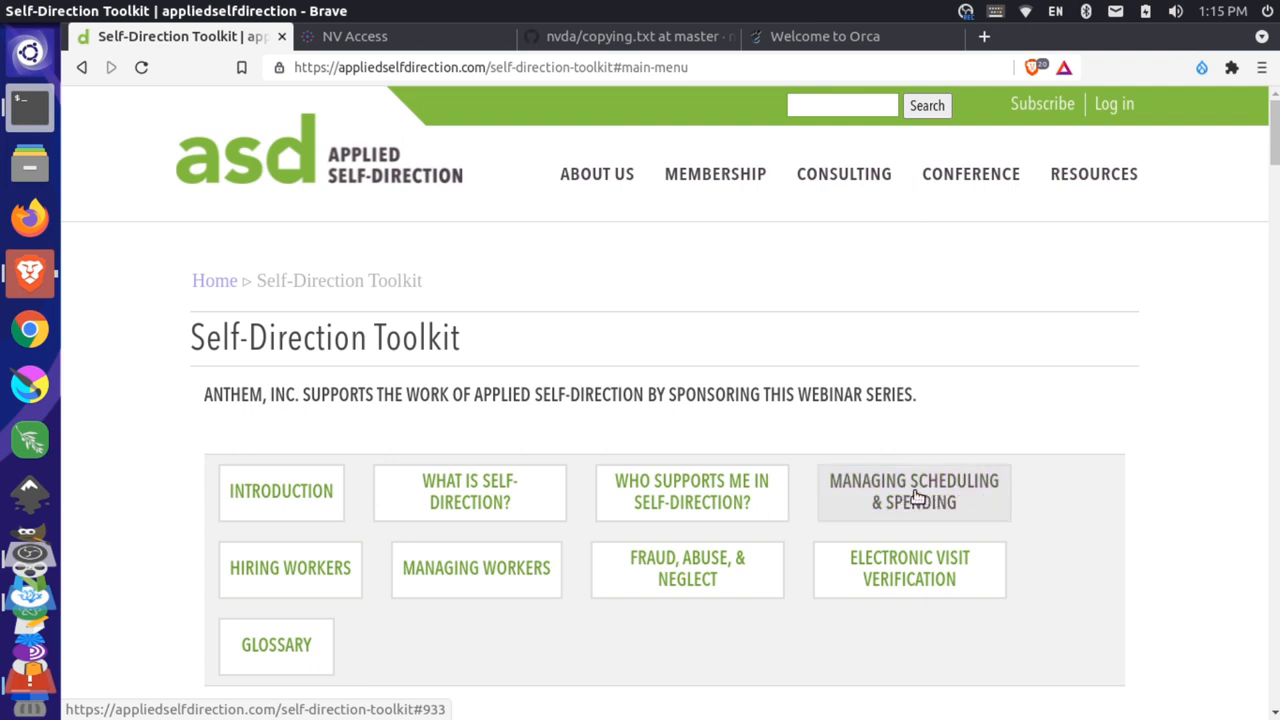
mouse_move(1072, 300)
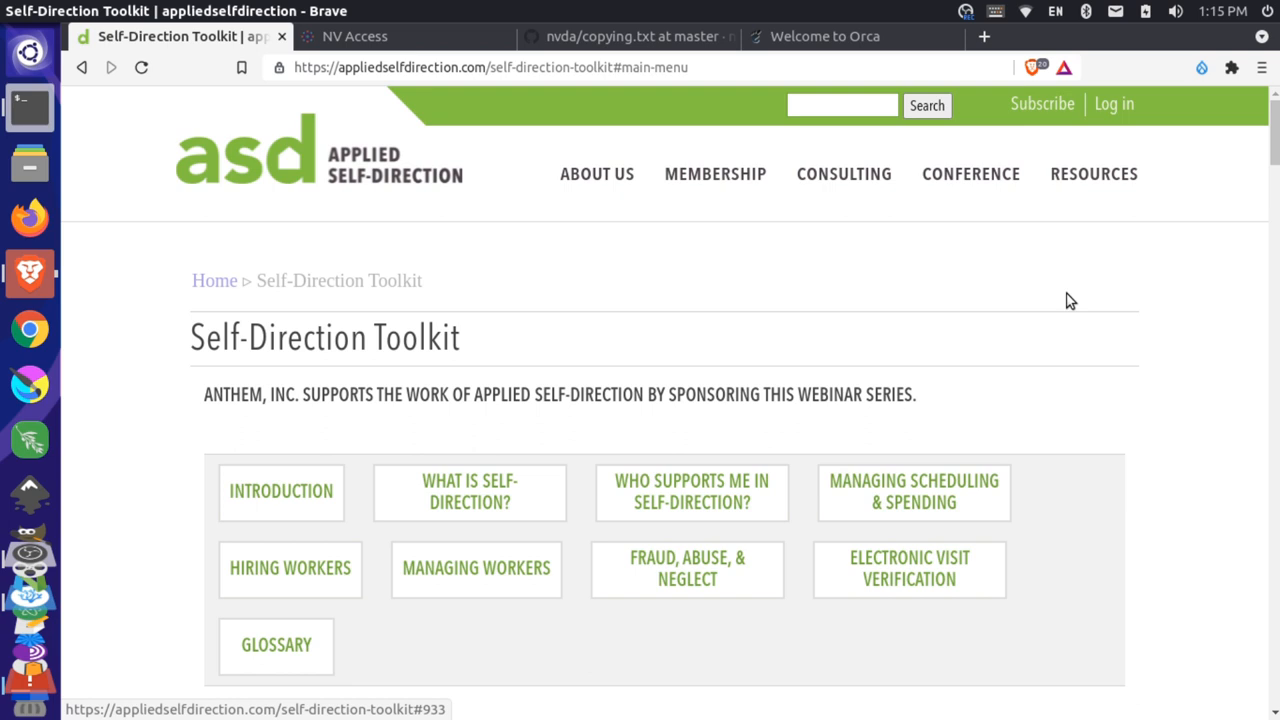
- Focus the terminal with the orca -s preferences command ready at the prompt
left_click(912, 492)
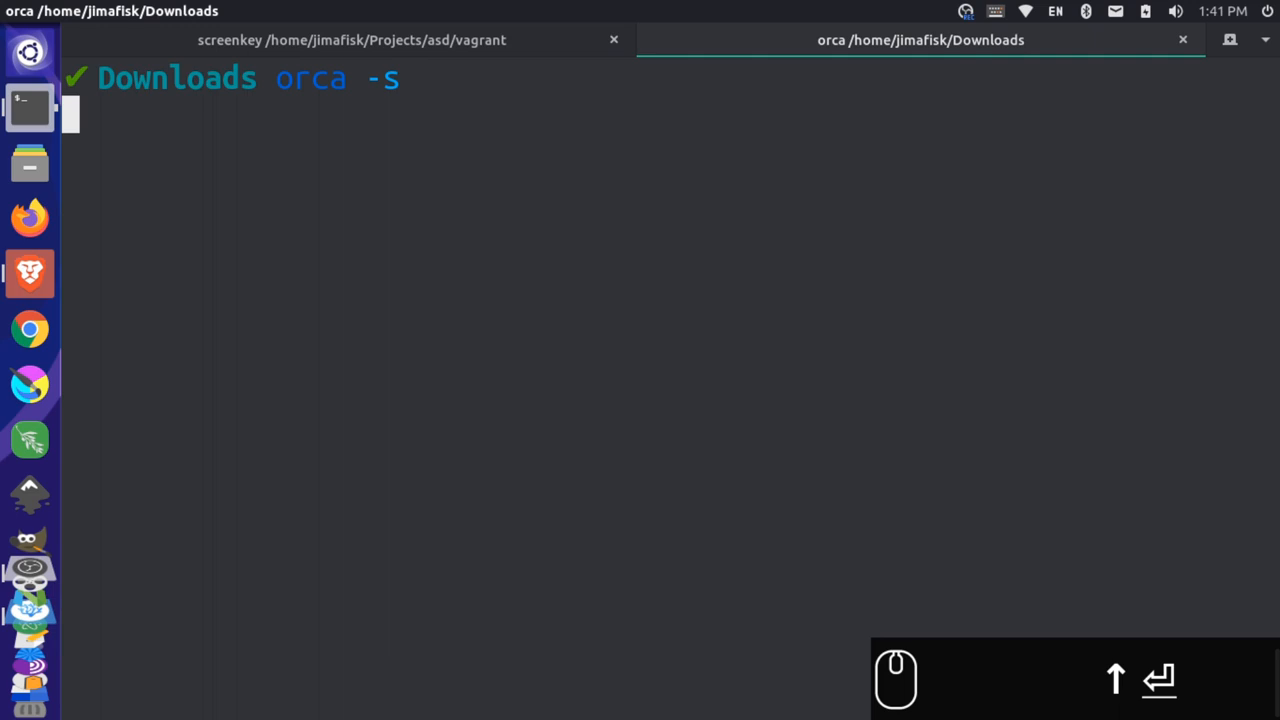
- In Orca preferences, set the keyboard layout to Laptop and keep Caps_Lock, Shift_Lock as the modifier key
key("Return")
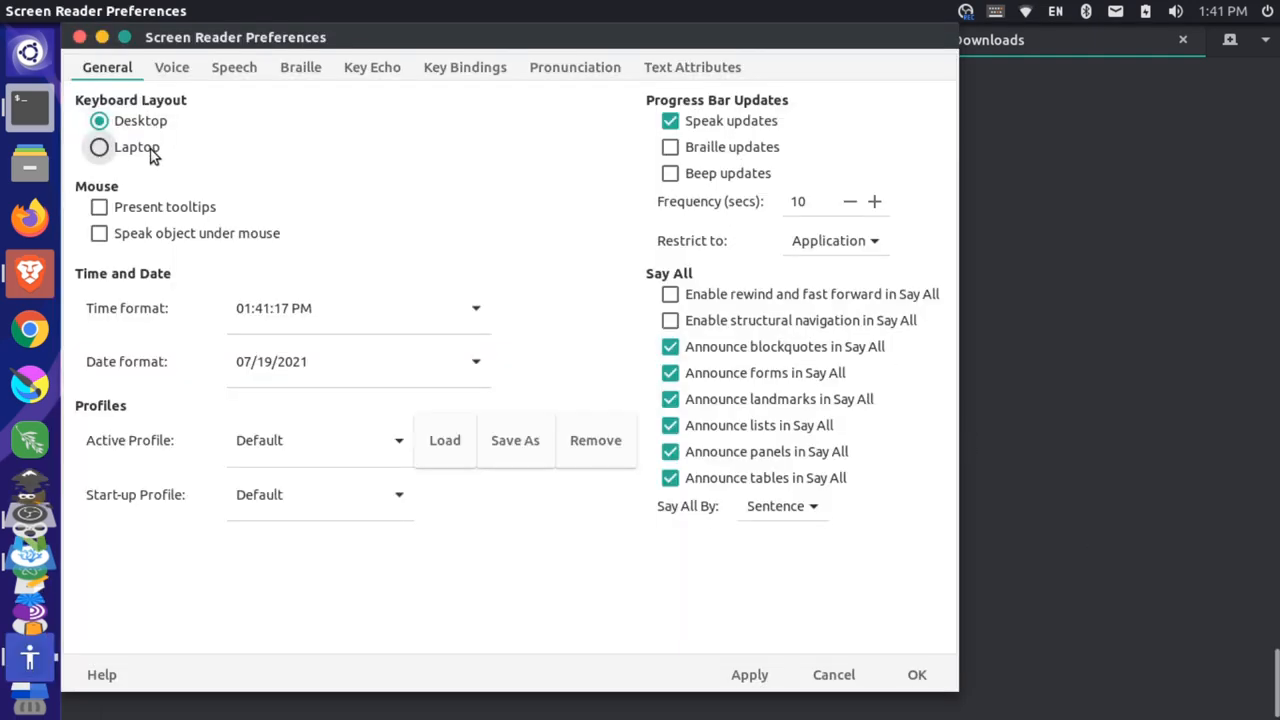
left_click(98, 148)
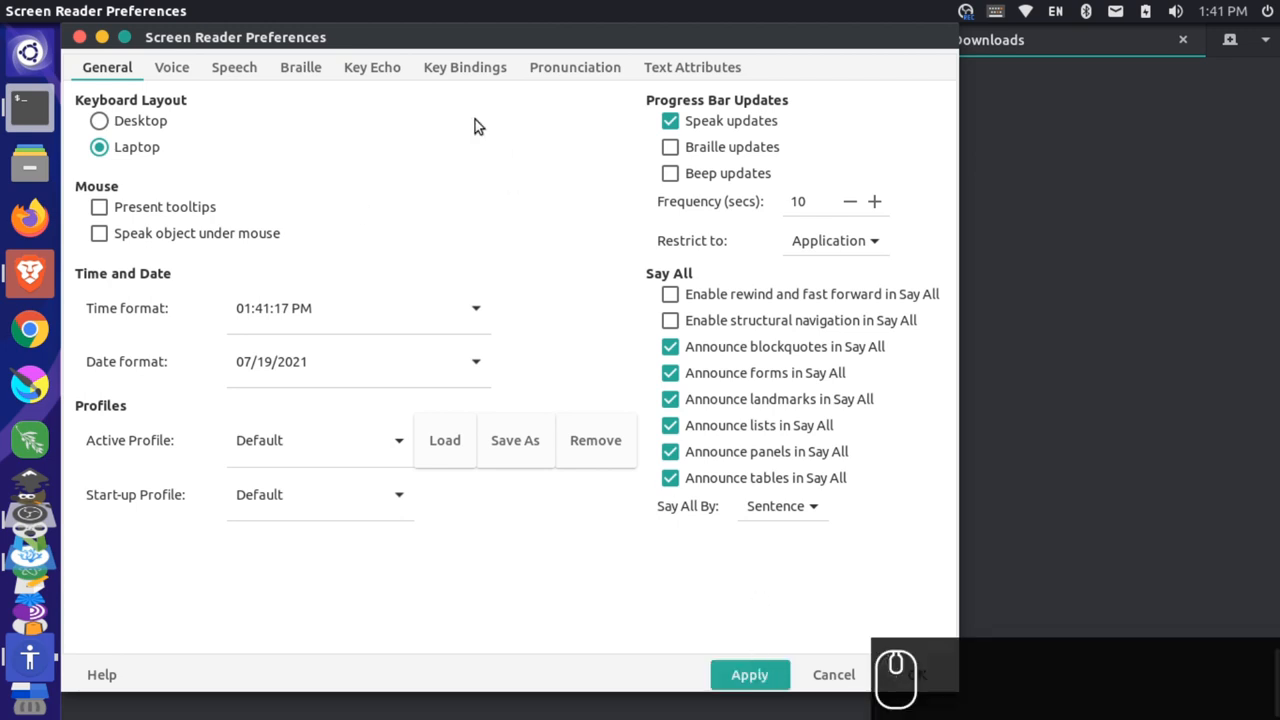
left_click(464, 68)
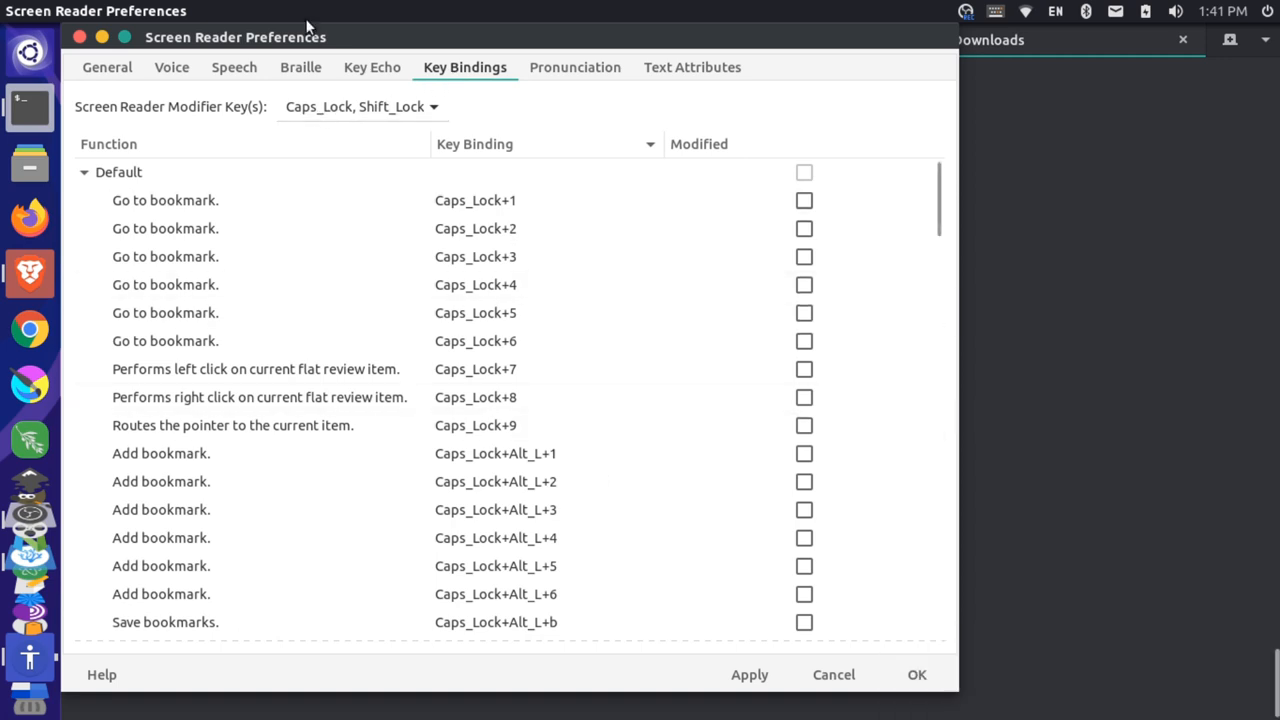
left_click(360, 108)
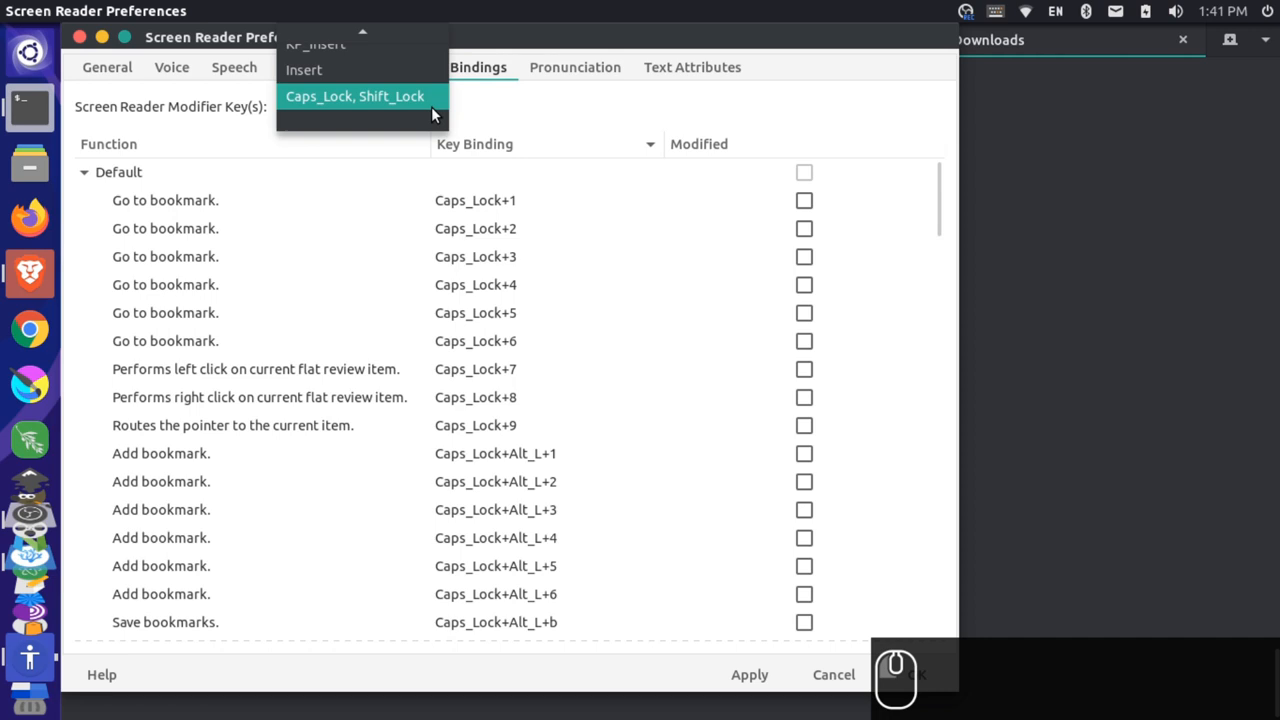
left_click(356, 96)
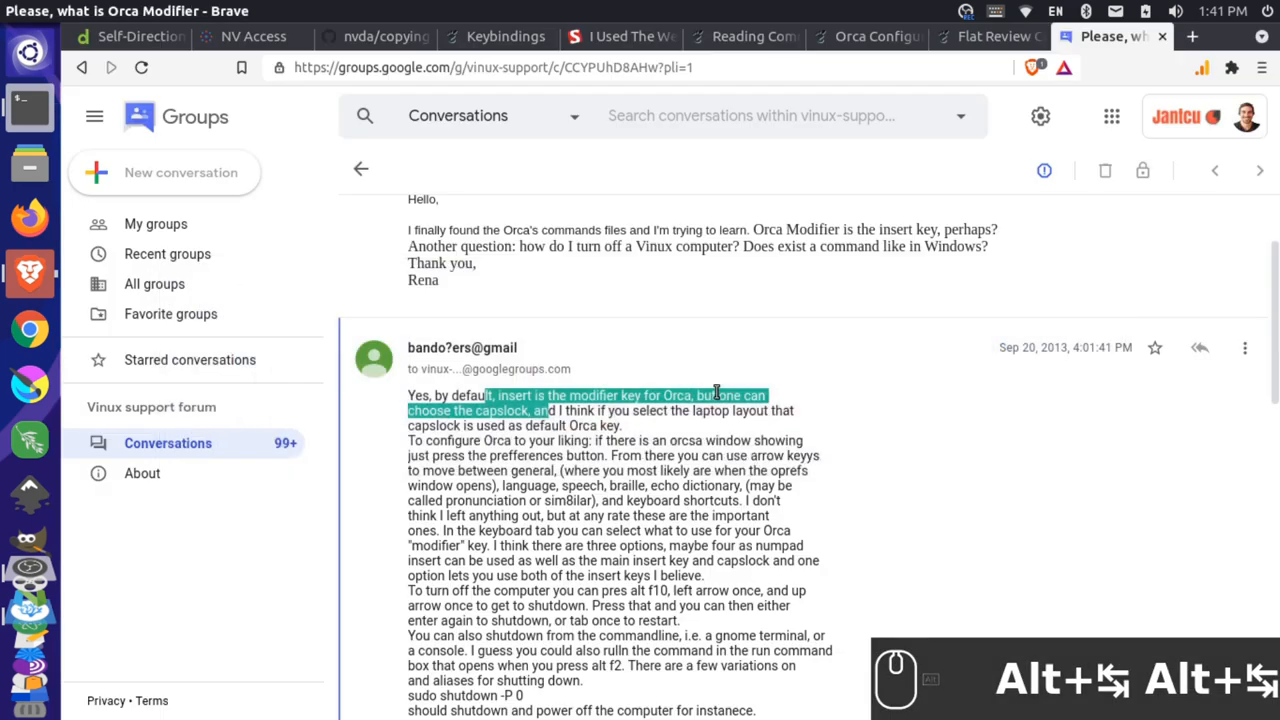
- Scroll the Self-Direction Toolkit page down to the Managing Scheduling & Spending and Hiring Workers sections
left_click(130, 36)
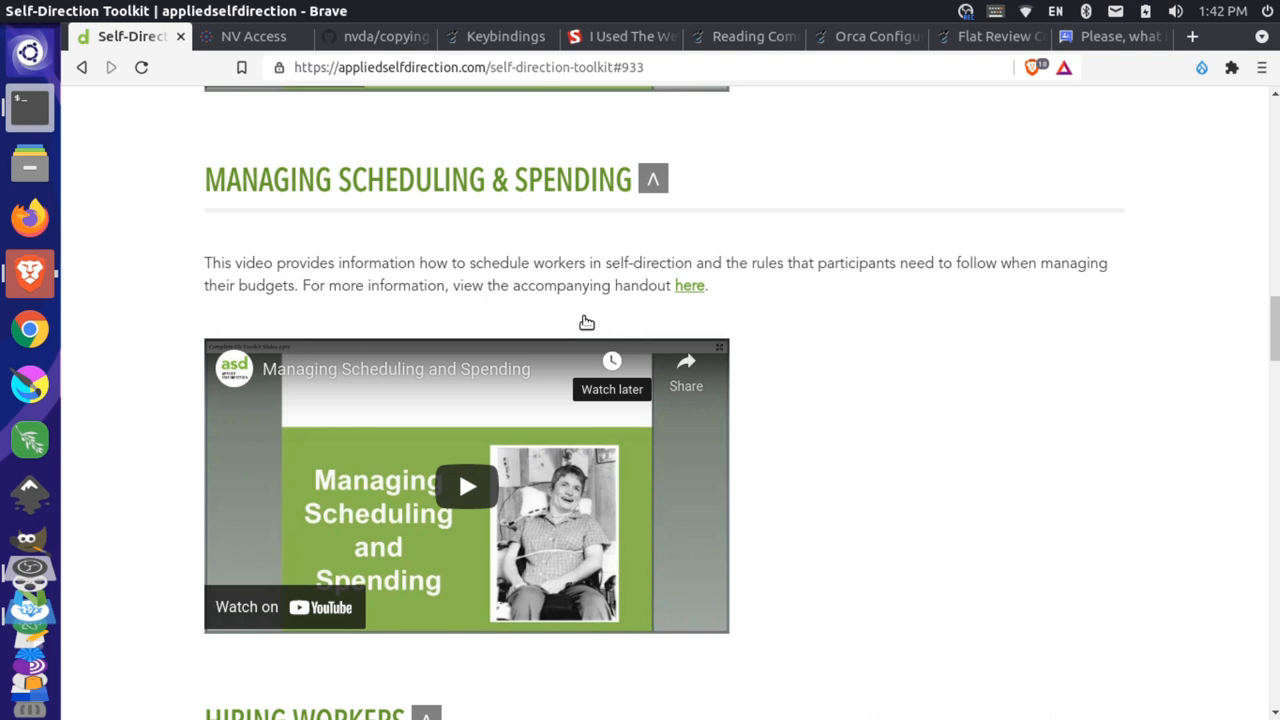
scroll("down", 3)
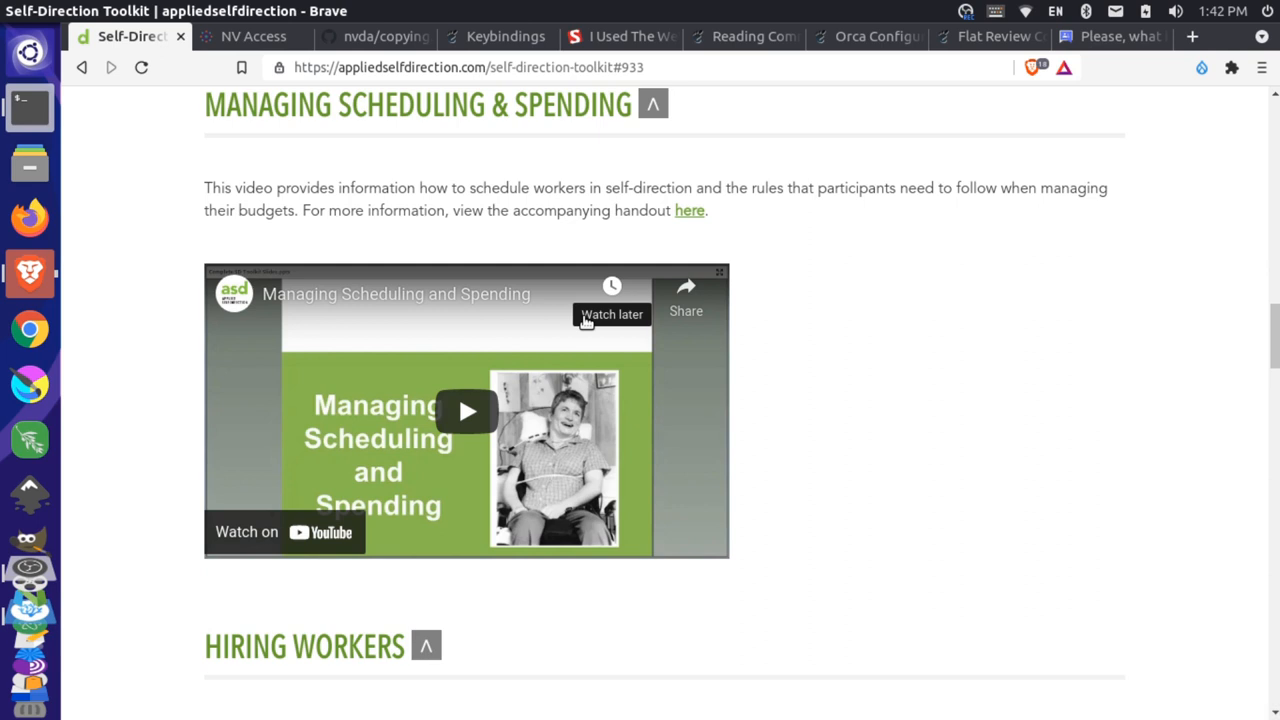
scroll("down", 3)
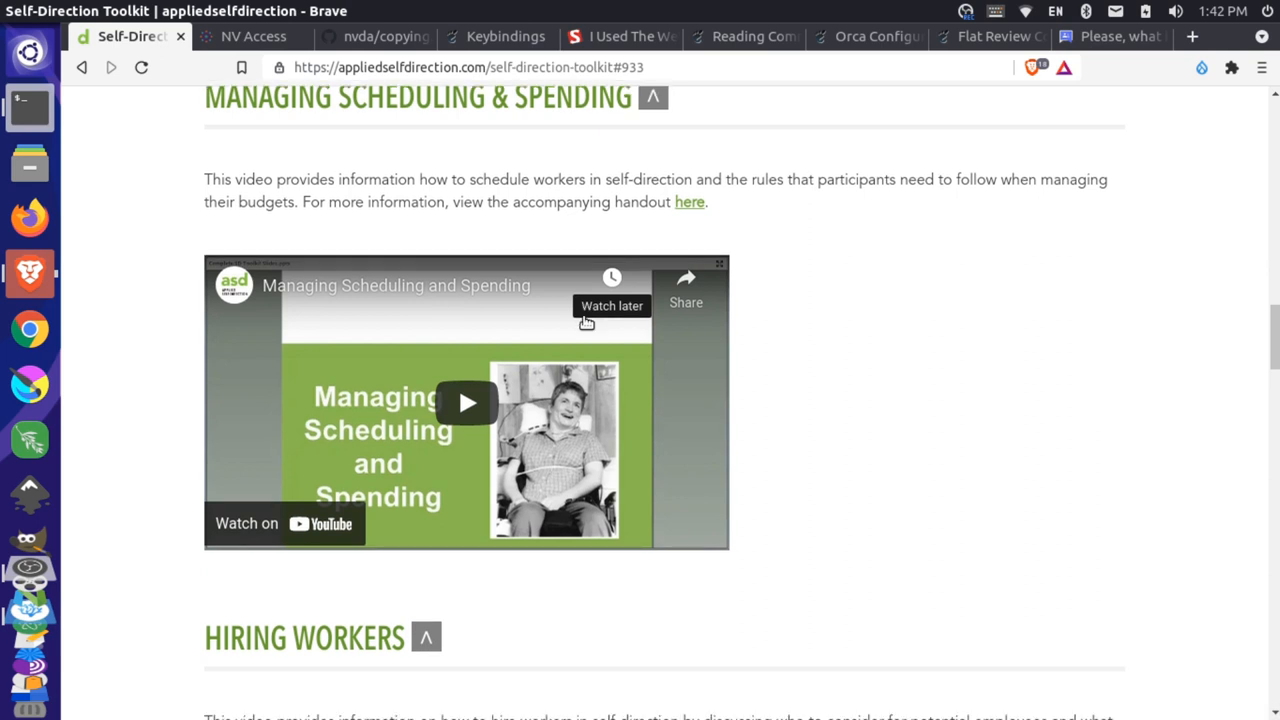
scroll("down", 3)
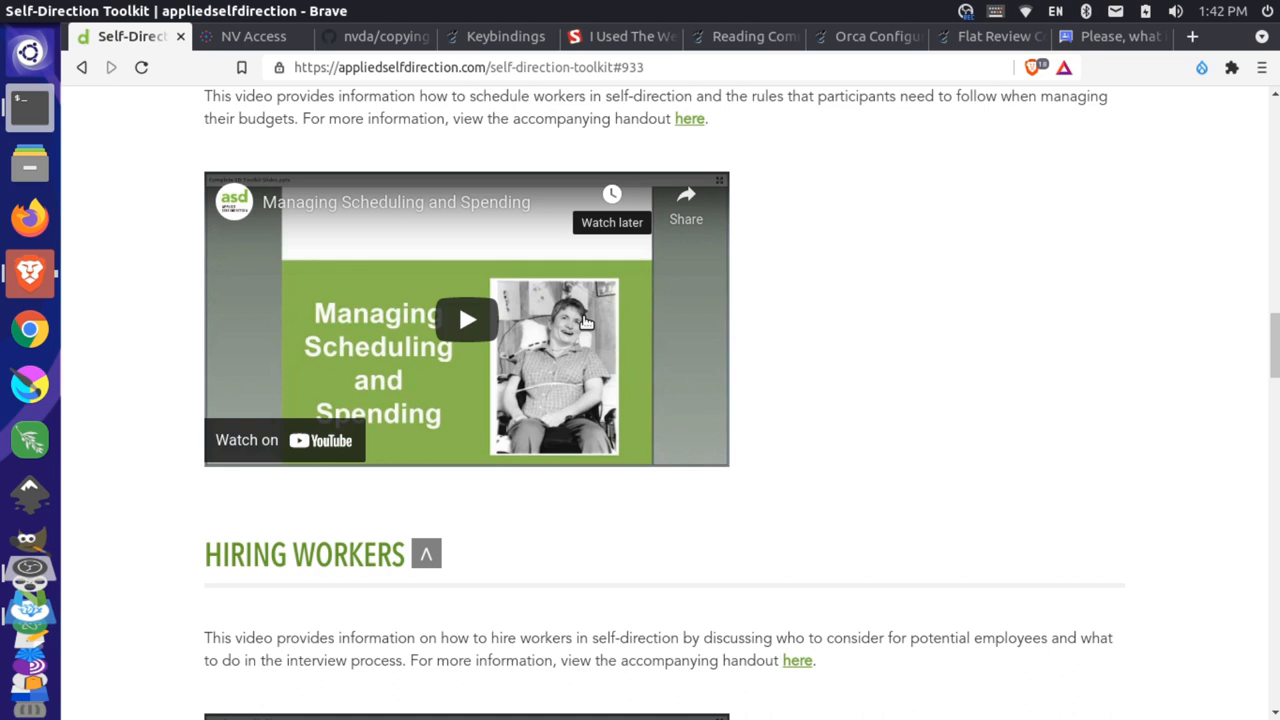
scroll("down", 3)
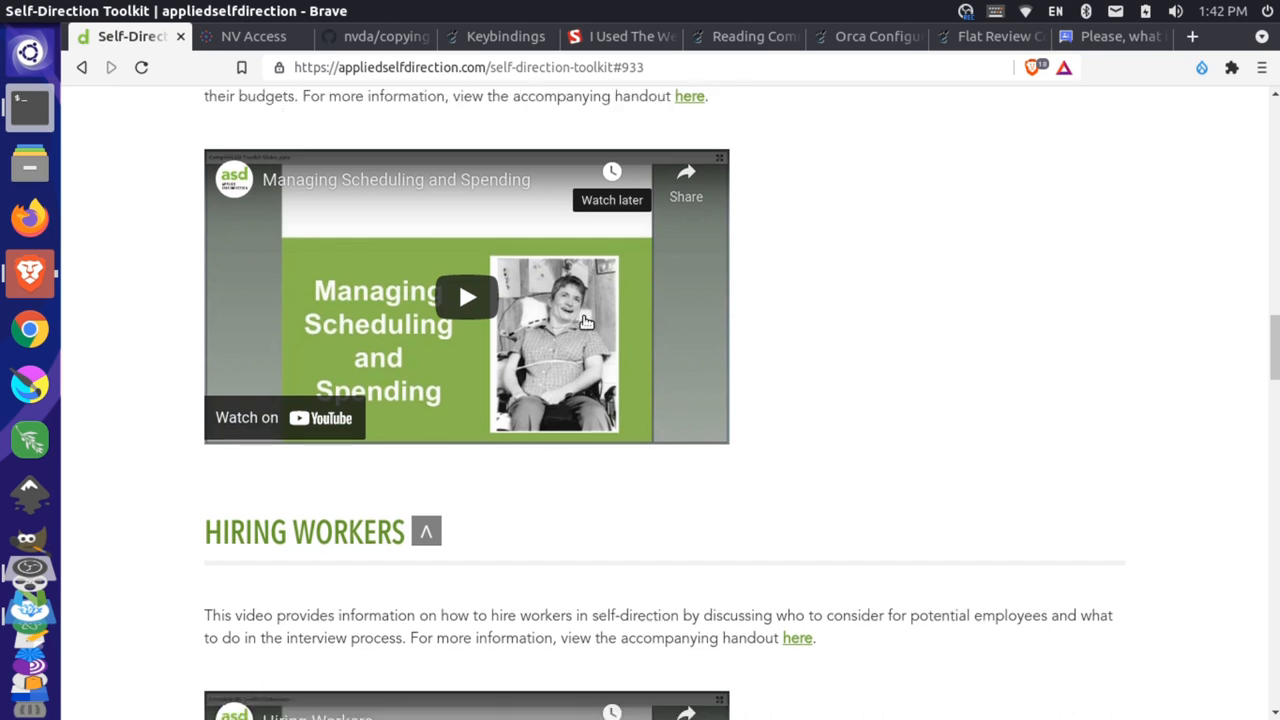
- Show Orca's Reading Commands guide scrolled down to the Say All section
left_click(742, 36)
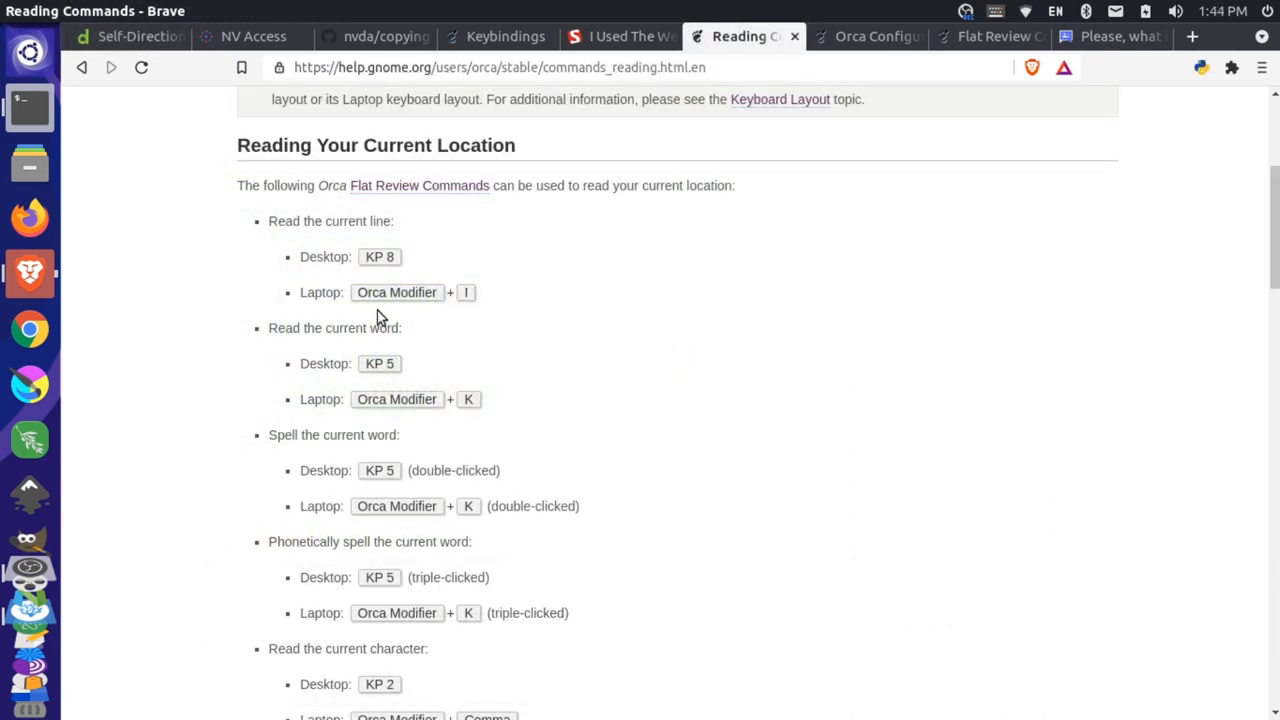
mouse_move(356, 330)
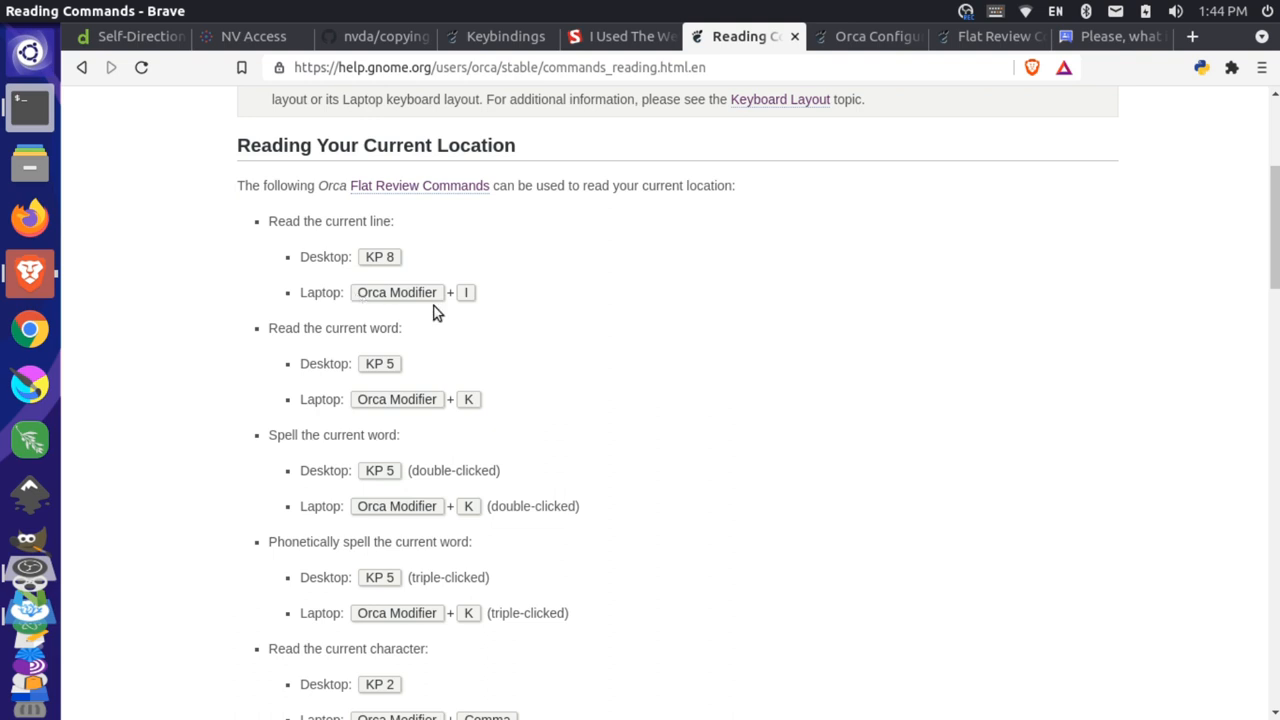
mouse_move(388, 292)
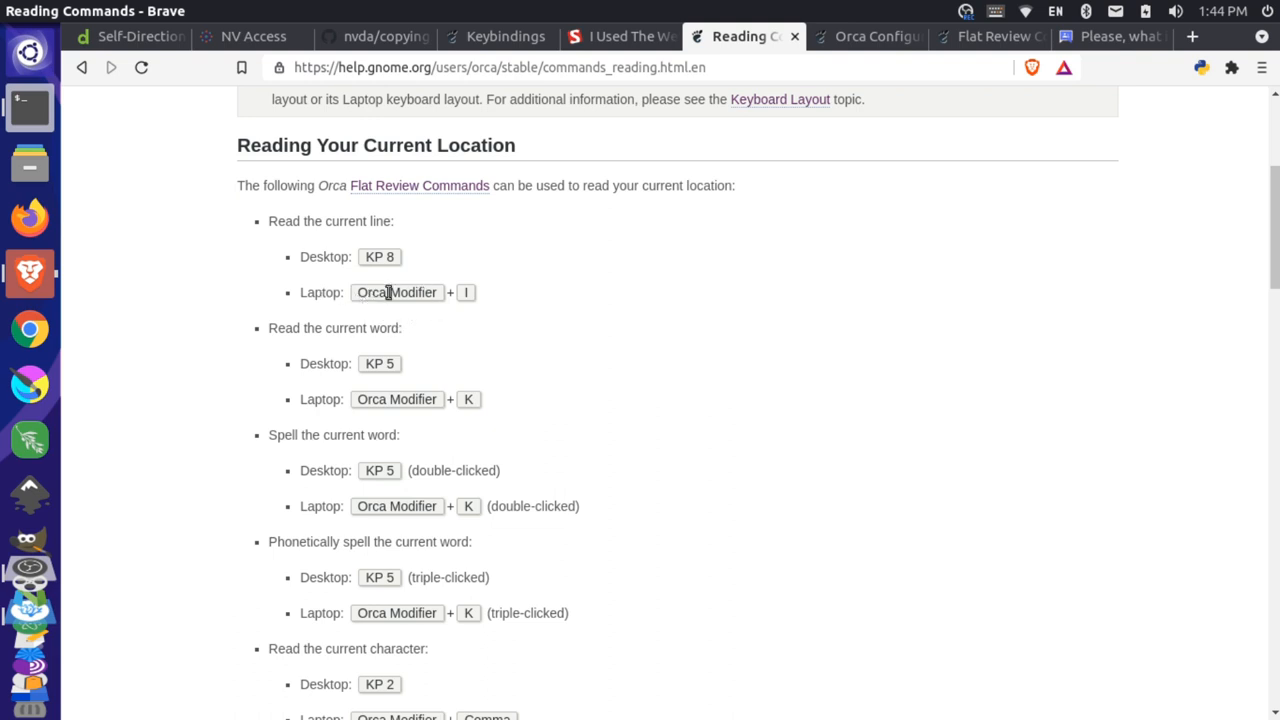
mouse_move(384, 364)
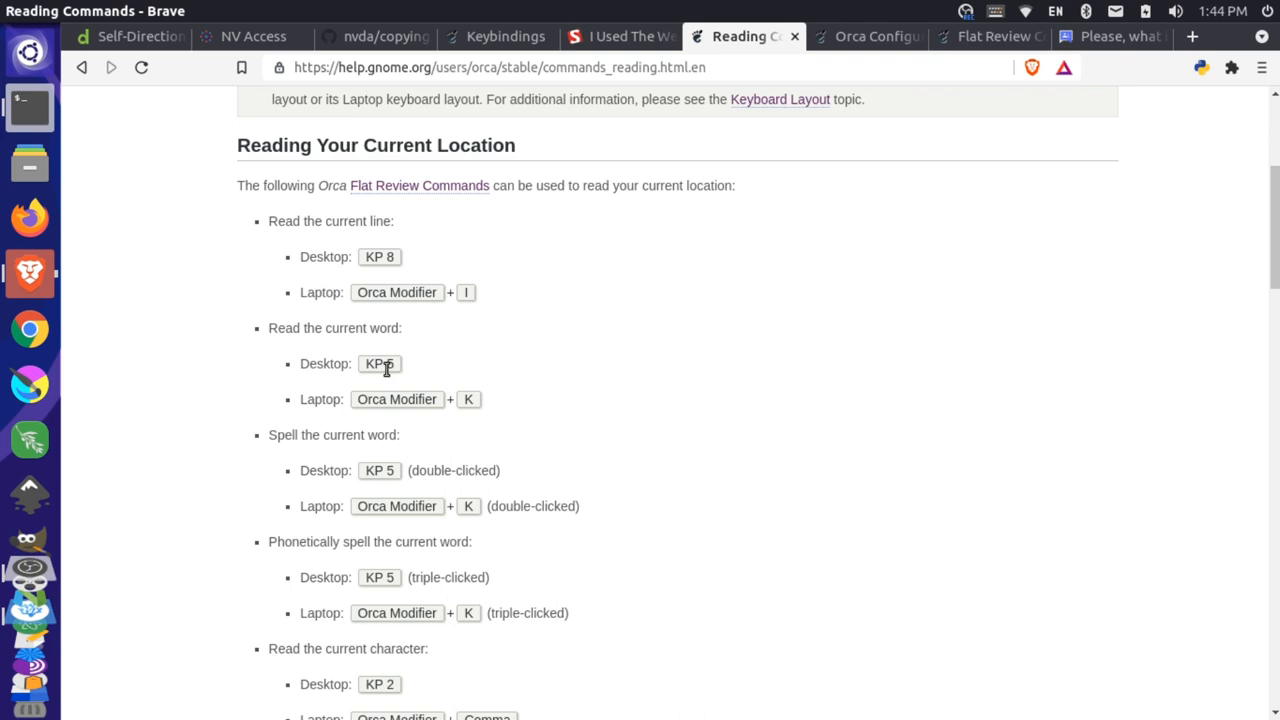
scroll("down", 3)
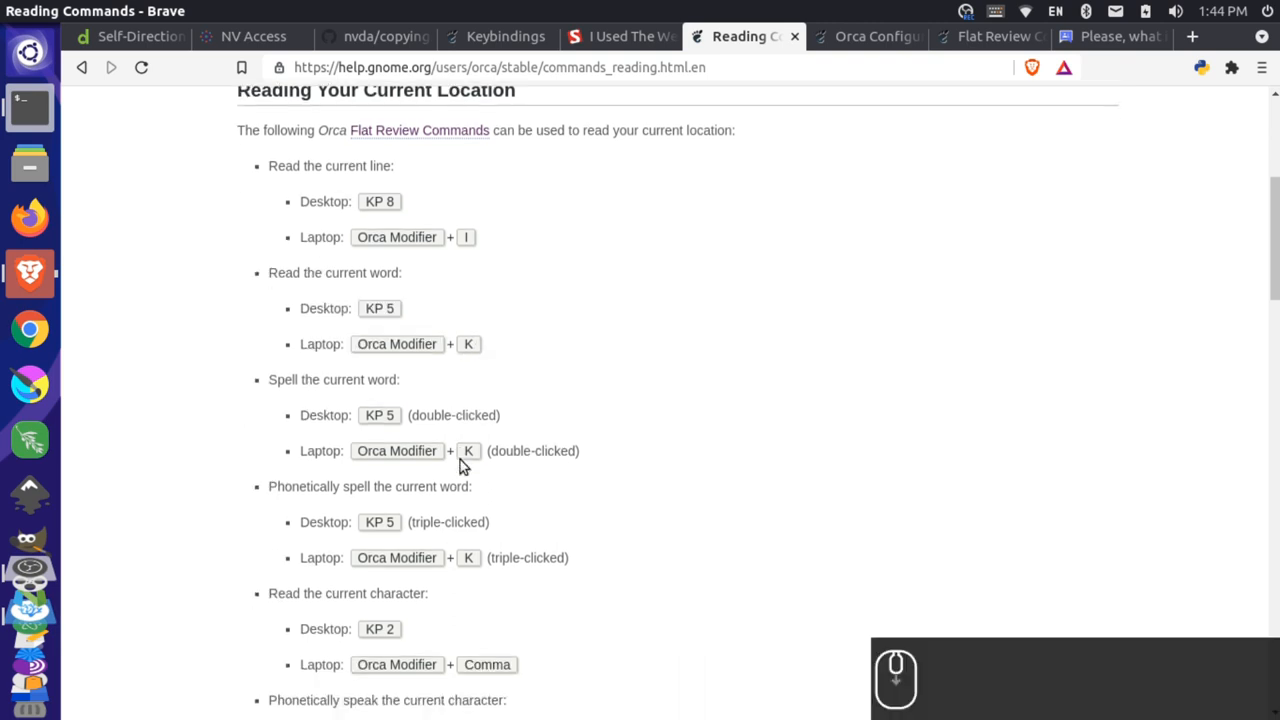
scroll("down", 3)
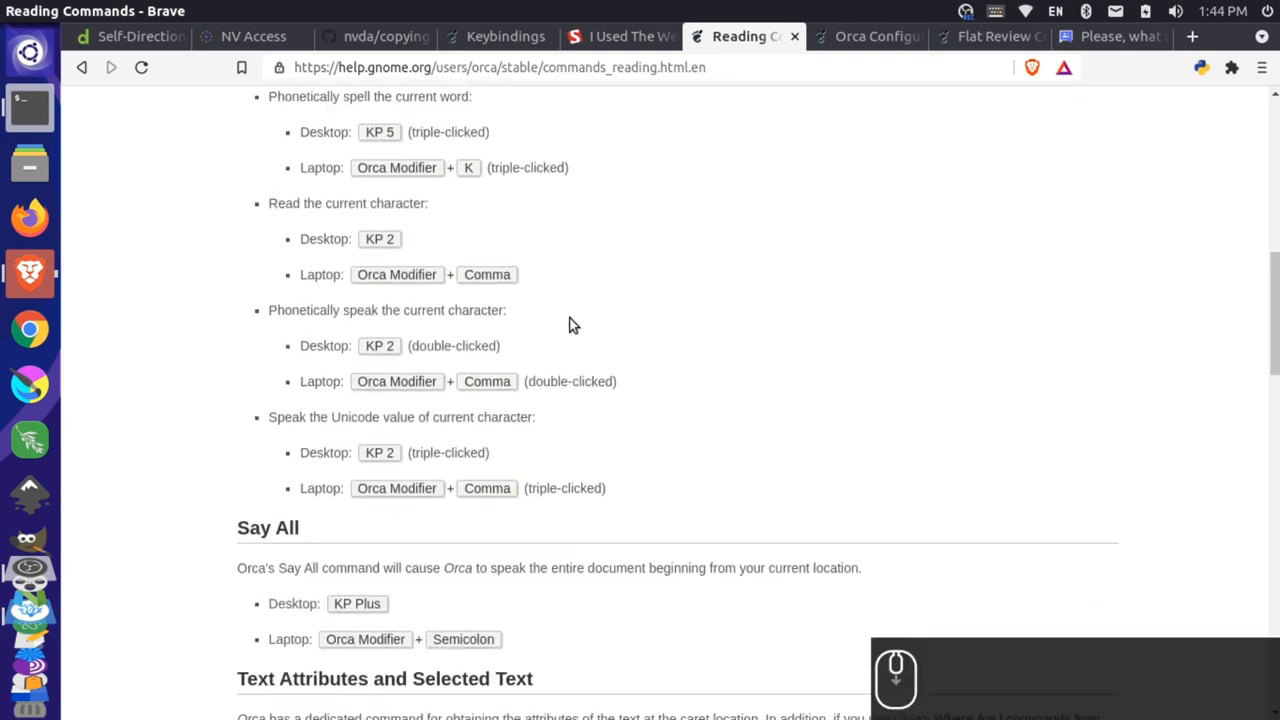
scroll("down", 3)
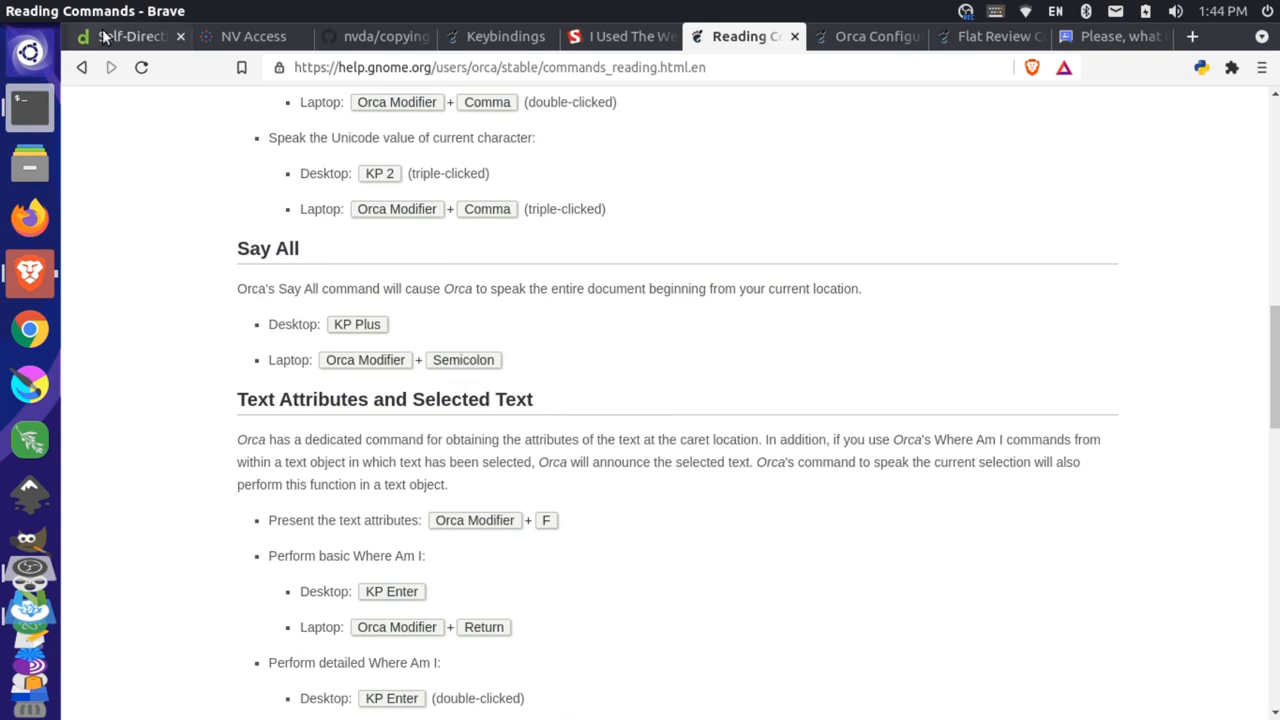
- Back on the toolkit page, jump to the Managing Scheduling & Spending section via its link
left_click(124, 36)
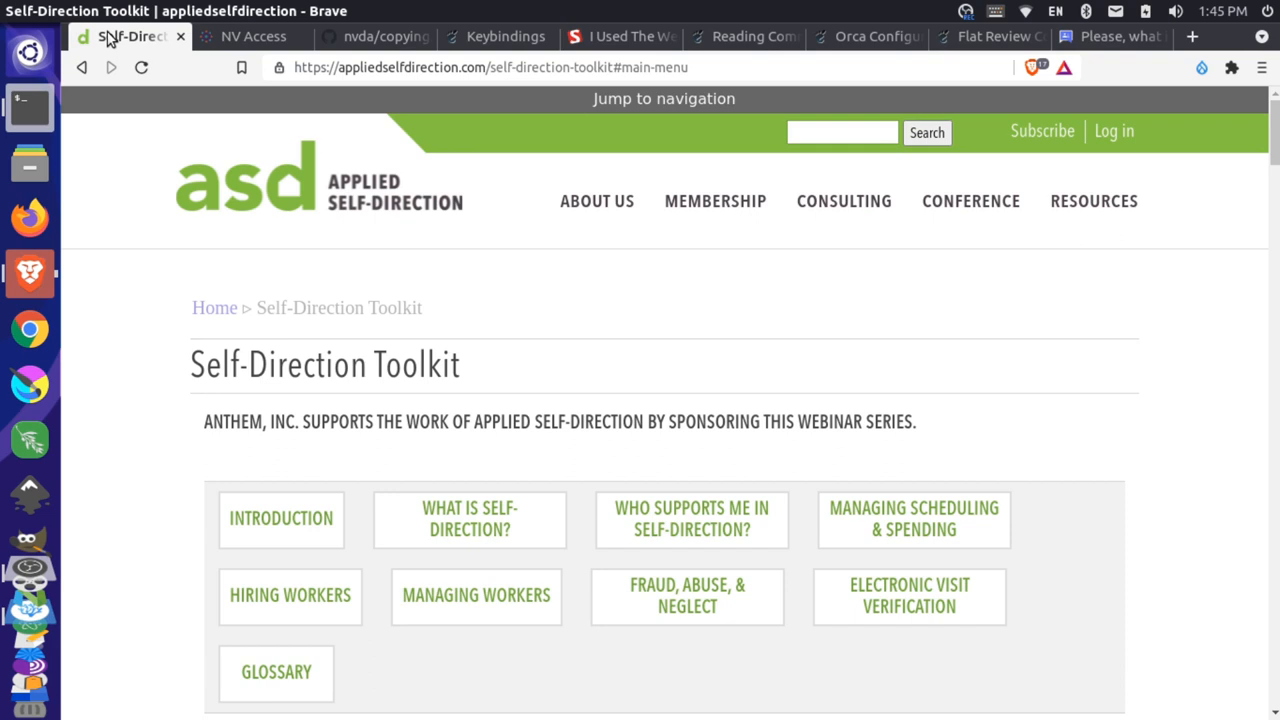
scroll("down", 3)
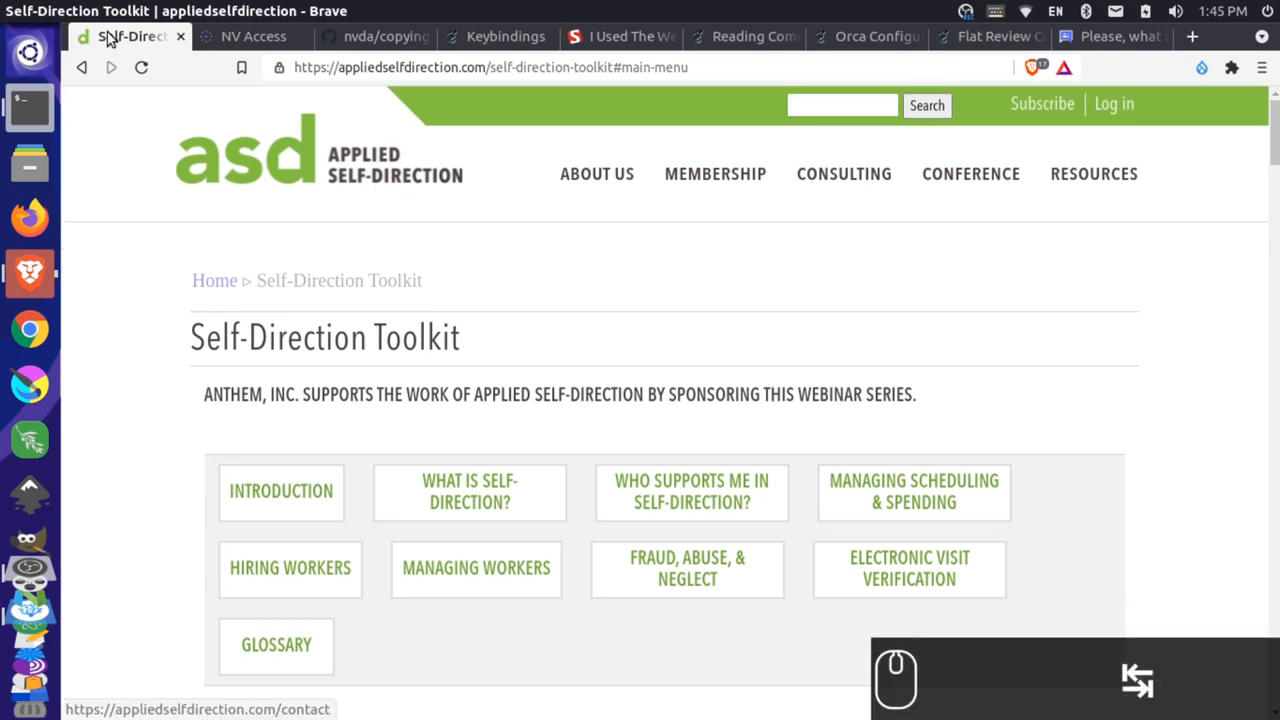
left_click(840, 104)
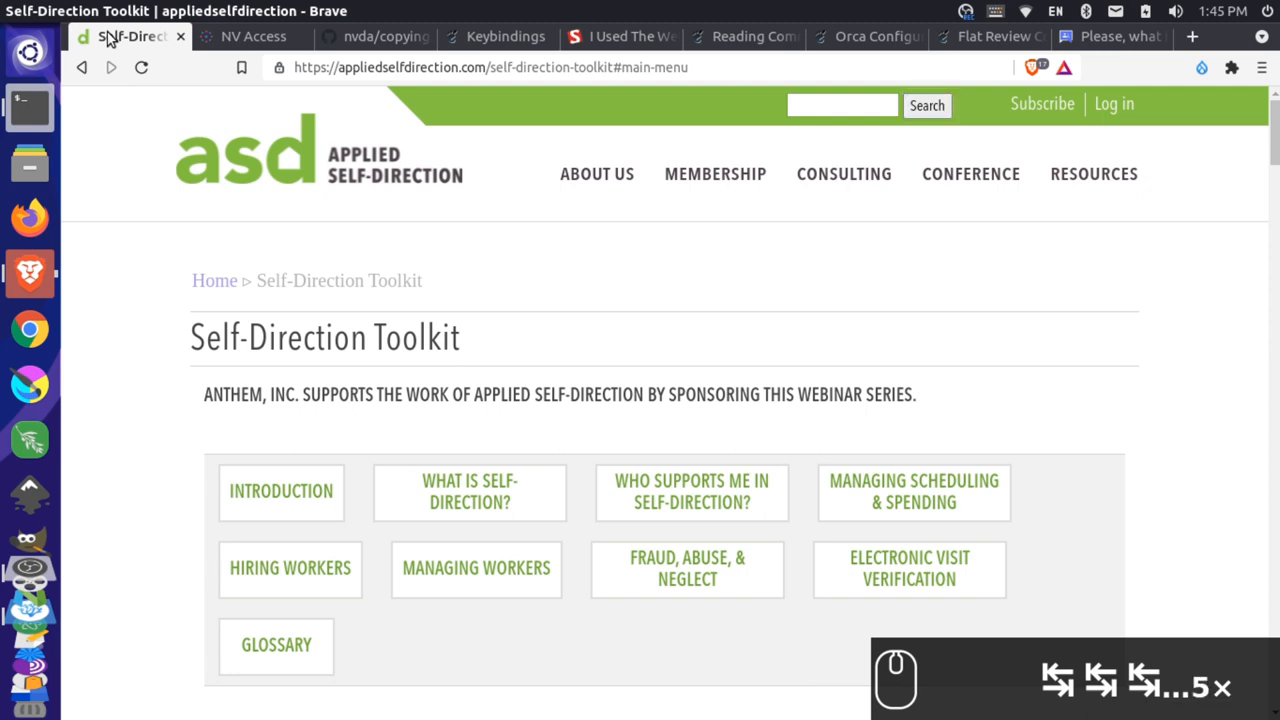
mouse_move(844, 172)
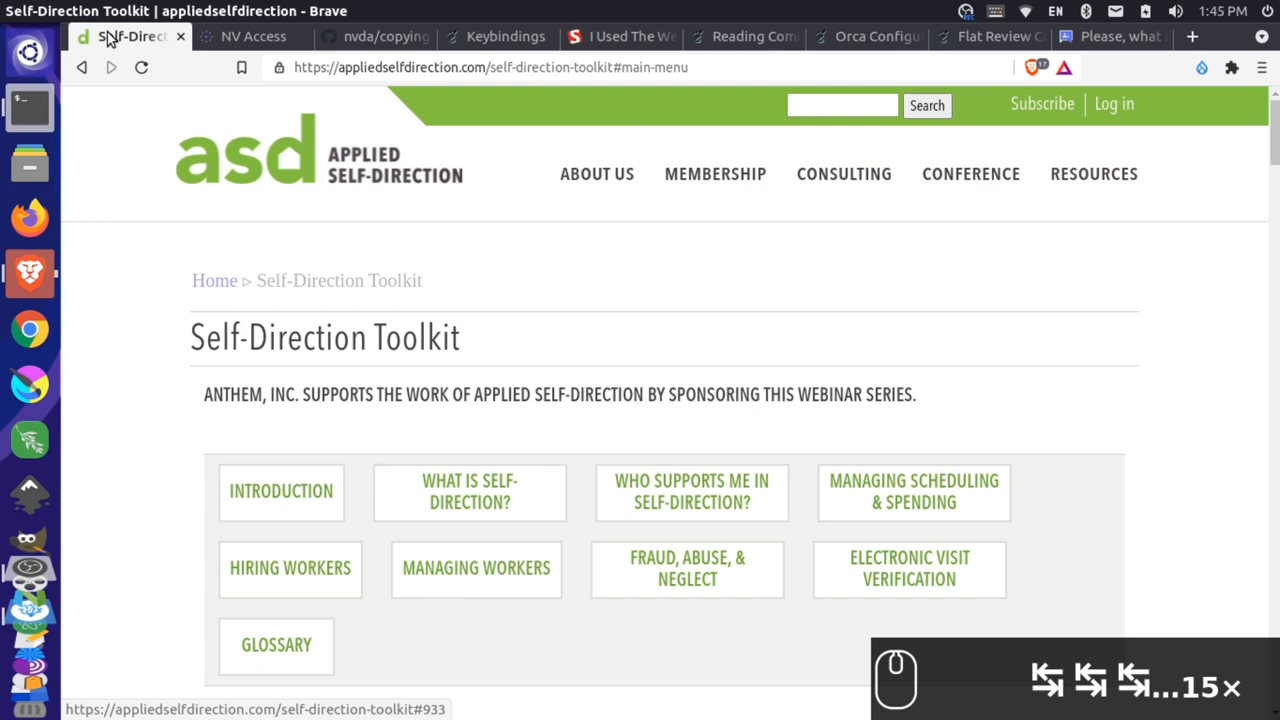
left_click(912, 492)
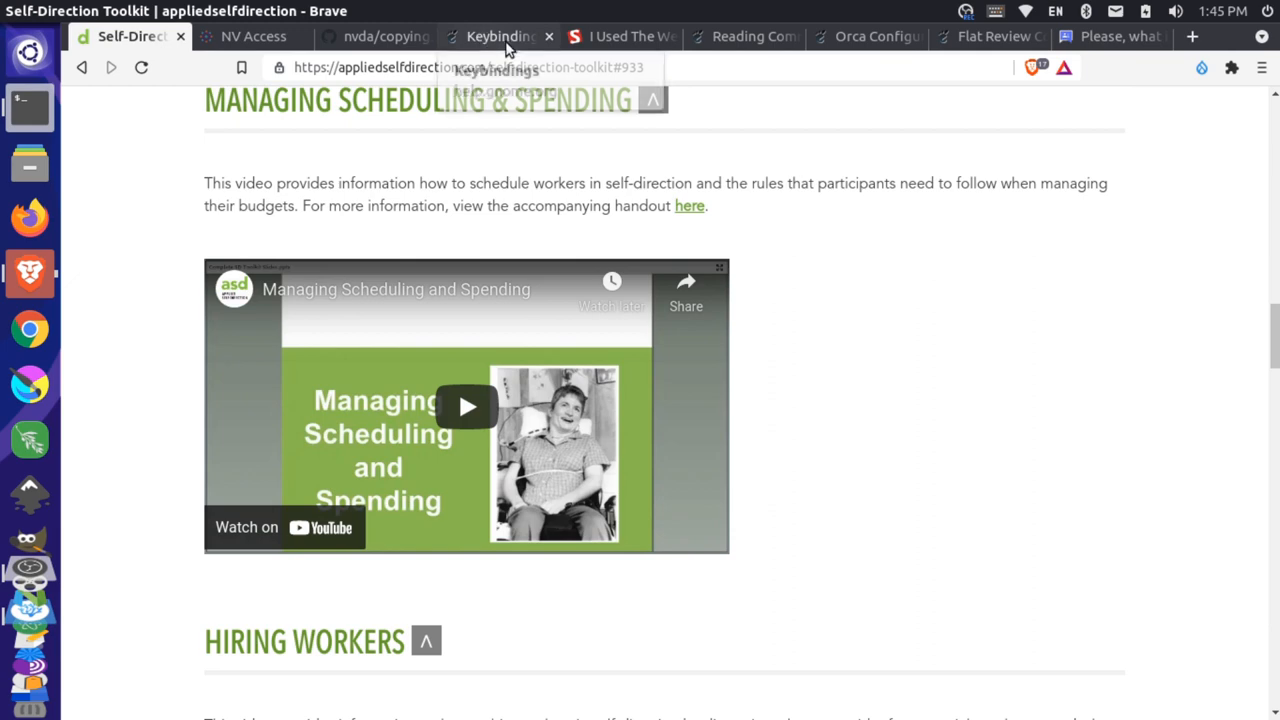
left_click(744, 36)
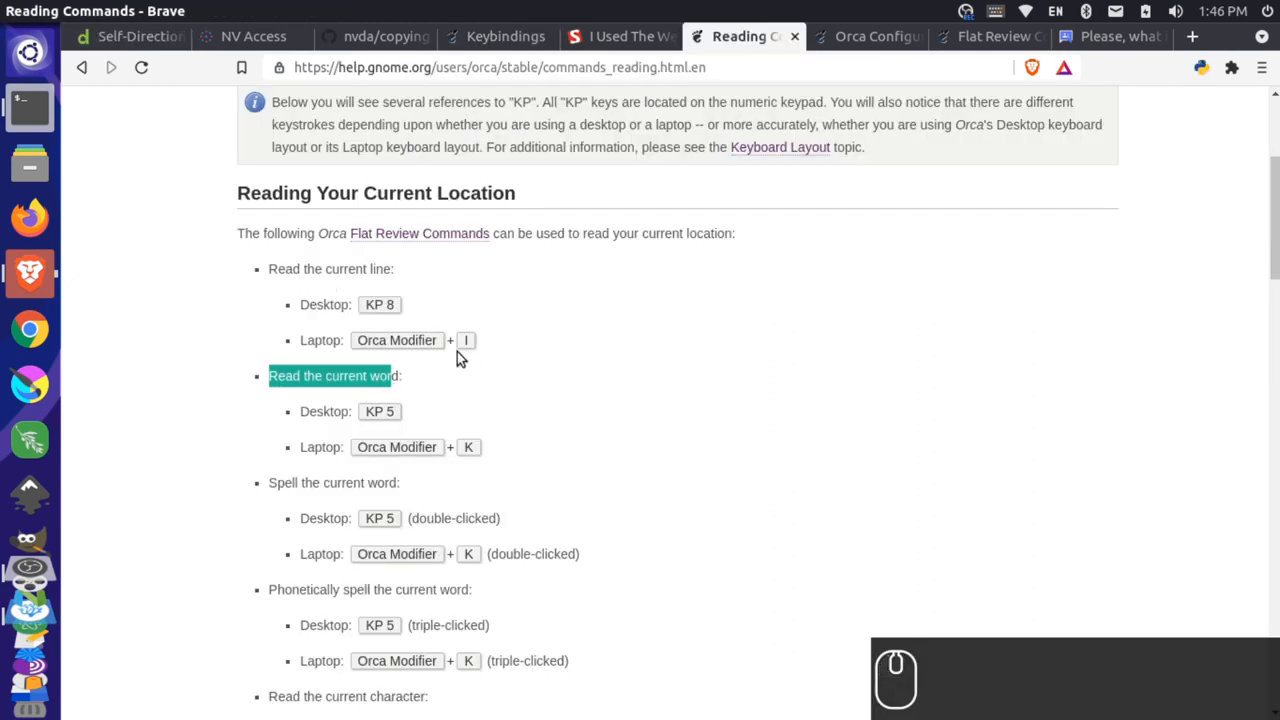
left_click(136, 36)
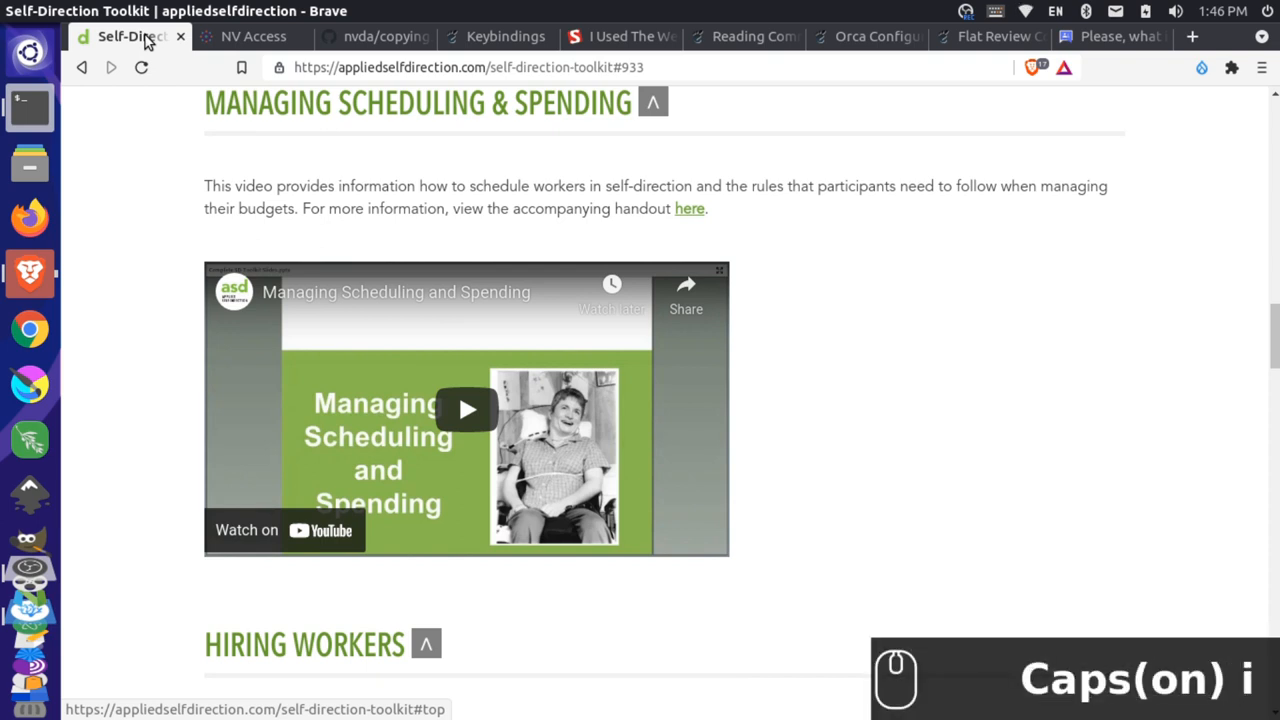
scroll("down", 3)
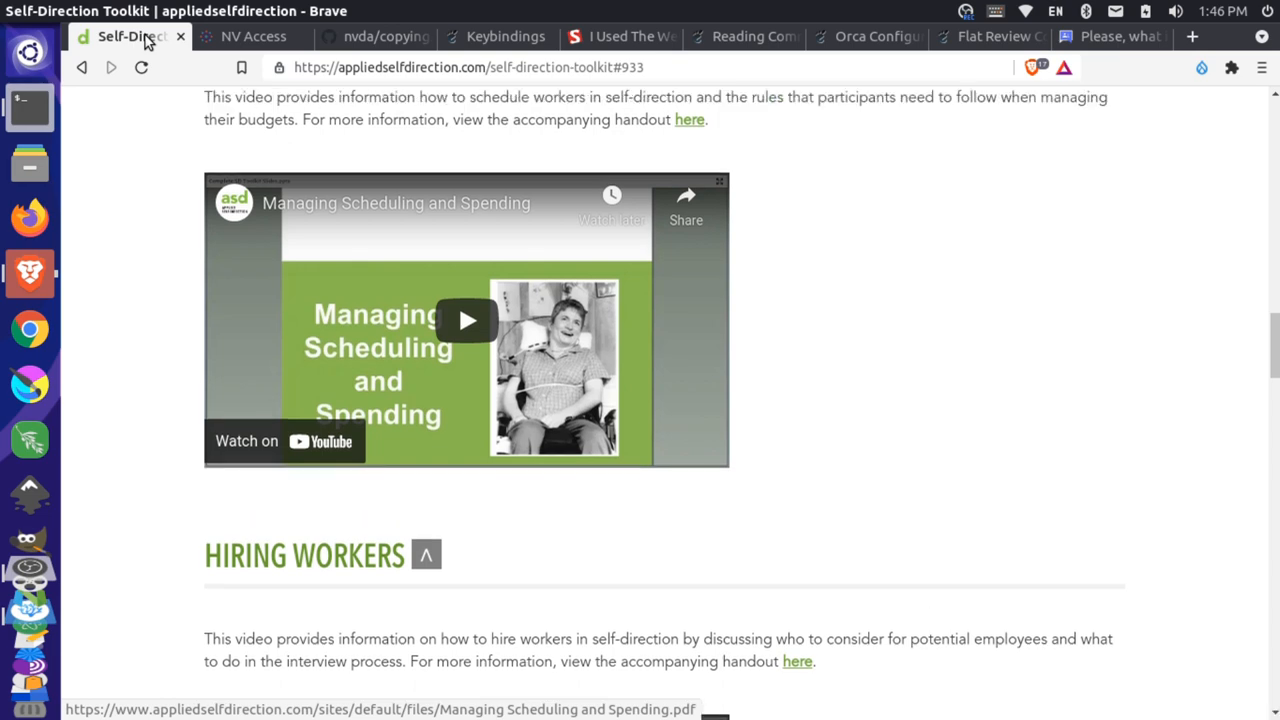
scroll("down", 3)
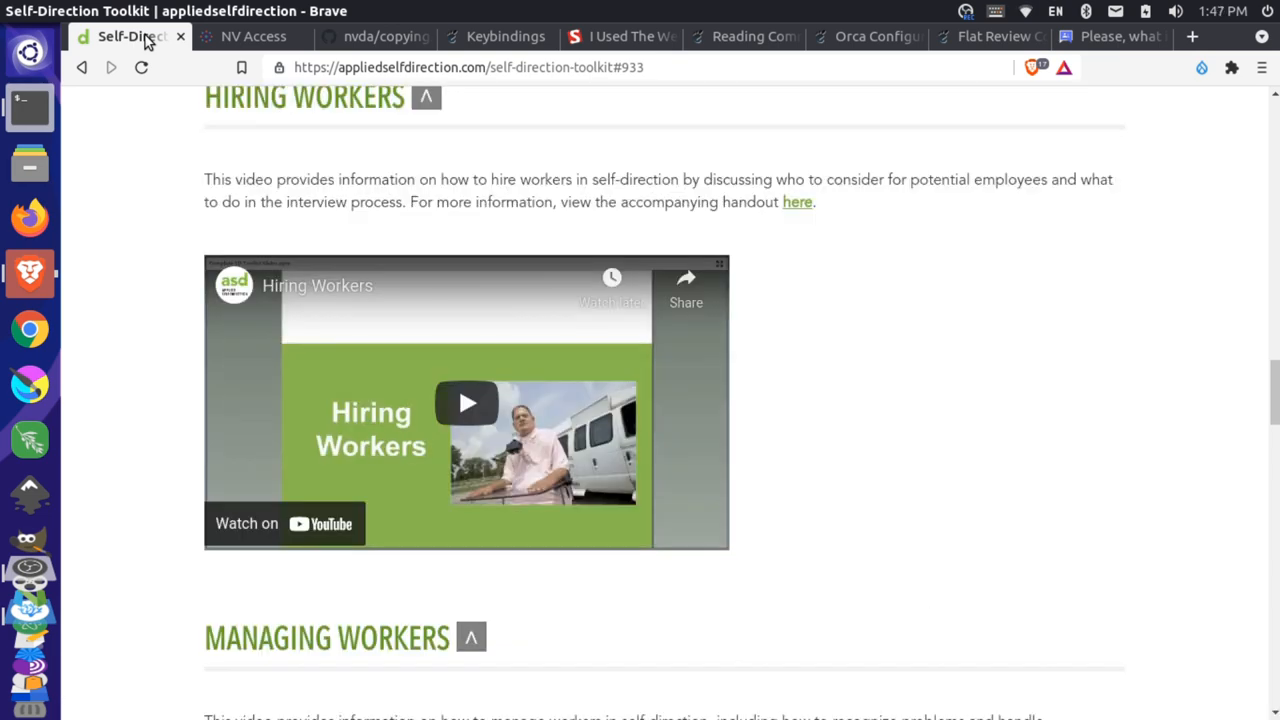
scroll("down", 3)
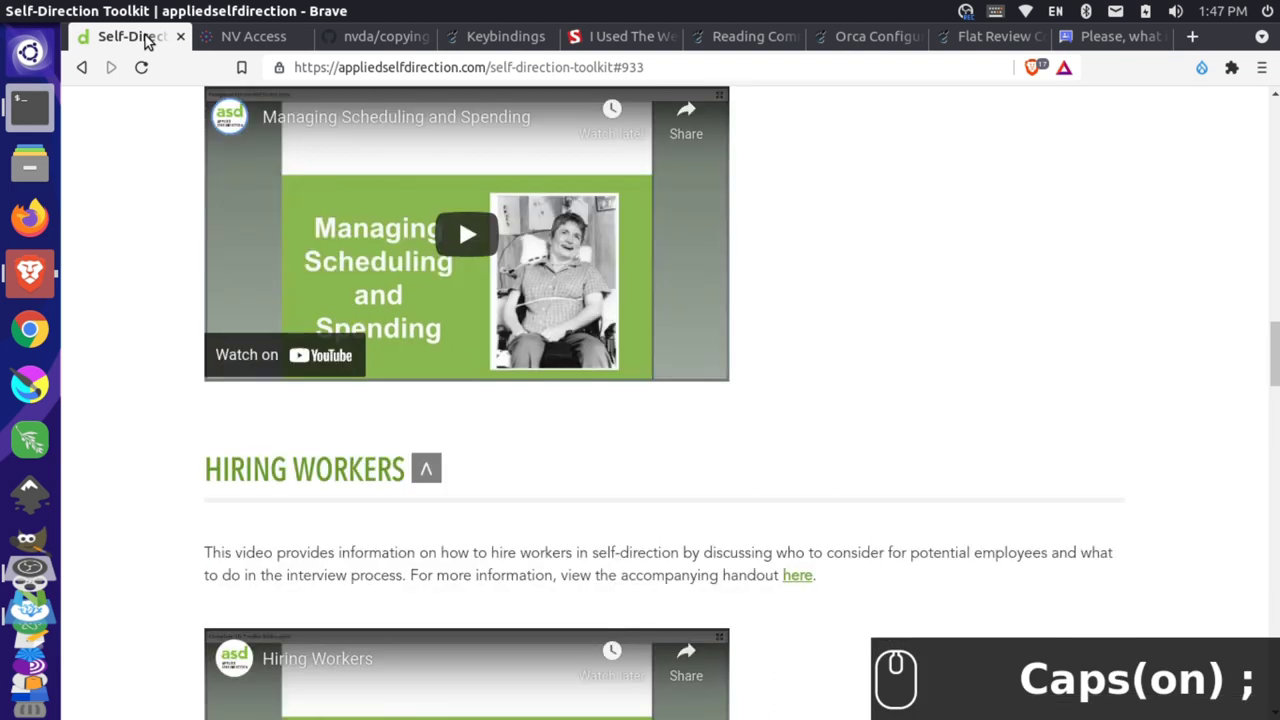
scroll("down", 3)
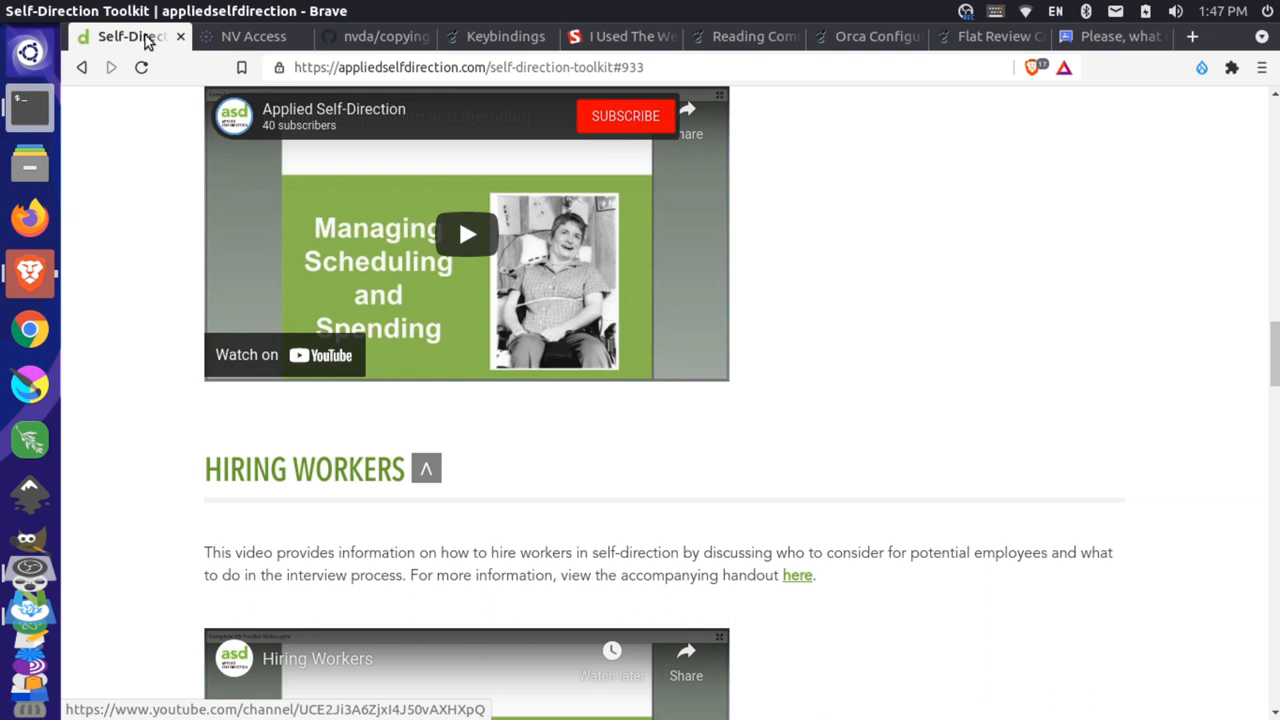
scroll("down", 3)
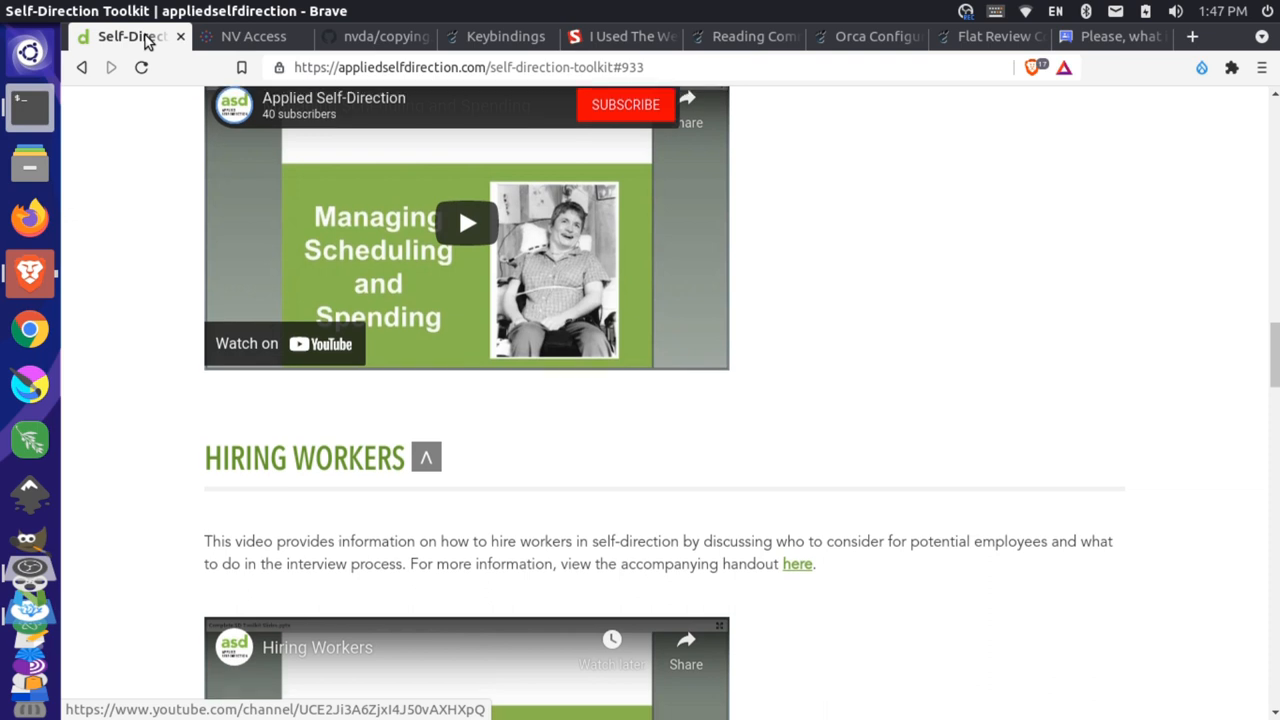
scroll("down", 3)
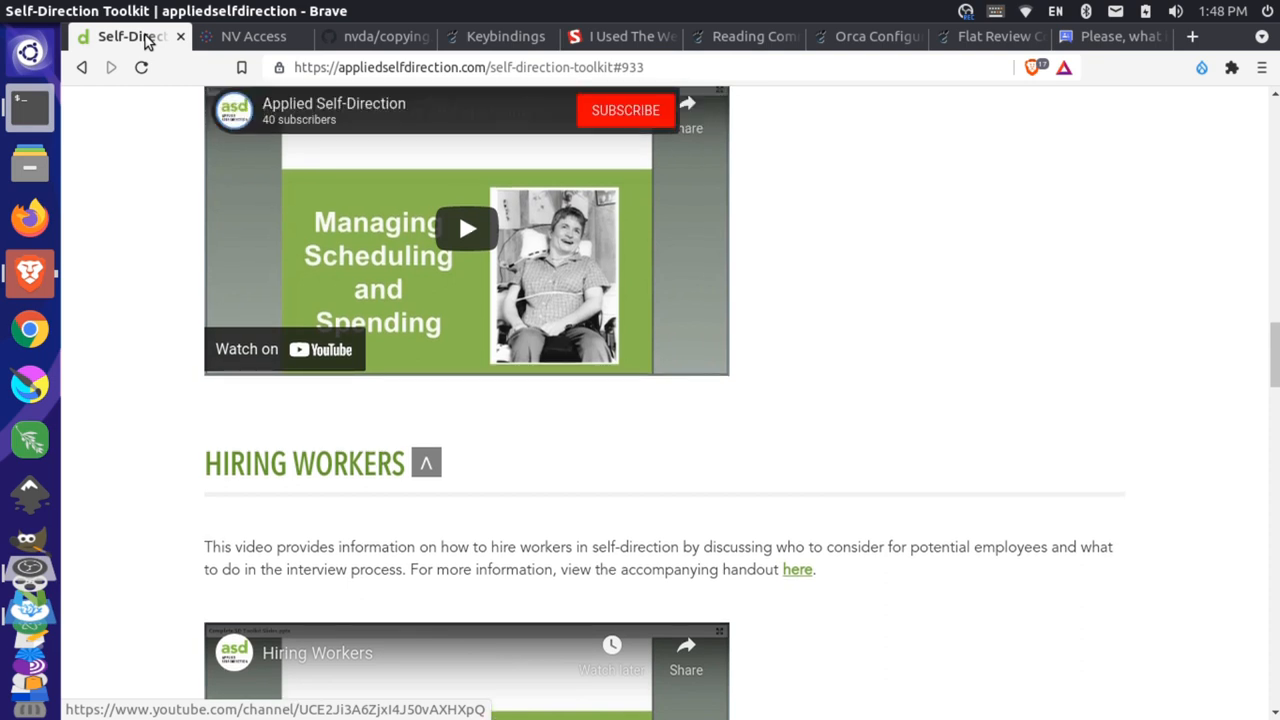
scroll("down", 3)
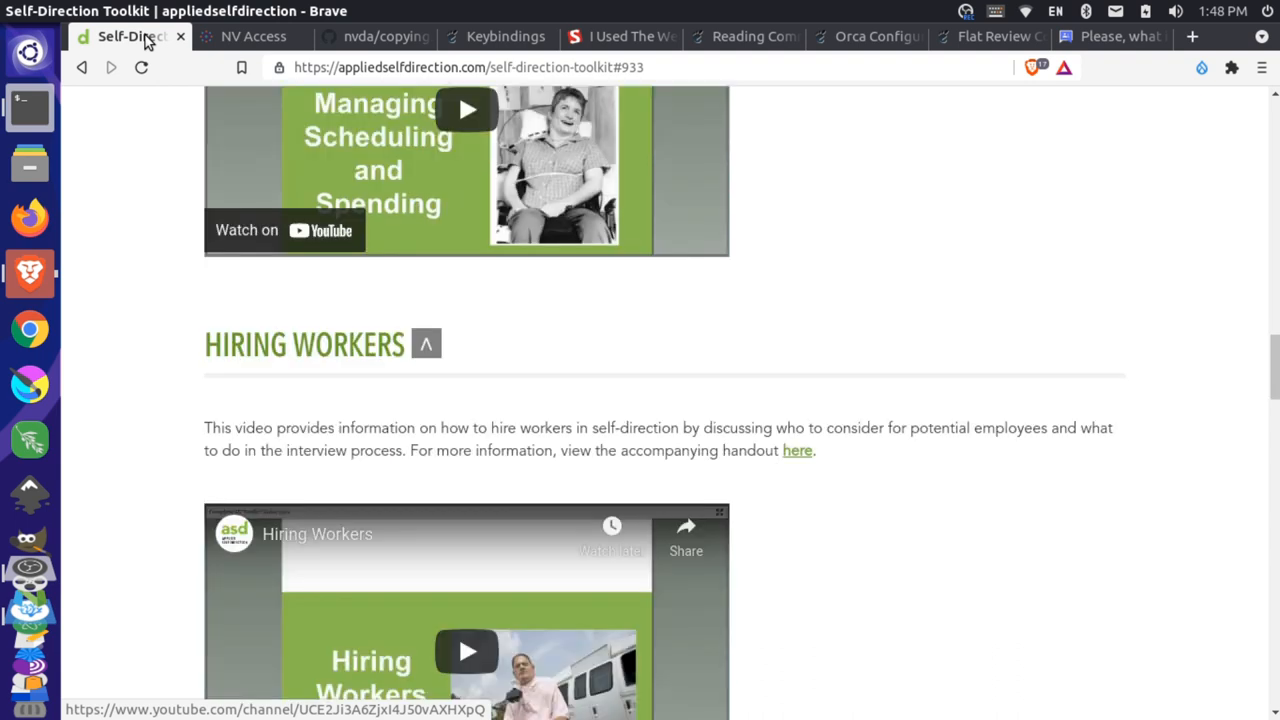
scroll("down", 3)
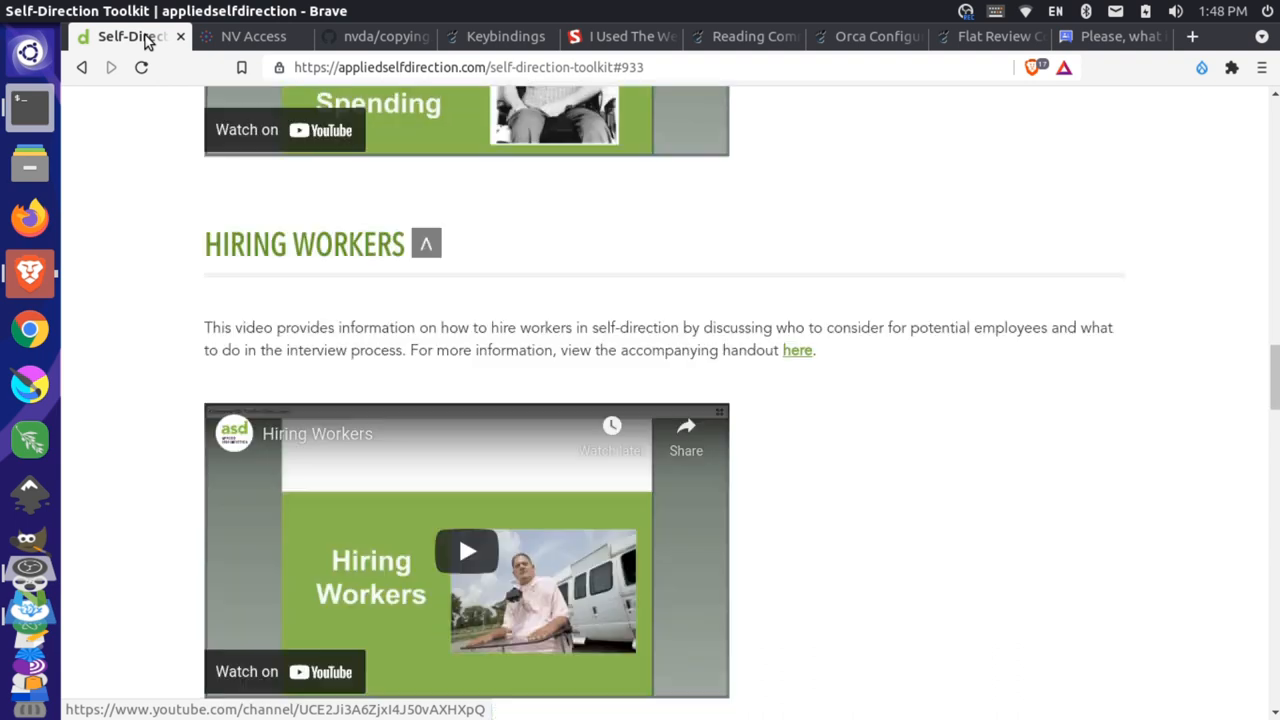
scroll("down", 3)
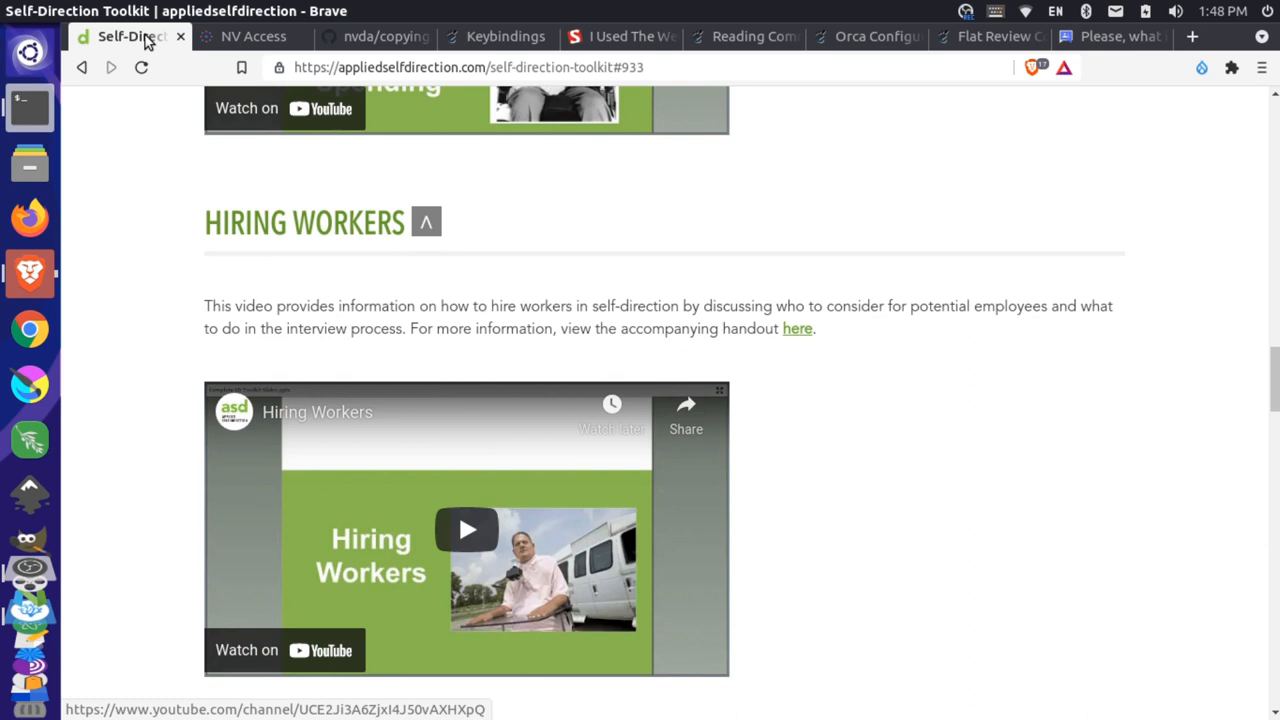
scroll("down", 3)
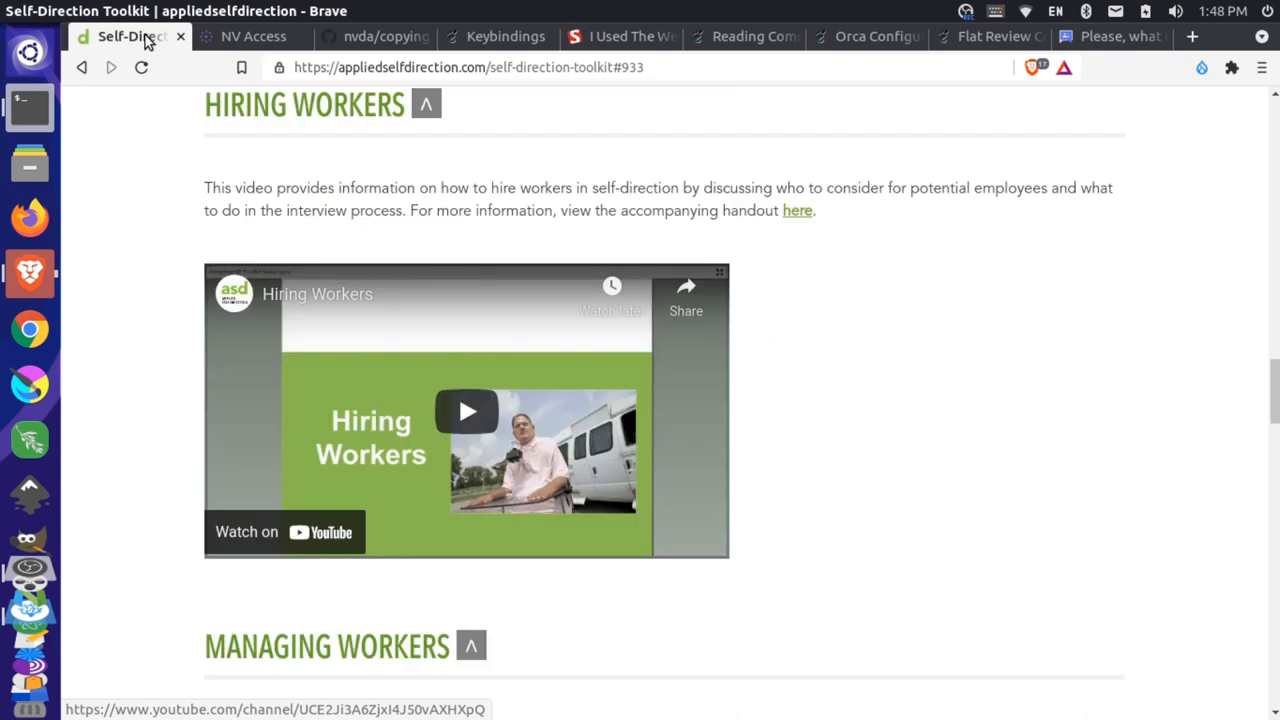
scroll("down", 3)
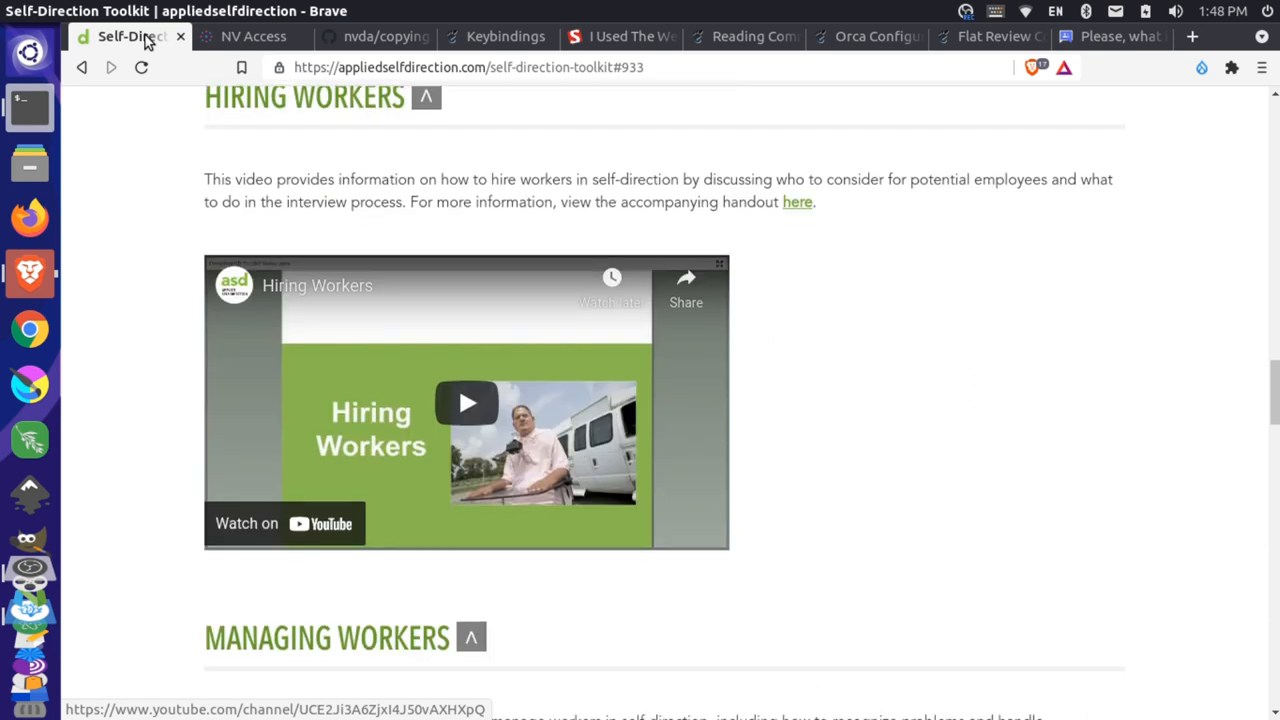
scroll("down", 3)
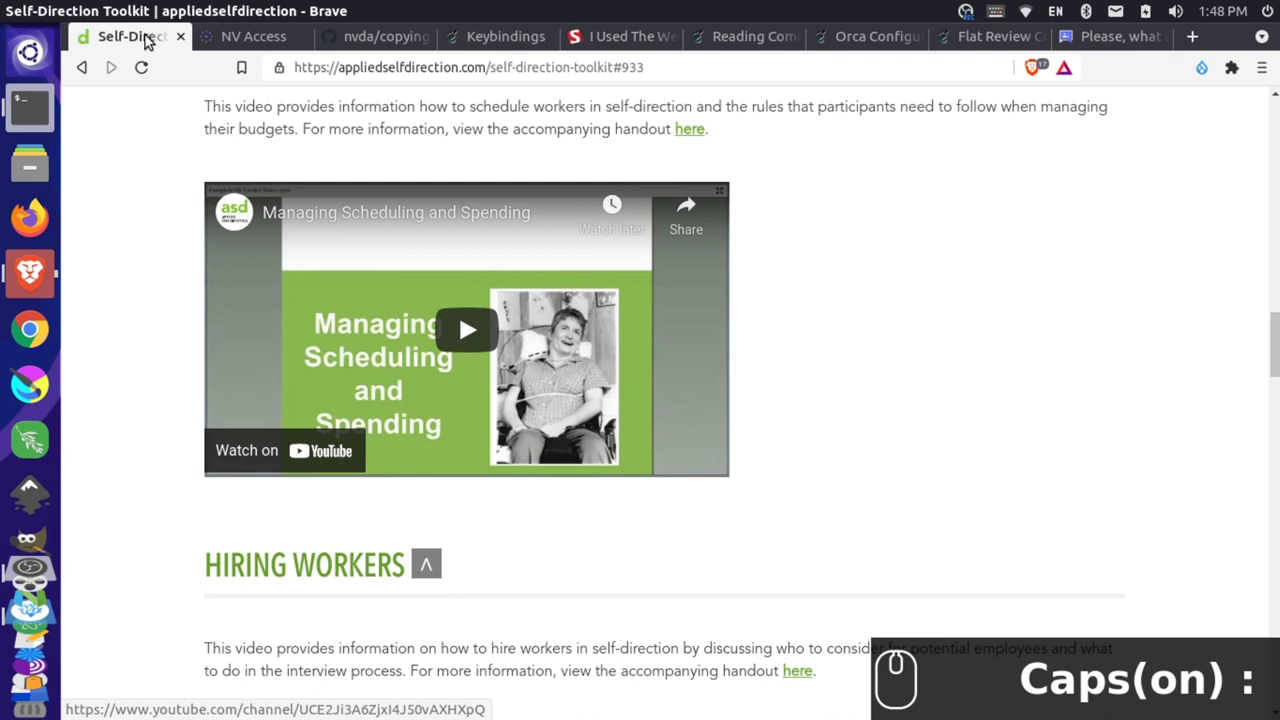
- Move Orca focus to the Managing Scheduling & Spending handout 'here' link
scroll("up", 3)
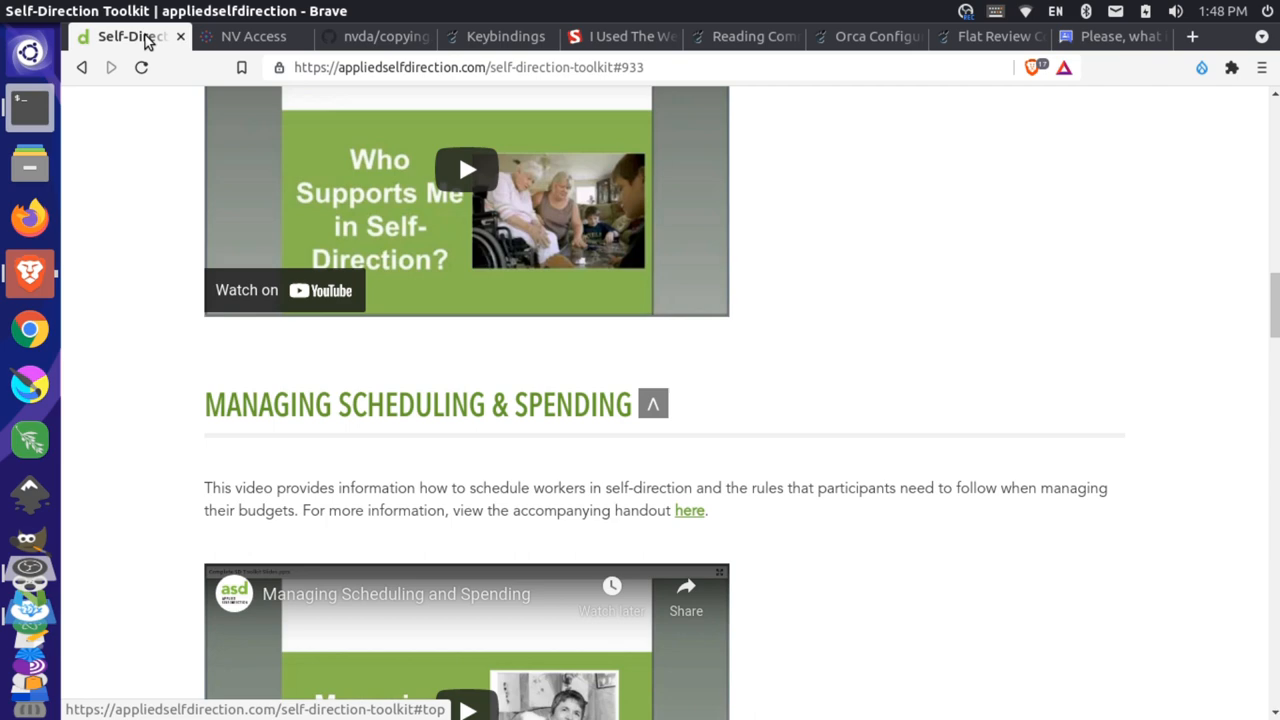
scroll("down", 3)
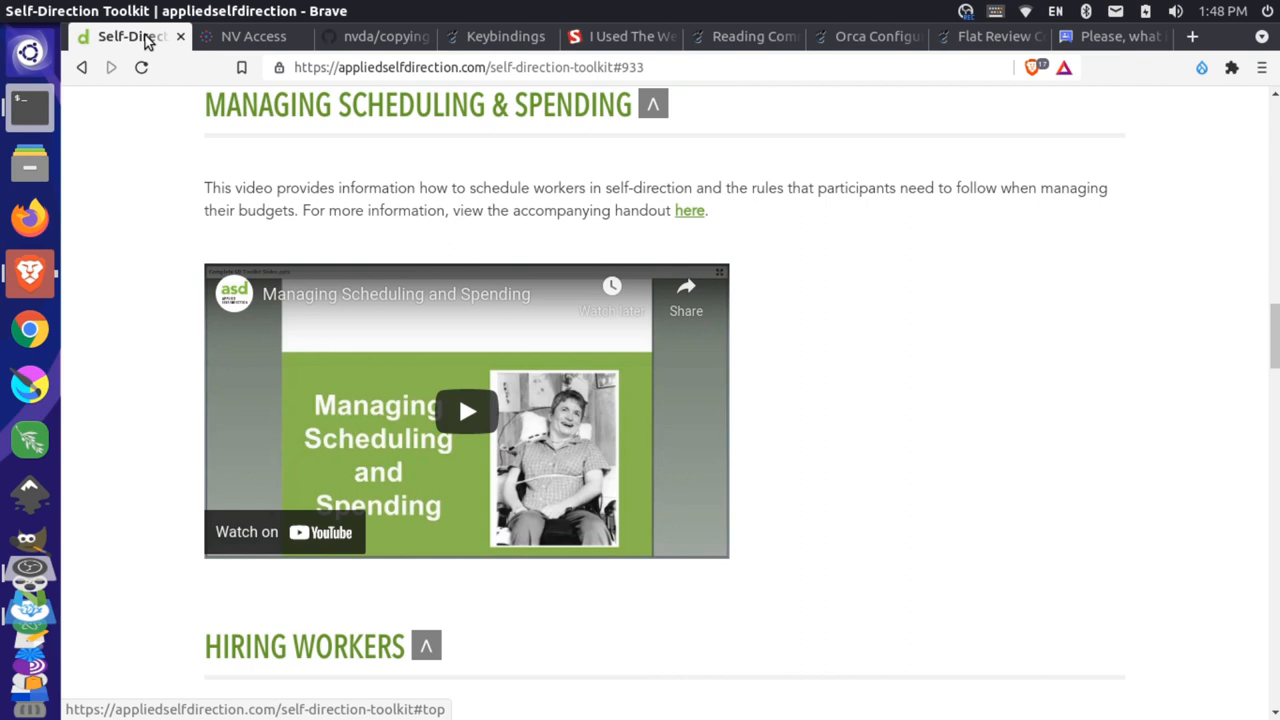
scroll("down", 3)
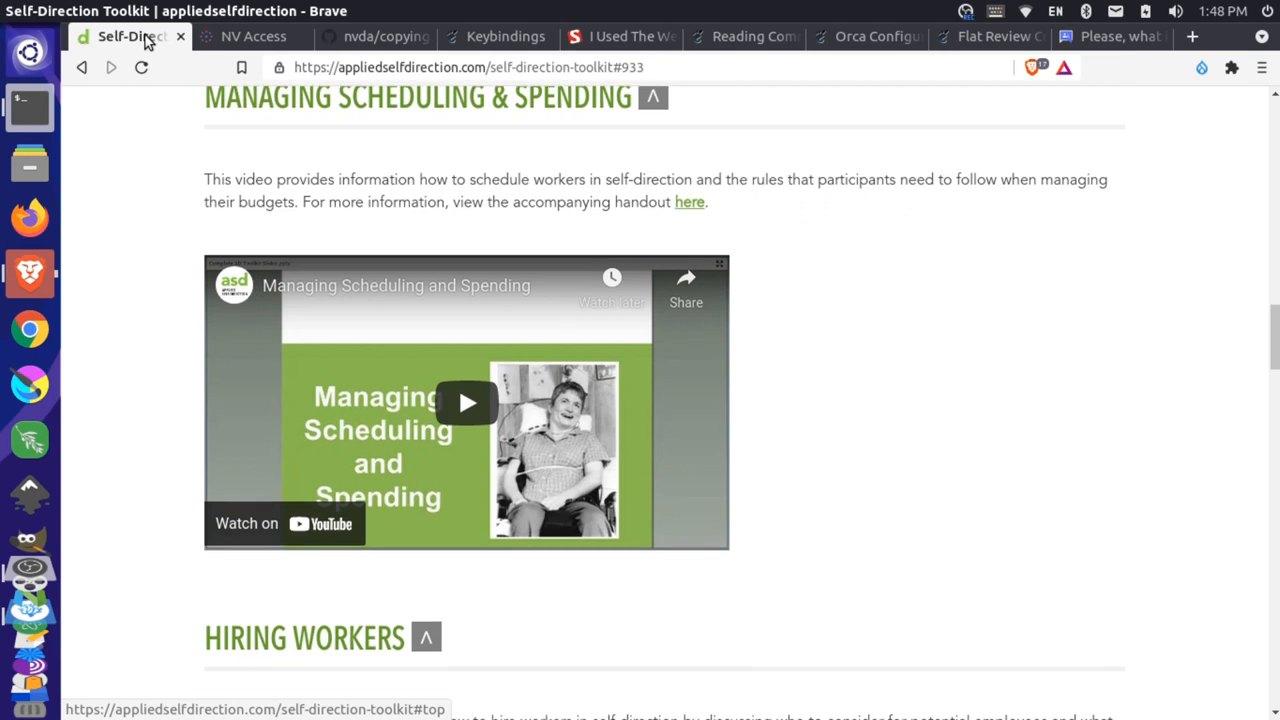
scroll("down", 3)
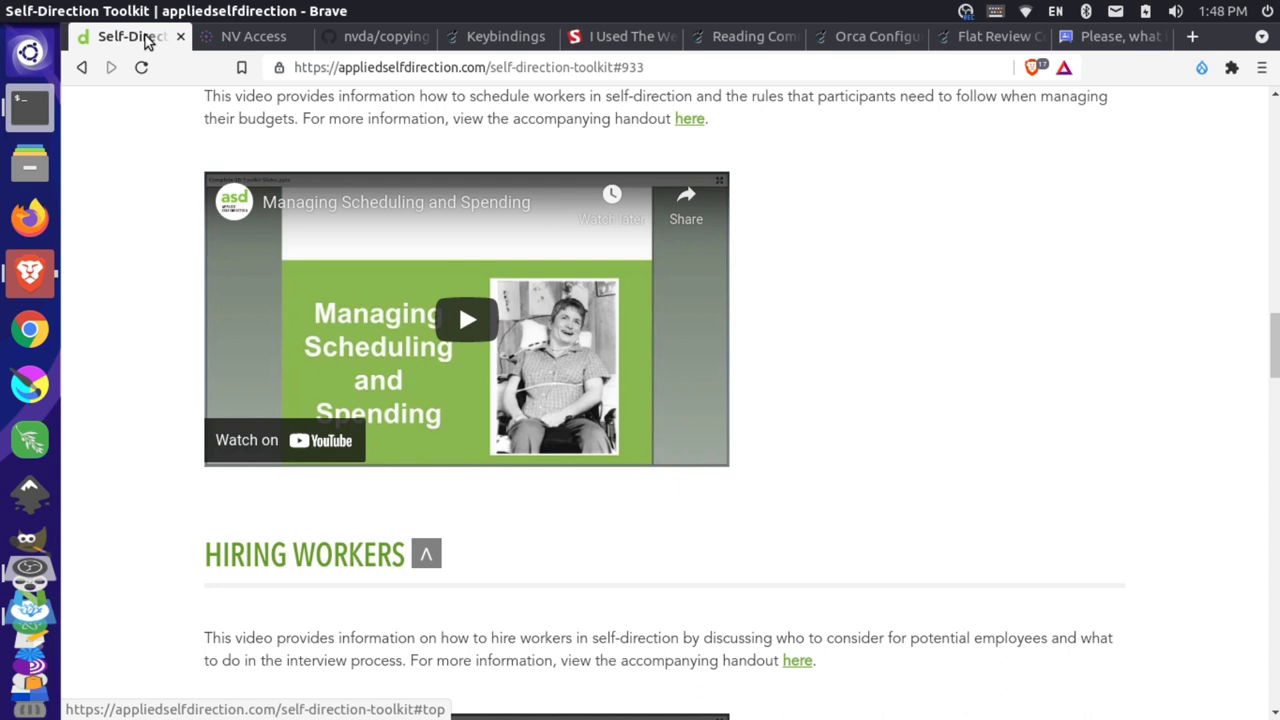
key("Shift+Caps")
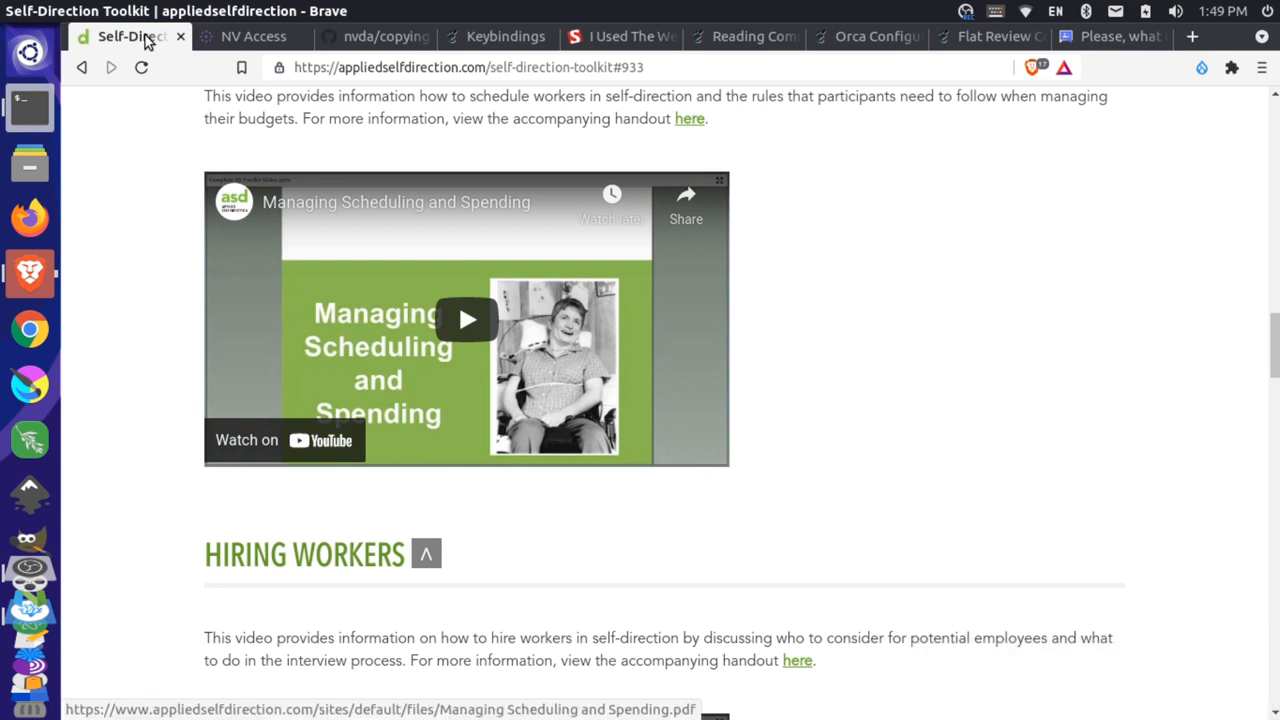
mouse_move(688, 124)
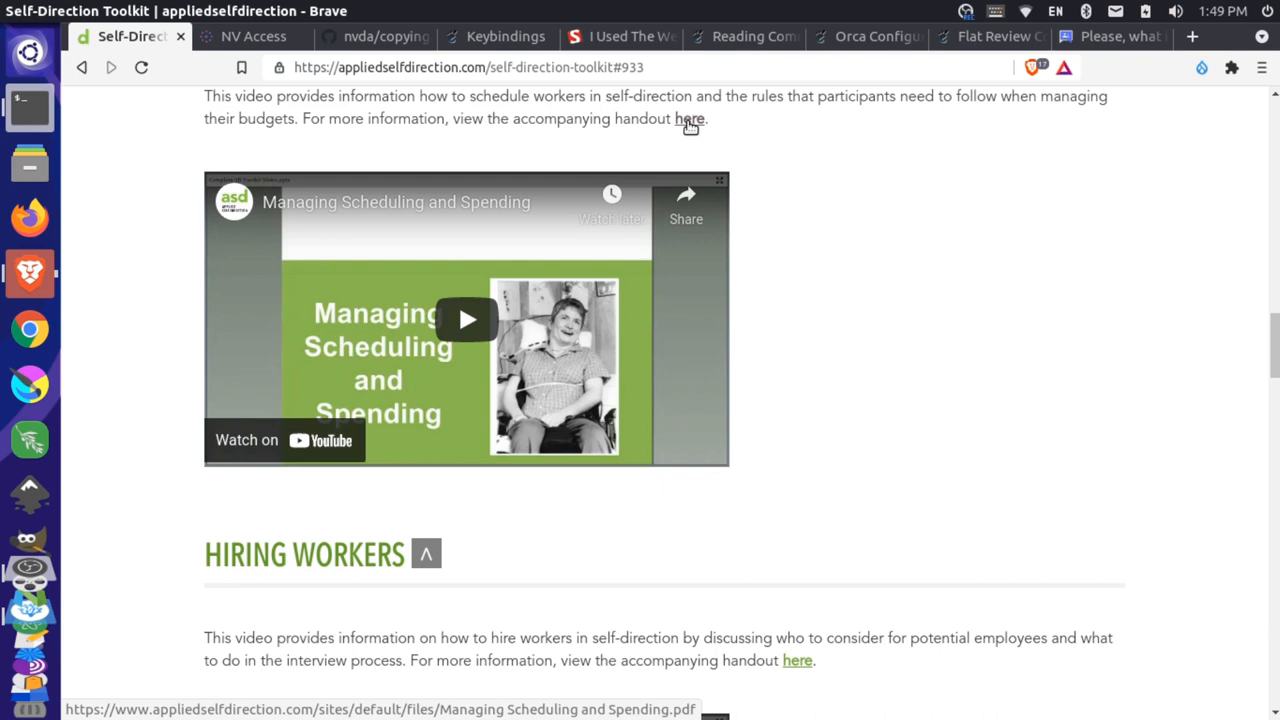
mouse_move(272, 108)
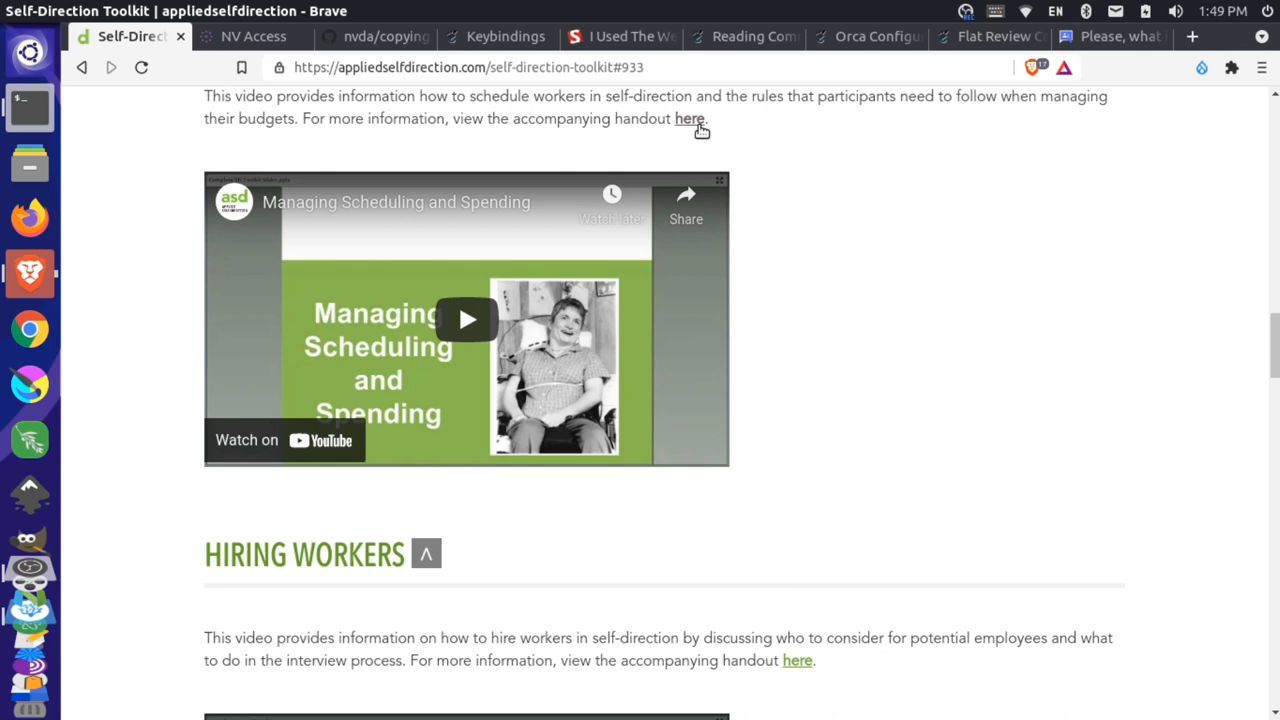
- Open the Managing Scheduling and Spending handout PDF and scroll to the overtime section on page 2
left_click(688, 118)
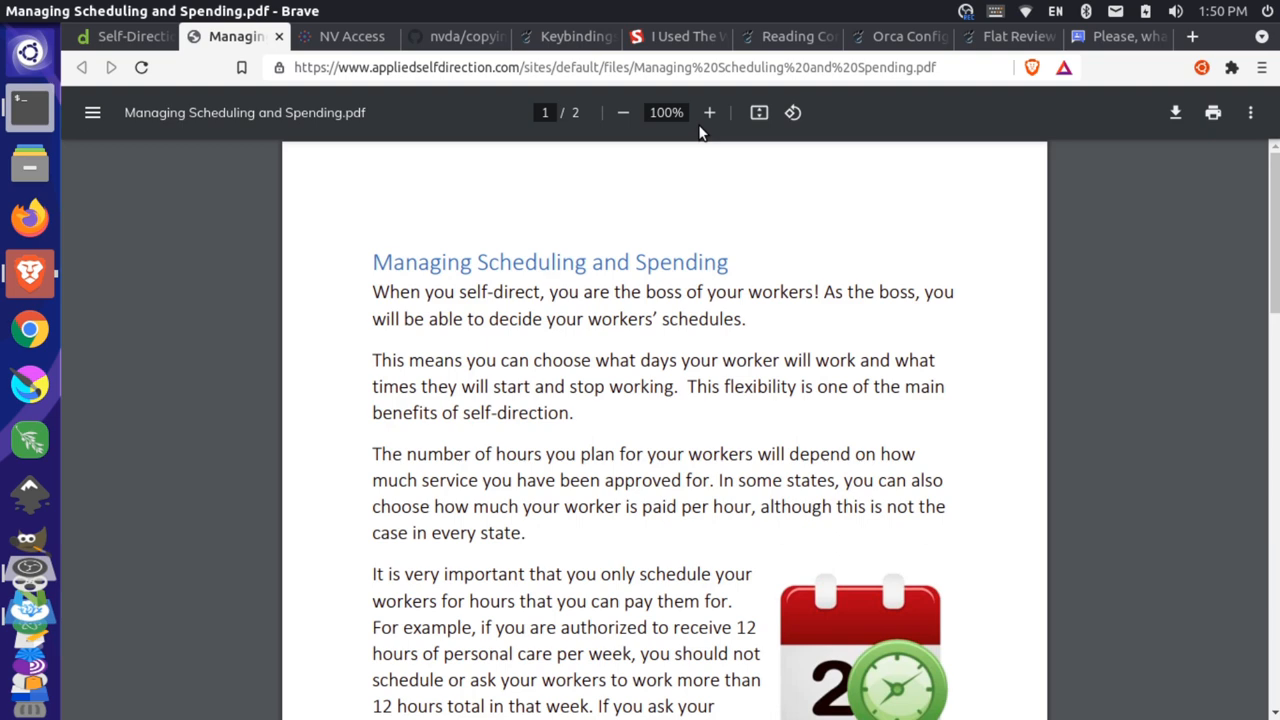
scroll("down", 3)
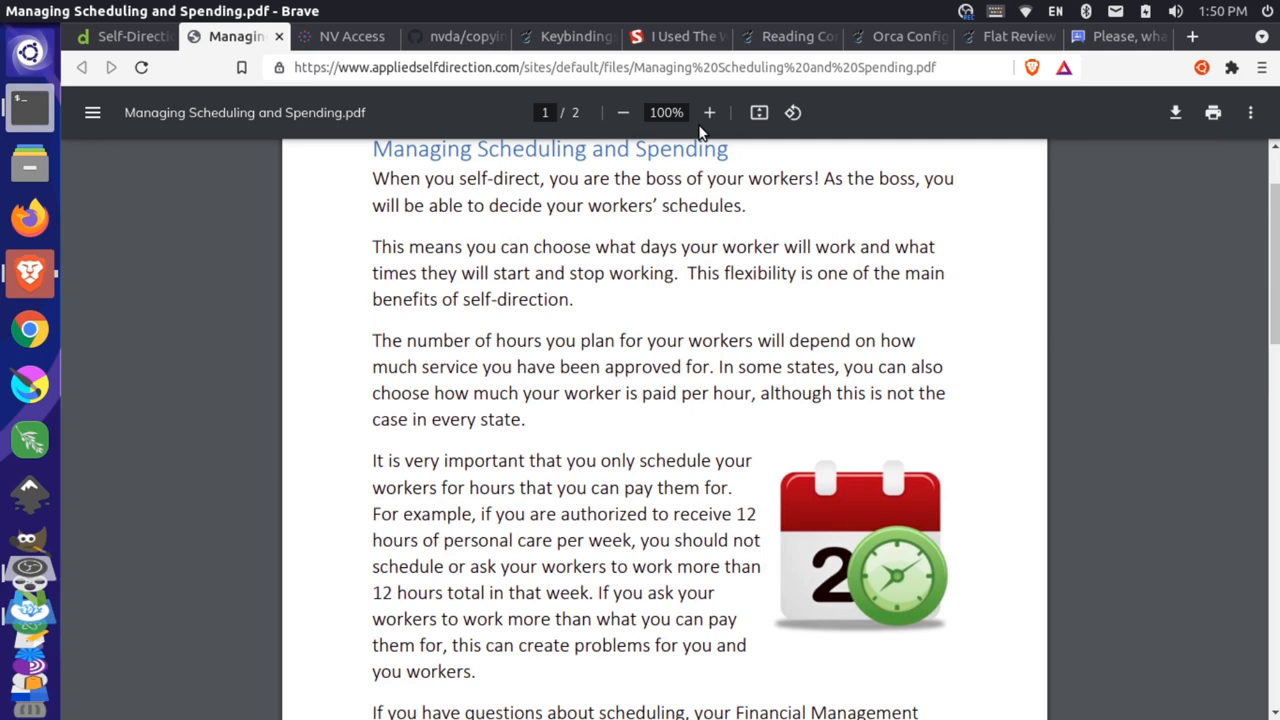
scroll("down", 3)
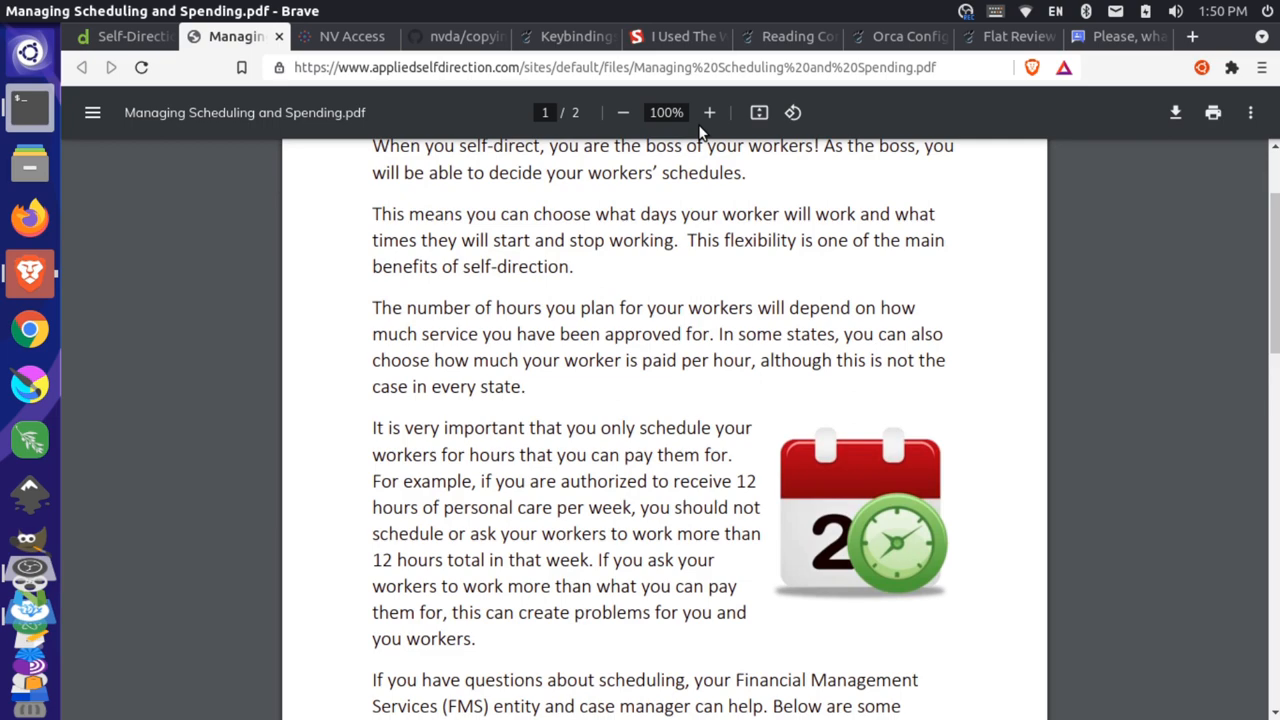
scroll("down", 3)
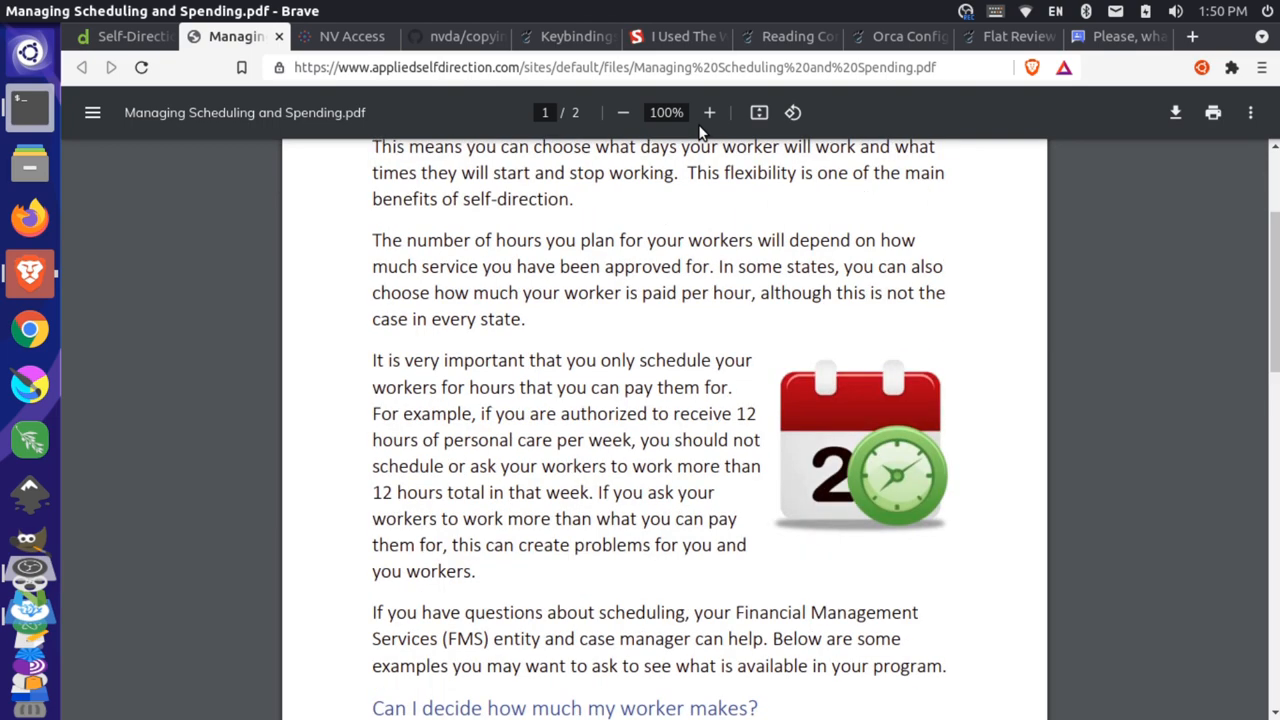
scroll("down", 3)
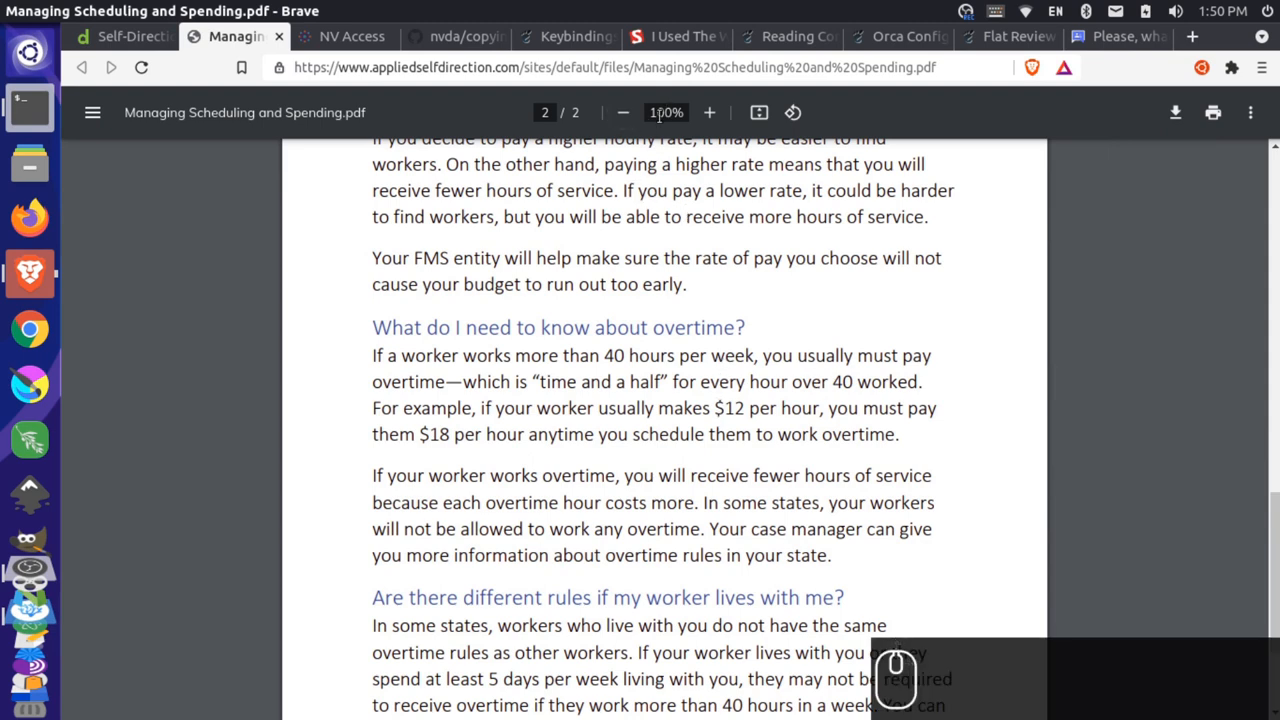
mouse_move(624, 112)
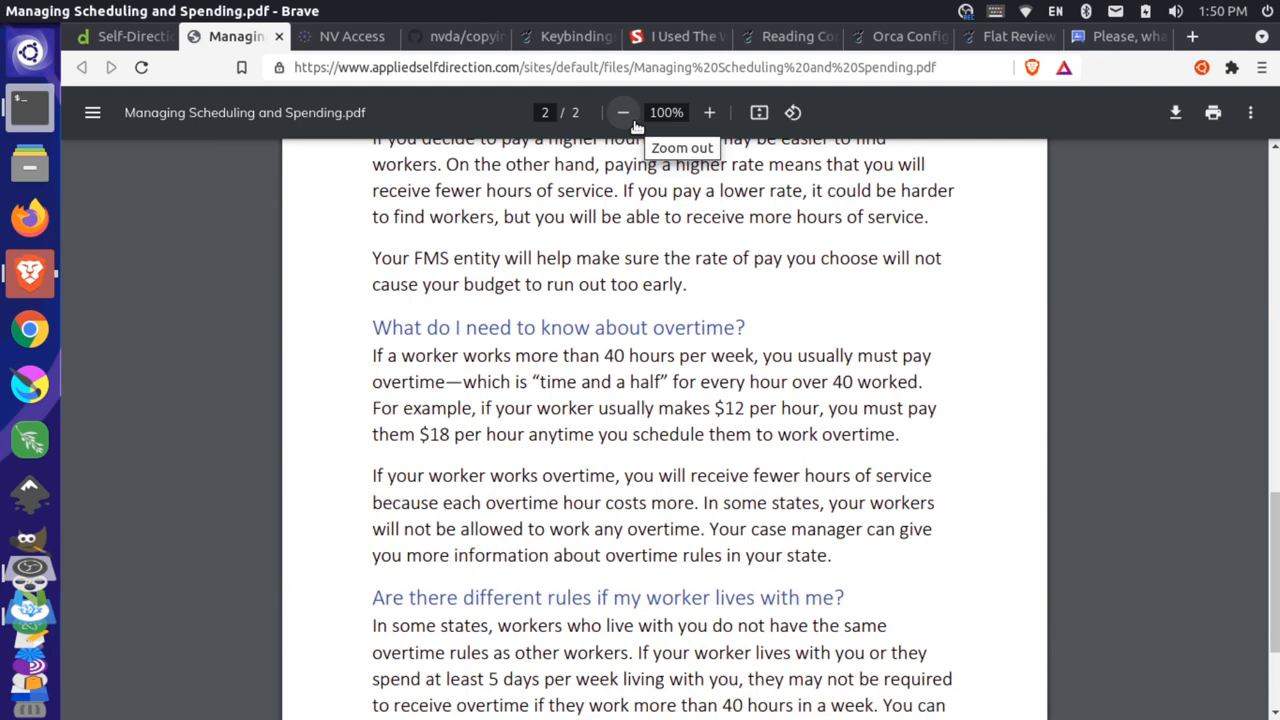
mouse_move(498, 116)
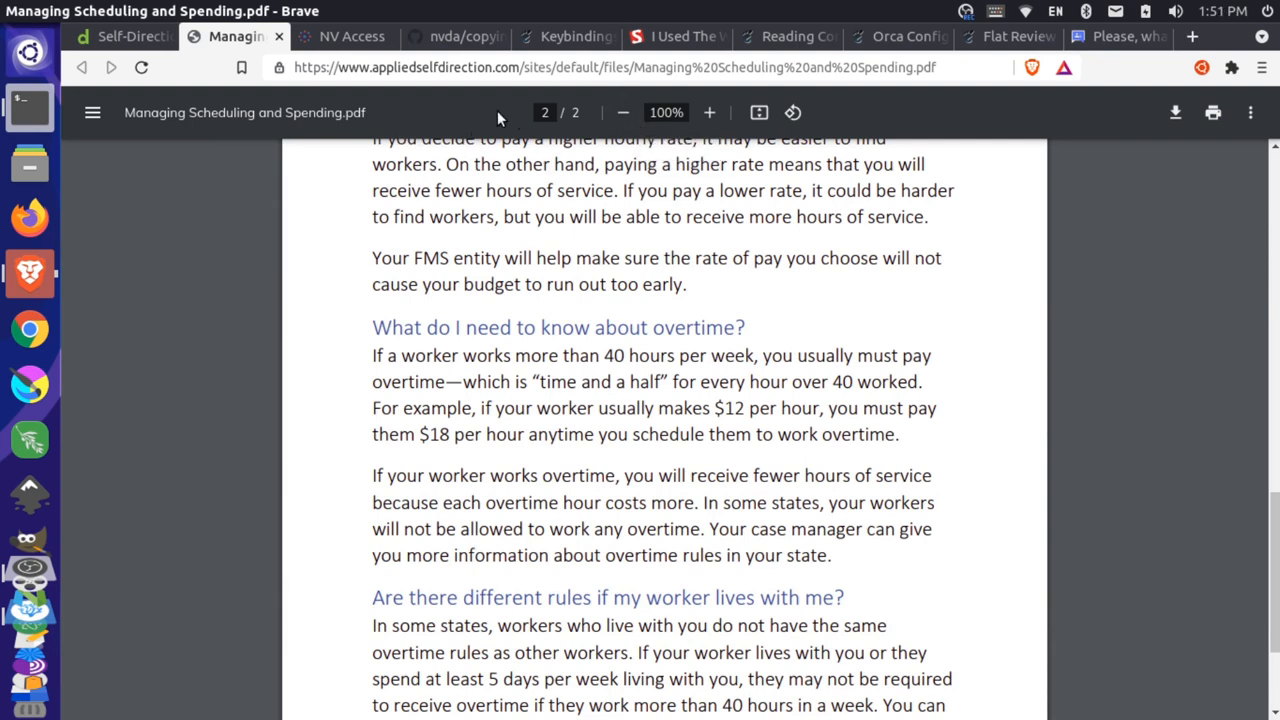
mouse_move(336, 176)
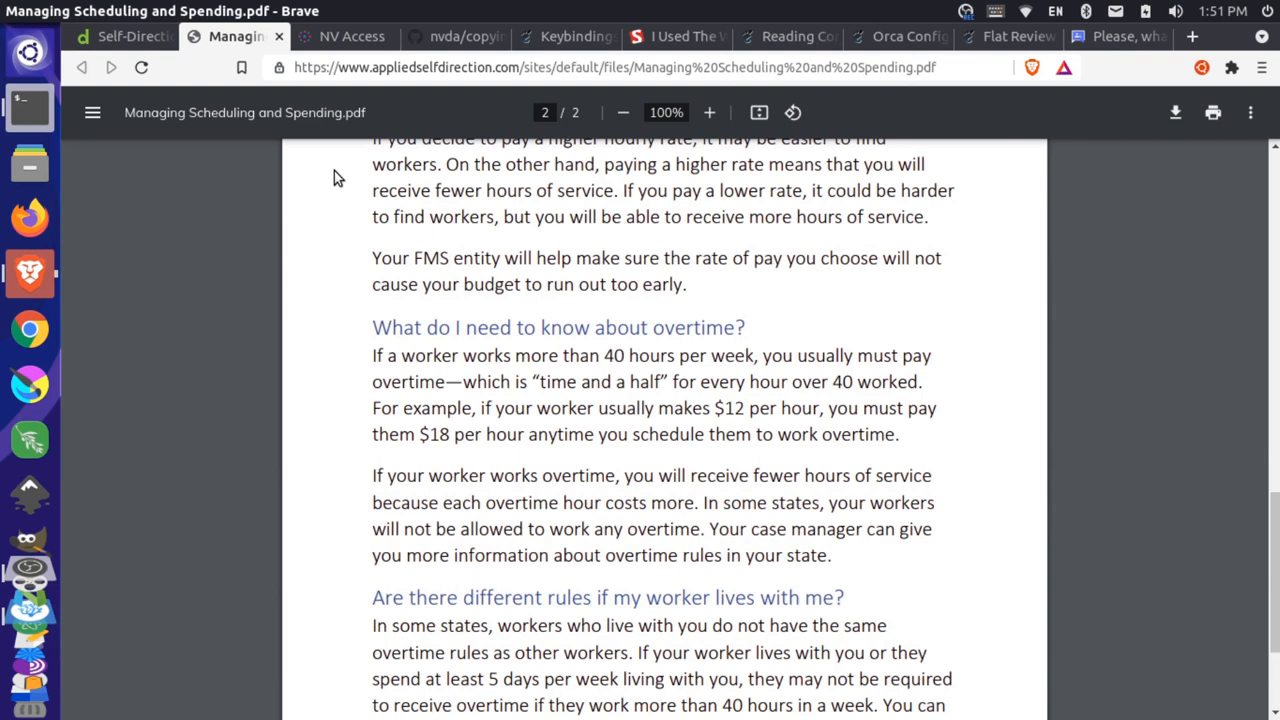
- Toggle Orca speech and switch to the GNOME Help Orca Keybindings tab
key("Alt+Super+s")
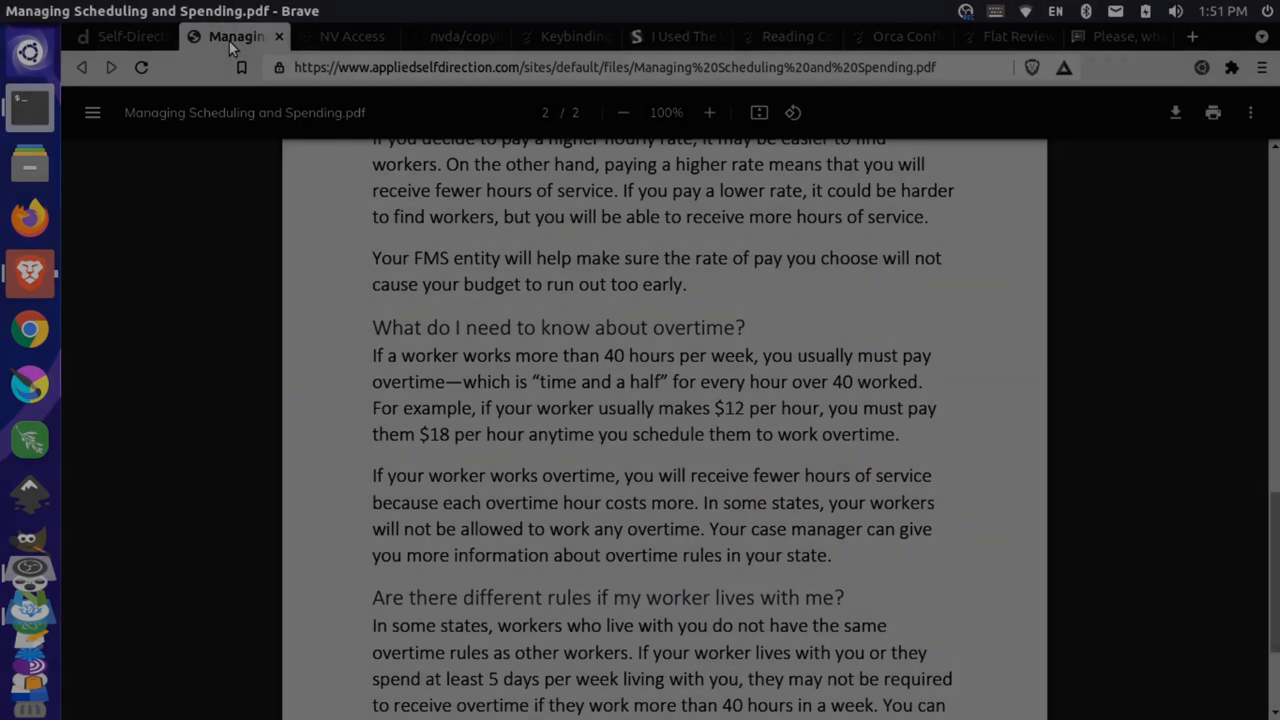
left_click(560, 36)
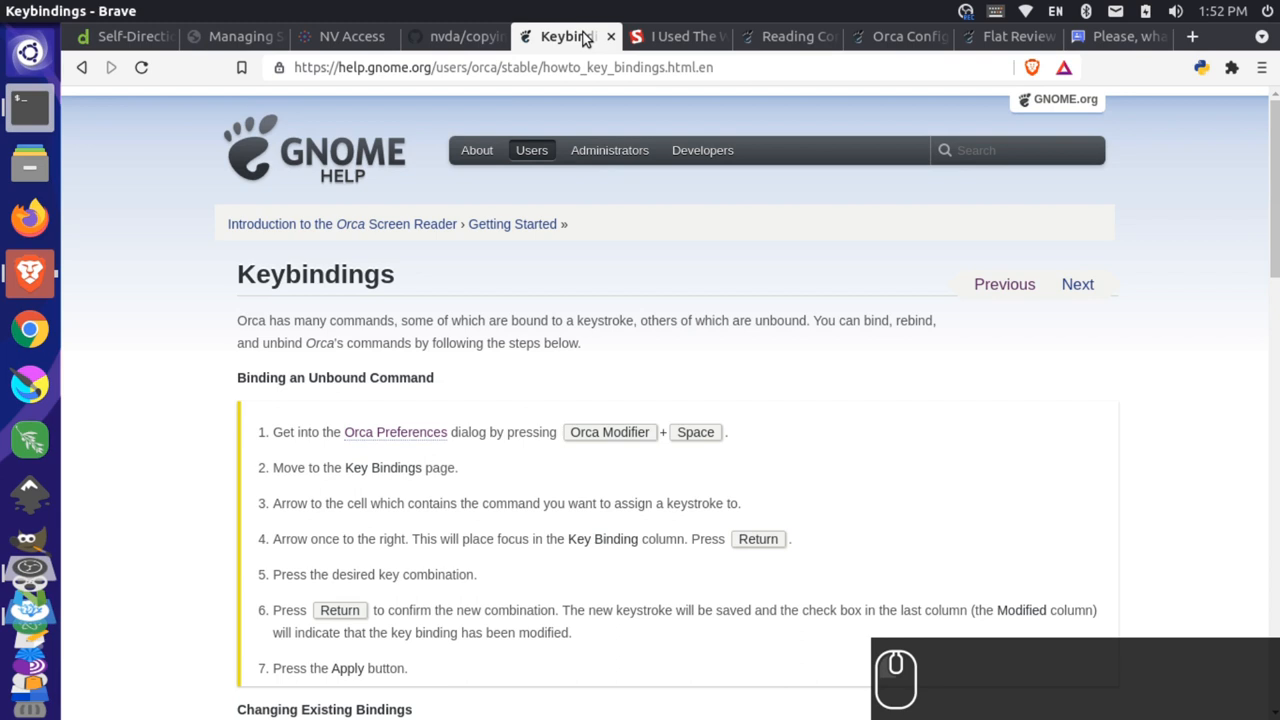